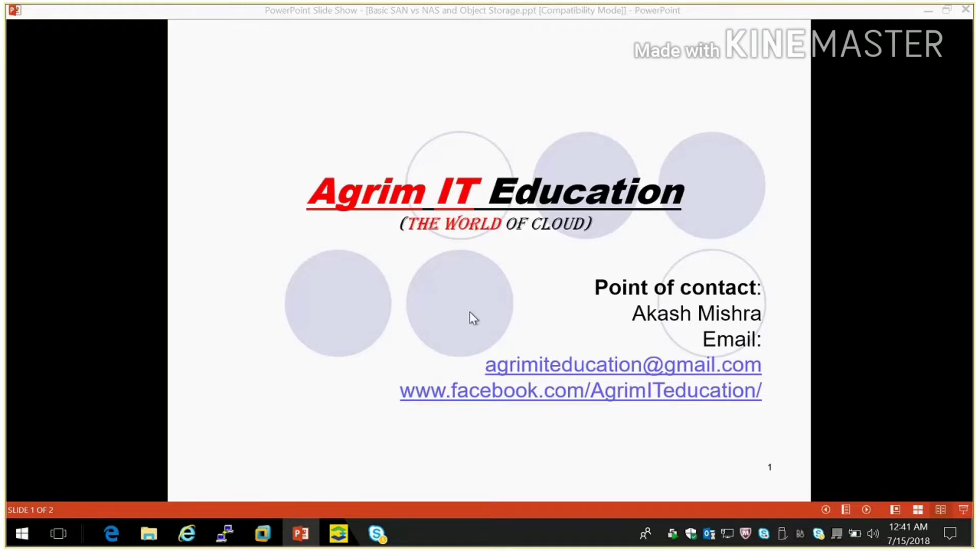
# Show SIM_3PAR's software release 3.2.2 (MU4) and its enabled licensed features.
pyautogui.click(337, 534)
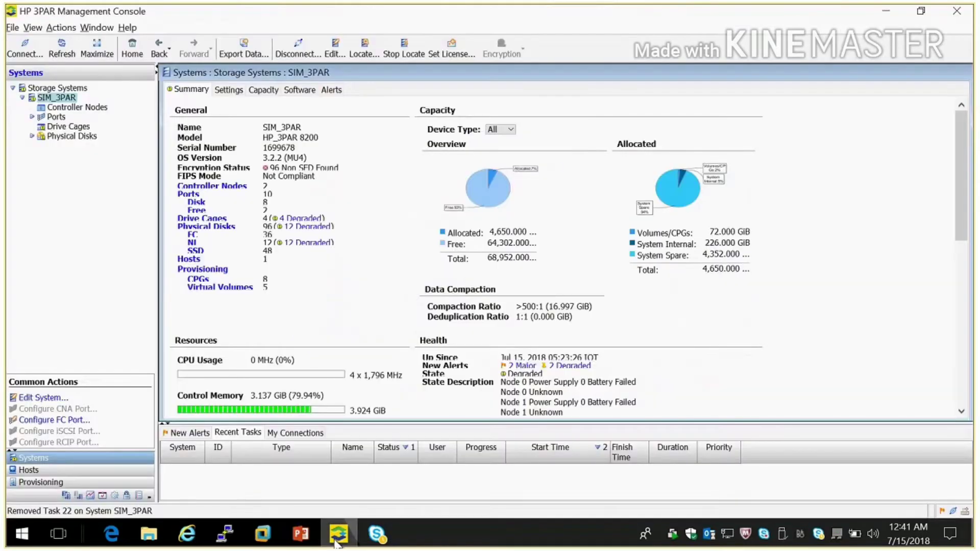
pyautogui.moveTo(338, 292)
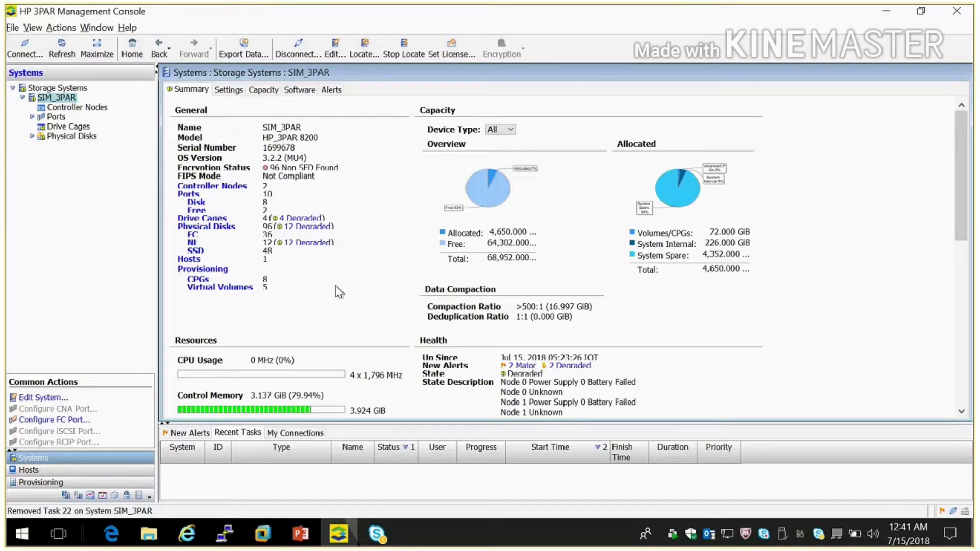
pyautogui.moveTo(94, 249)
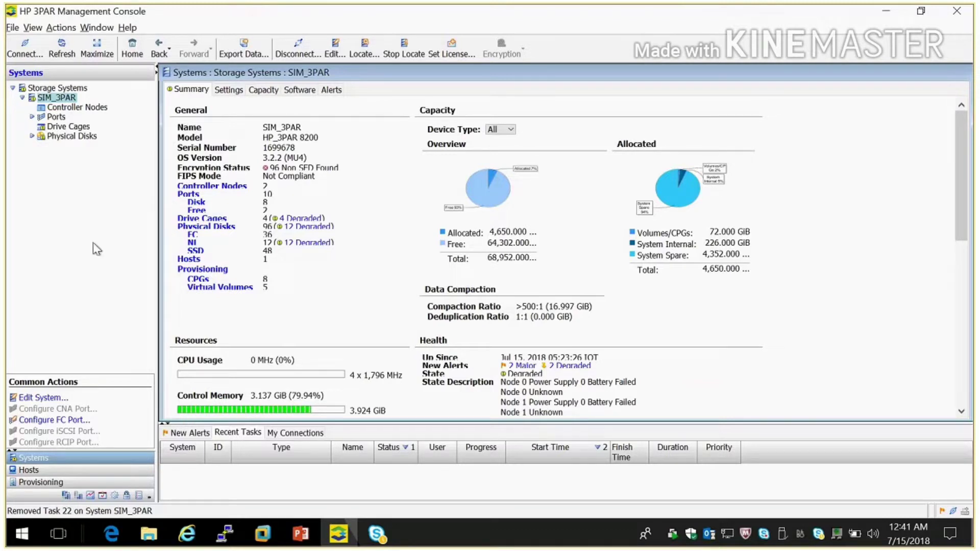
pyautogui.moveTo(702, 317)
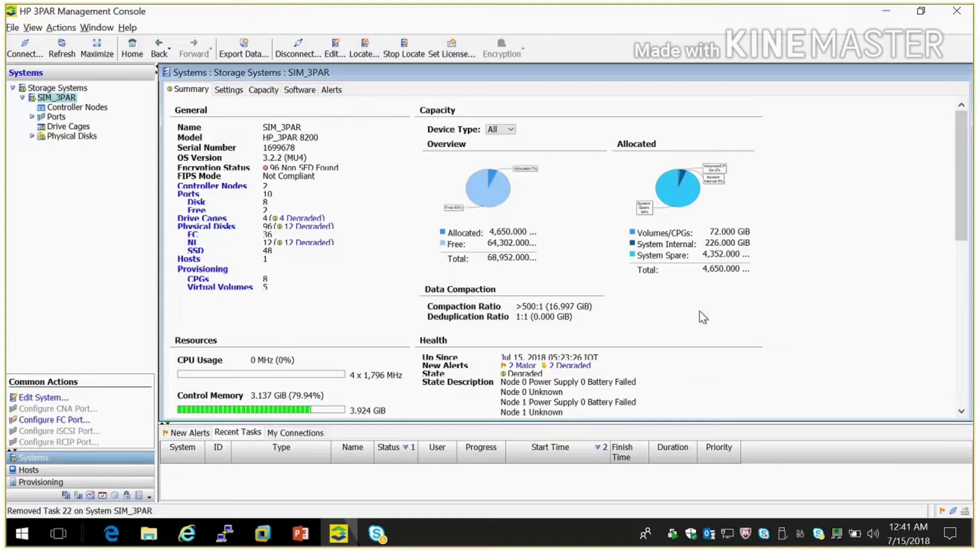
pyautogui.moveTo(325, 107)
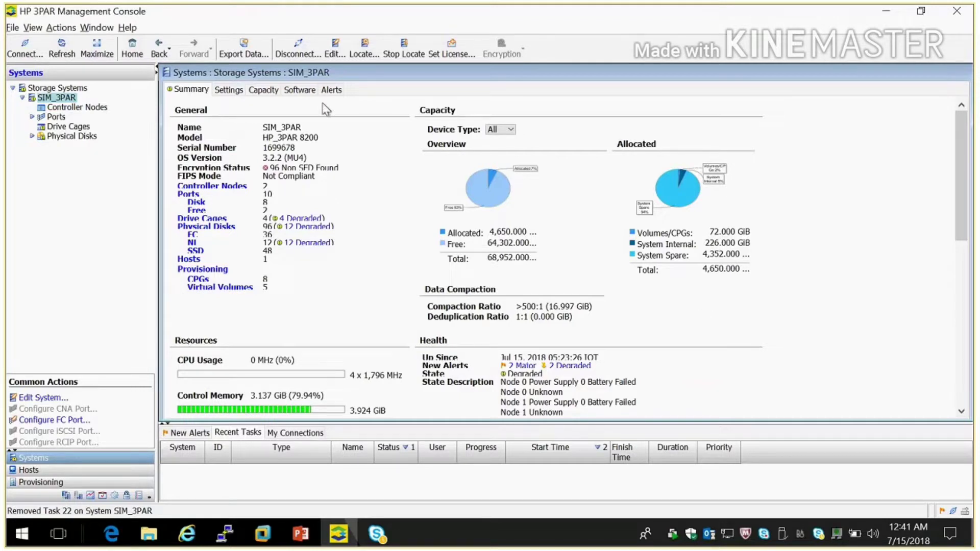
pyautogui.click(299, 89)
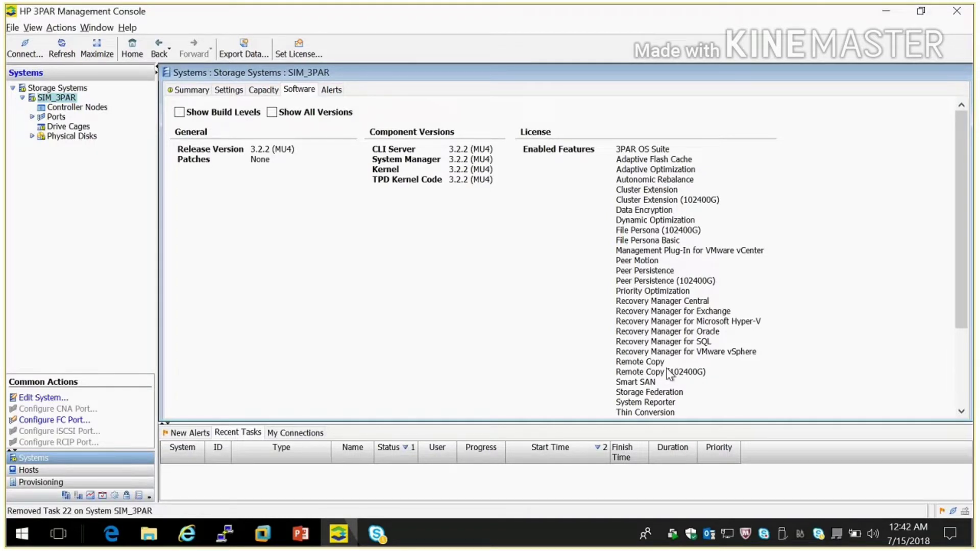
pyautogui.moveTo(707, 359)
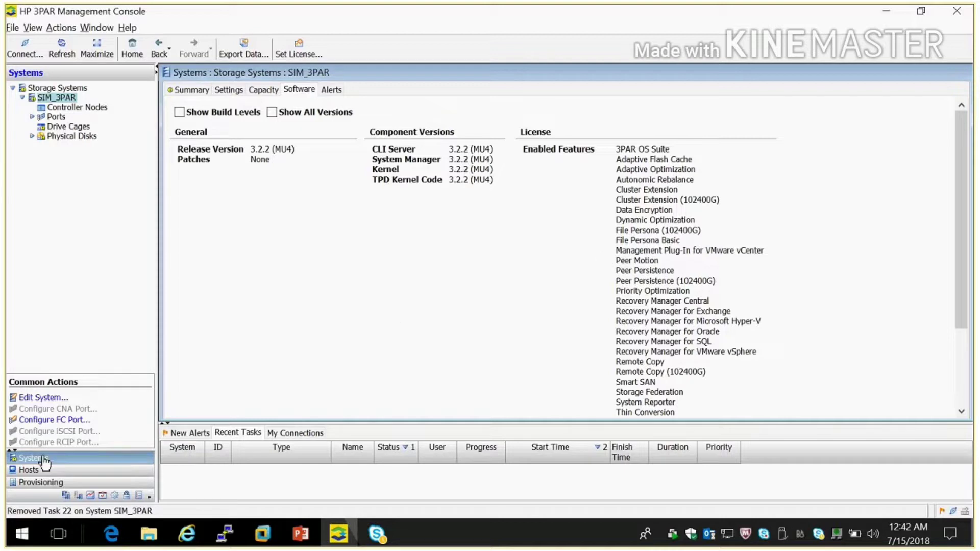
pyautogui.moveTo(38, 462)
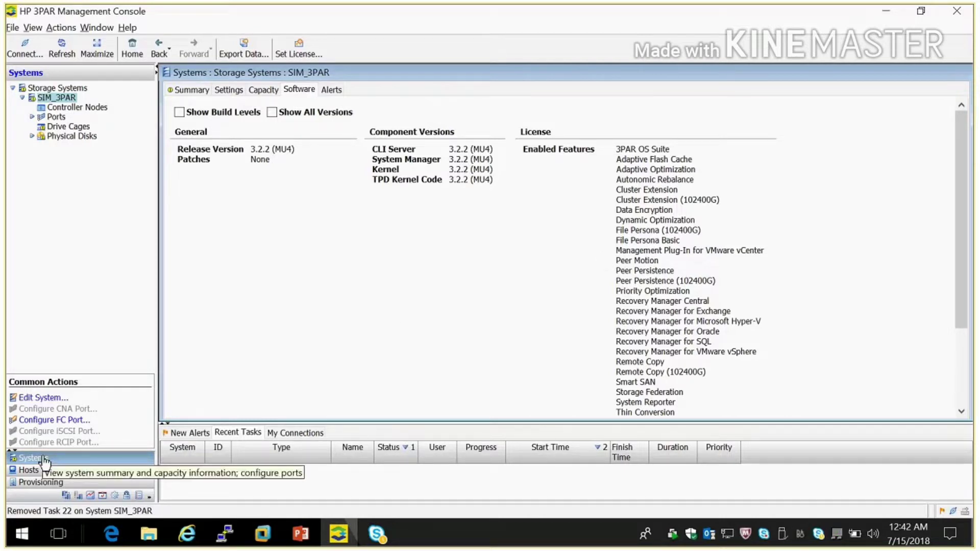
# Open Provisioning to list exported volumes Test_Vol1, Test_Vol2 and Test_Vol3 on Host1.
pyautogui.click(36, 482)
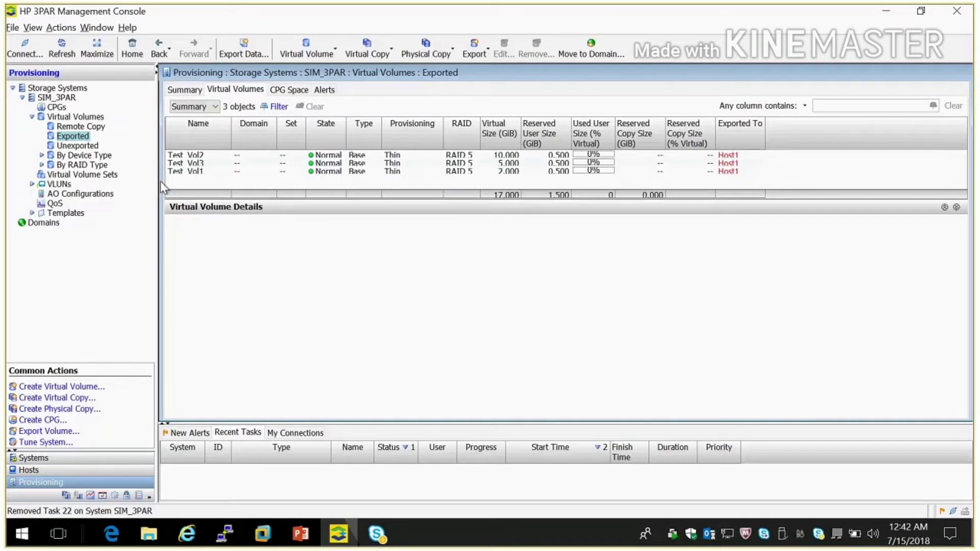
pyautogui.moveTo(641, 125)
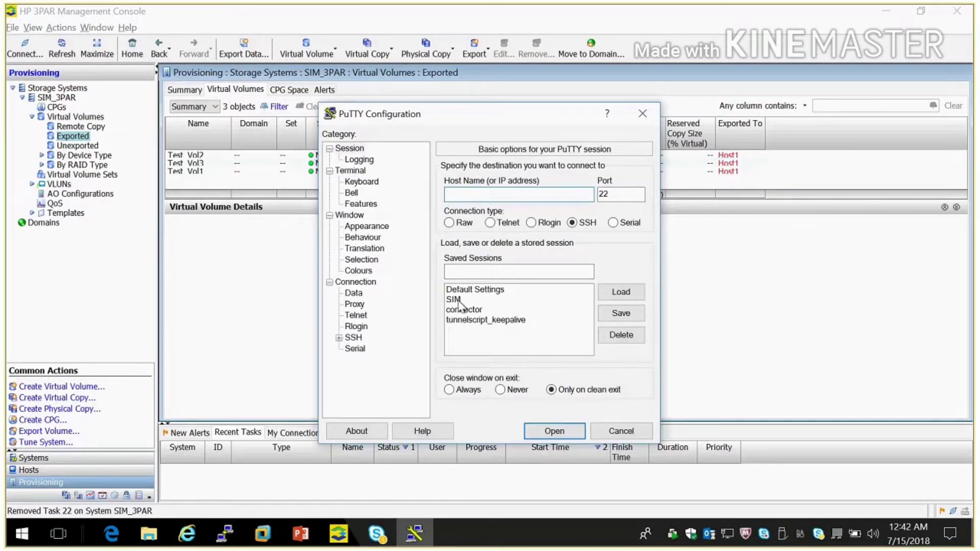
# Start the saved SSH session, maximize it, and log in as 3paradm.
pyautogui.click(554, 431)
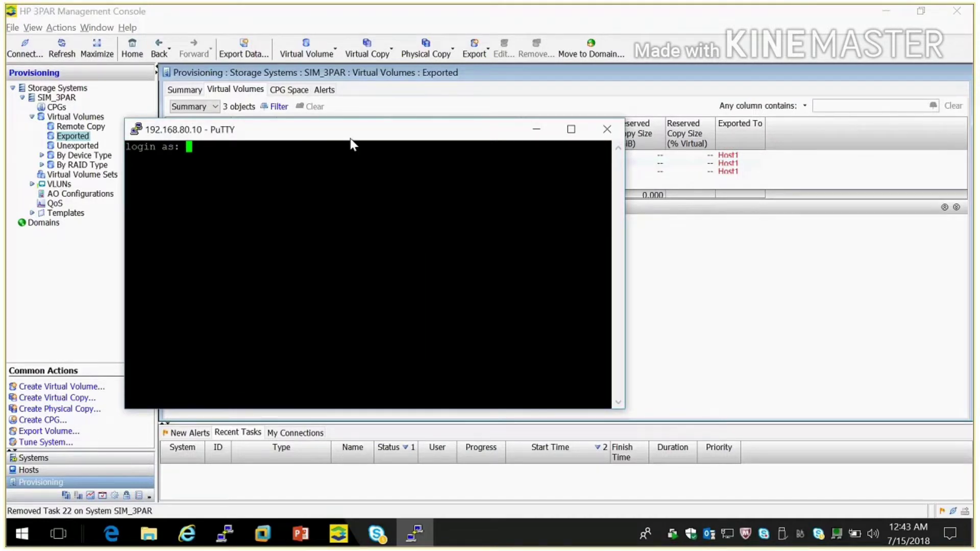
pyautogui.click(570, 129)
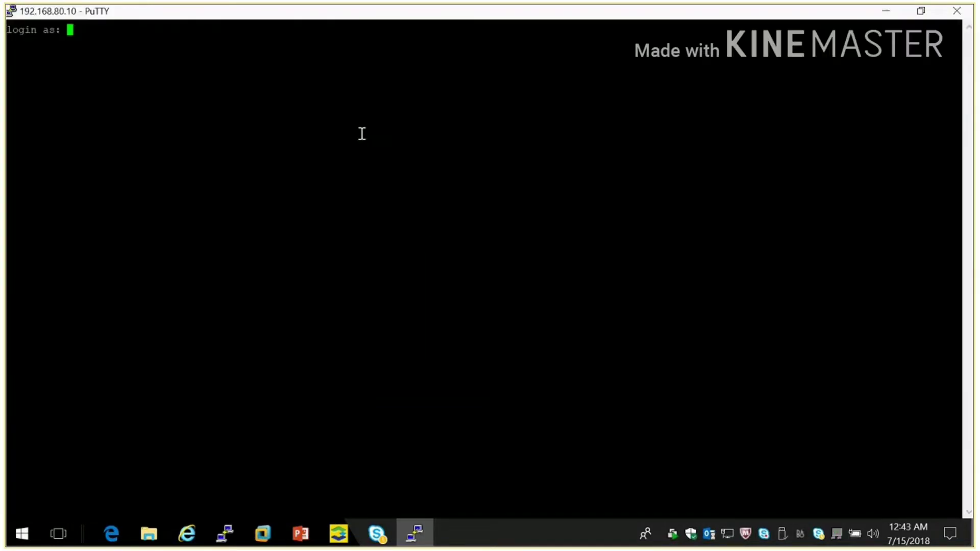
pyautogui.write('3paradm')
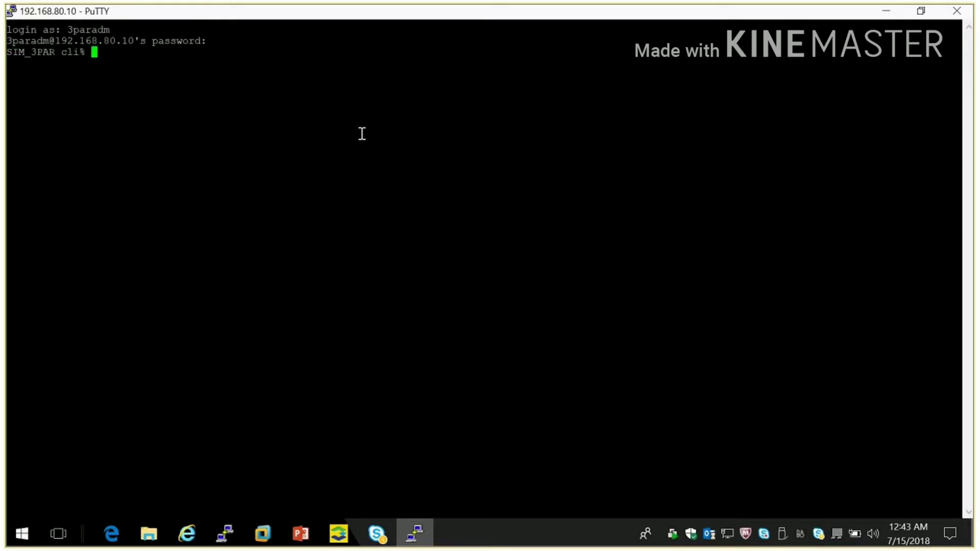
# Run showvv, showvvcpg Test_Vol1 and showcpg, showing Test_Vol1 in FC_r5 and eight CPGs.
pyautogui.write('showvv')
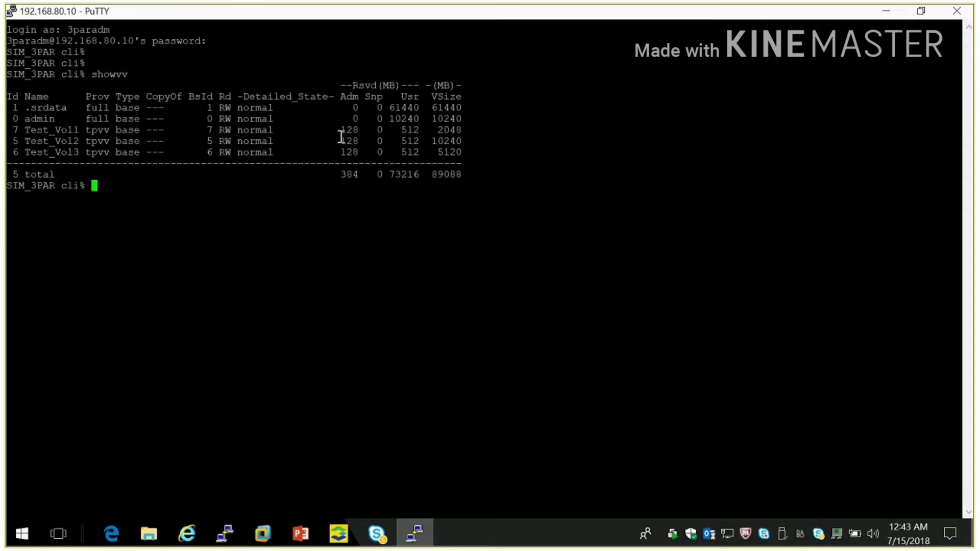
pyautogui.doubleClick(42, 128)
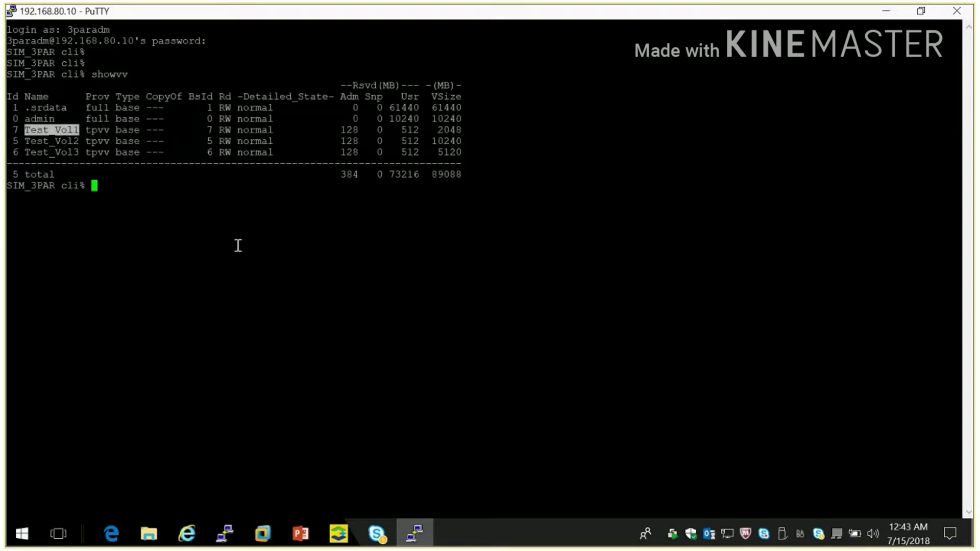
pyautogui.moveTo(261, 260)
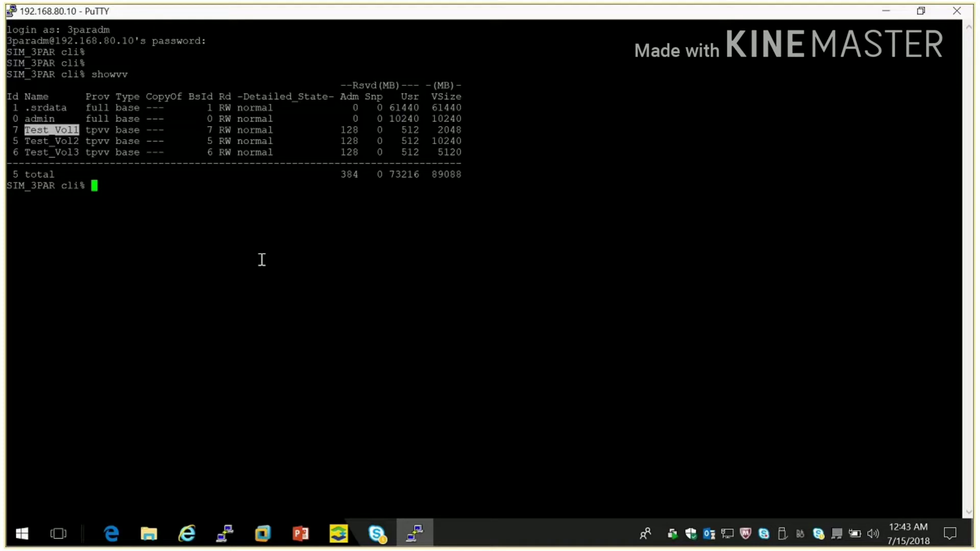
pyautogui.write('showvvcpg Test_Vol1')
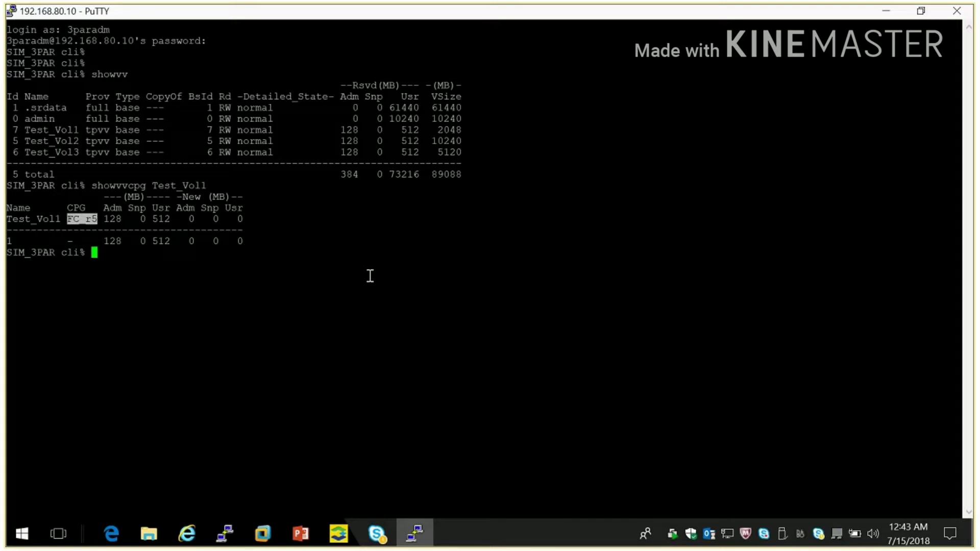
pyautogui.write('sh')
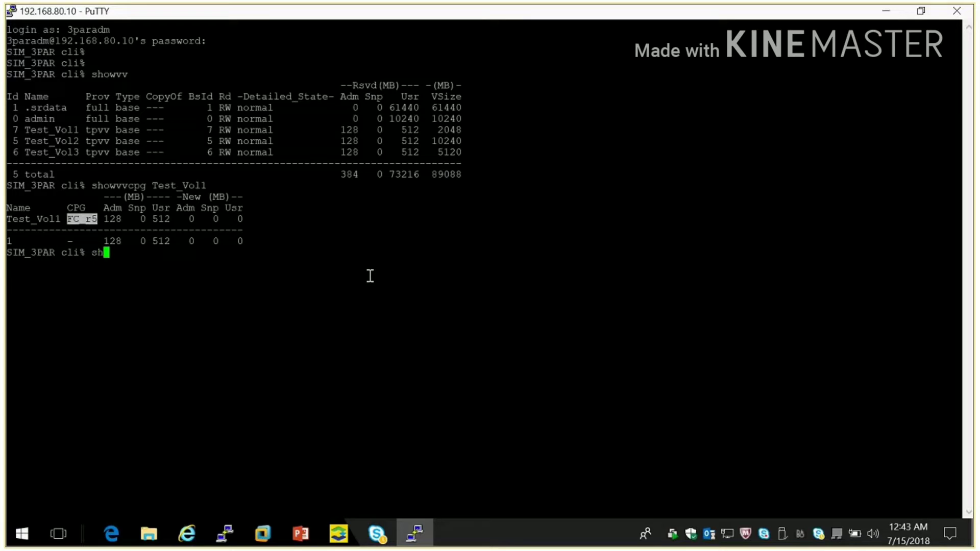
pyautogui.write('owcpg')
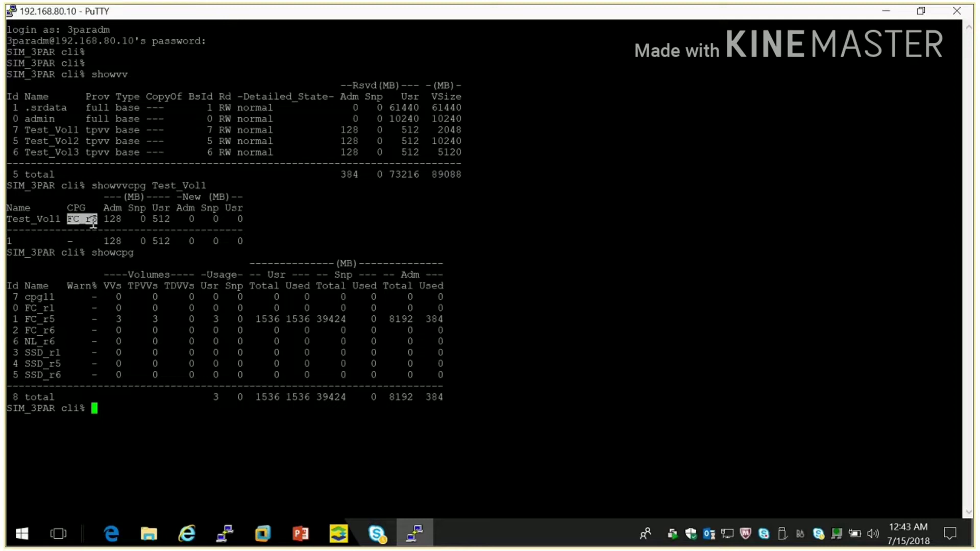
pyautogui.moveTo(70, 342)
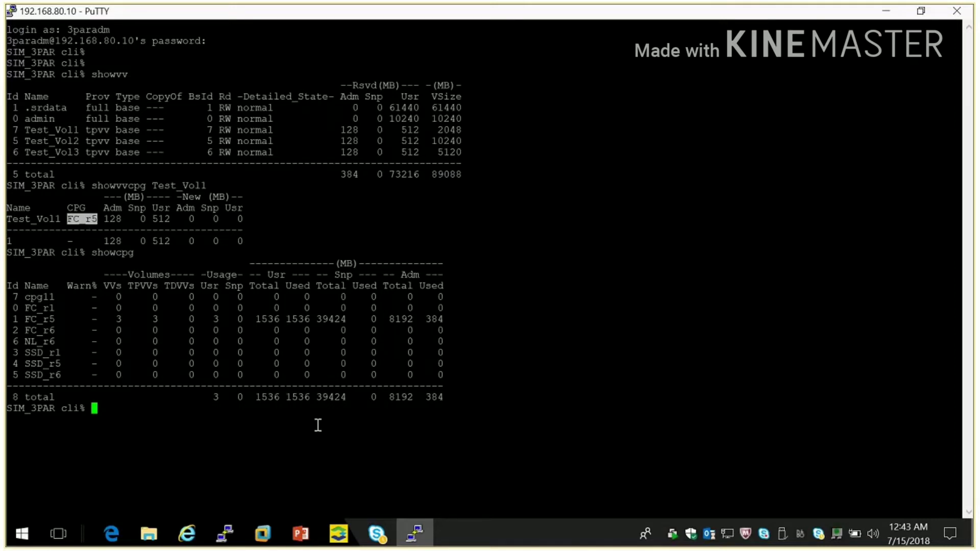
# Back in the console, select Test_Vol2 and view its details.
pyautogui.click(338, 533)
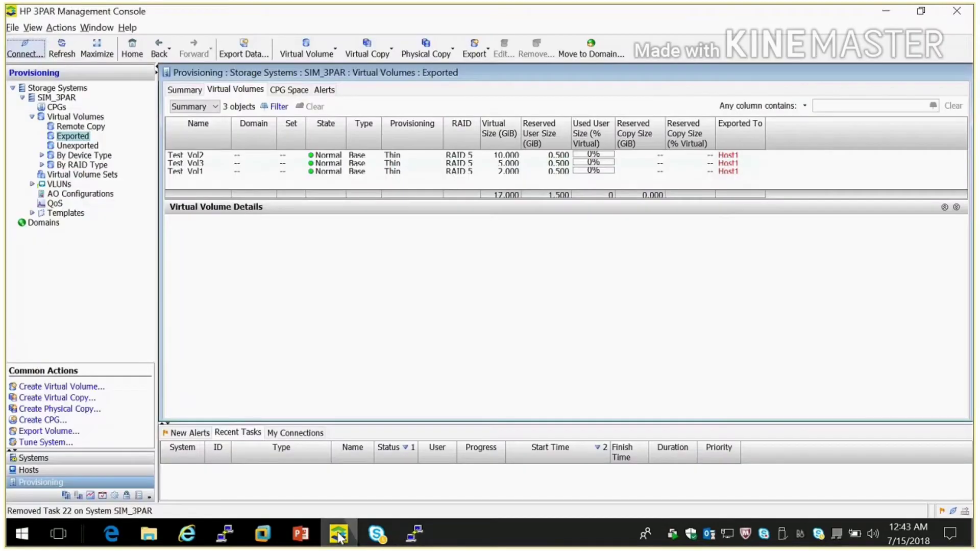
pyautogui.click(193, 154)
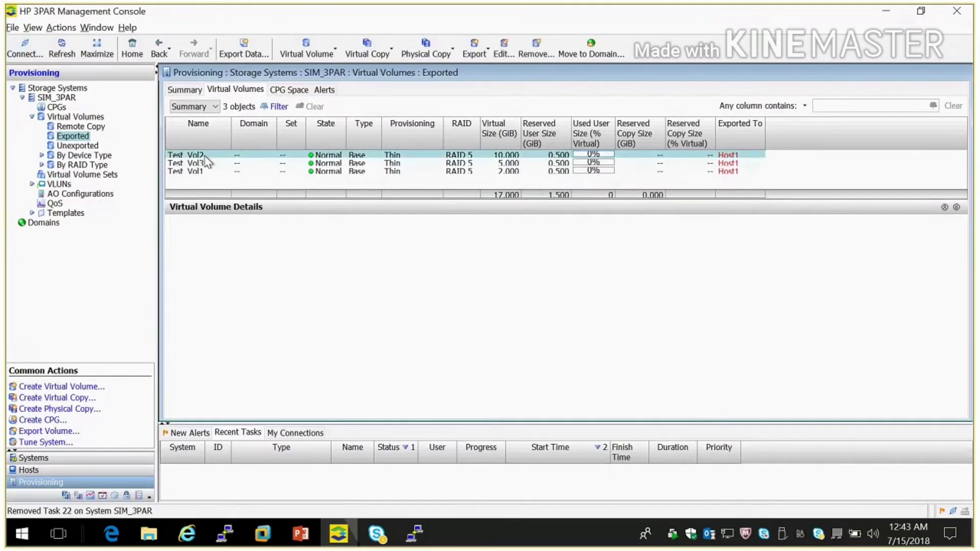
pyautogui.click(192, 155)
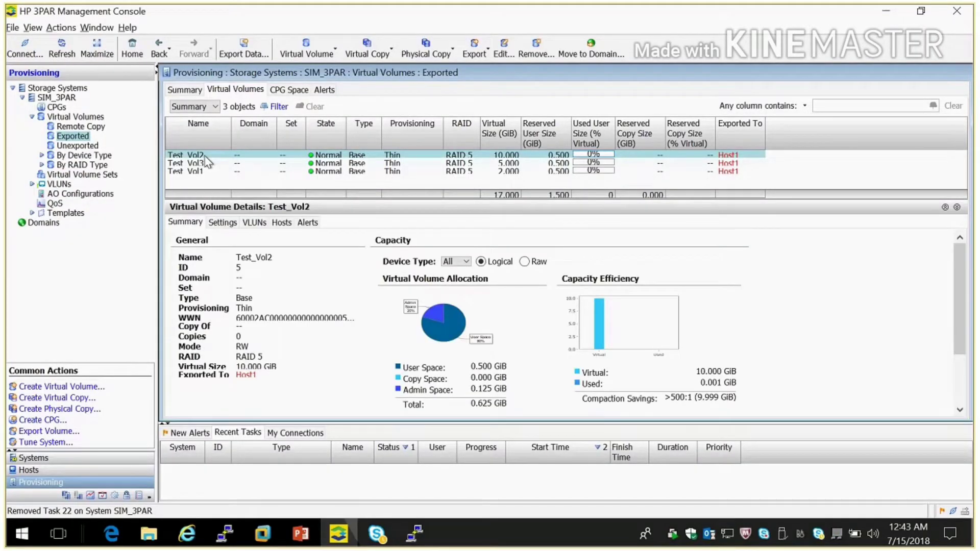
# Tune Test_Vol1 from FC_r5 to target CPG NL_r6.
pyautogui.rightClick(187, 171)
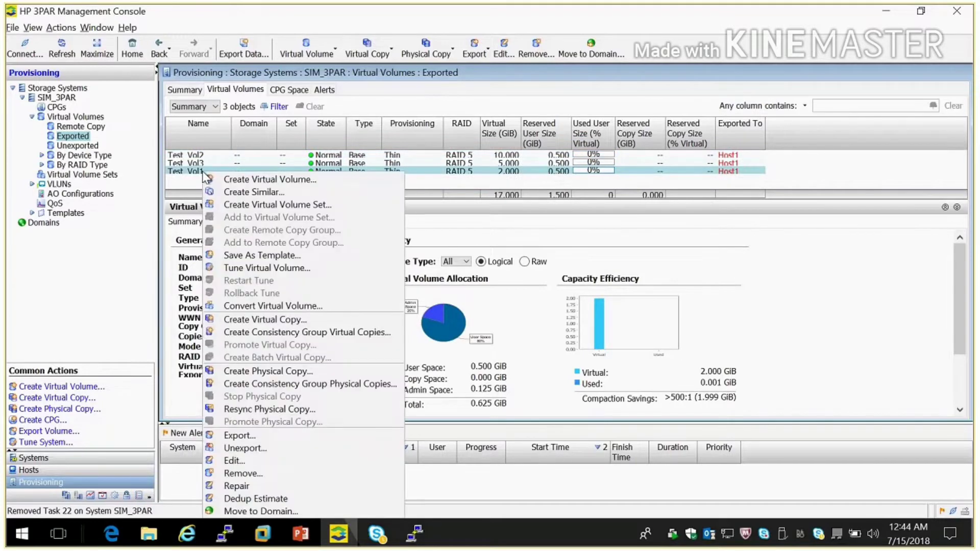
pyautogui.moveTo(266, 267)
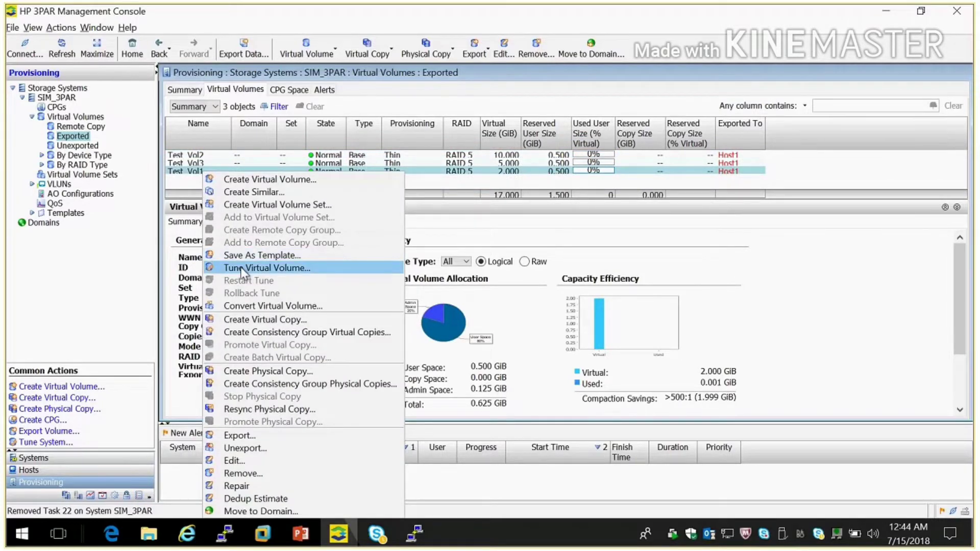
pyautogui.click(267, 268)
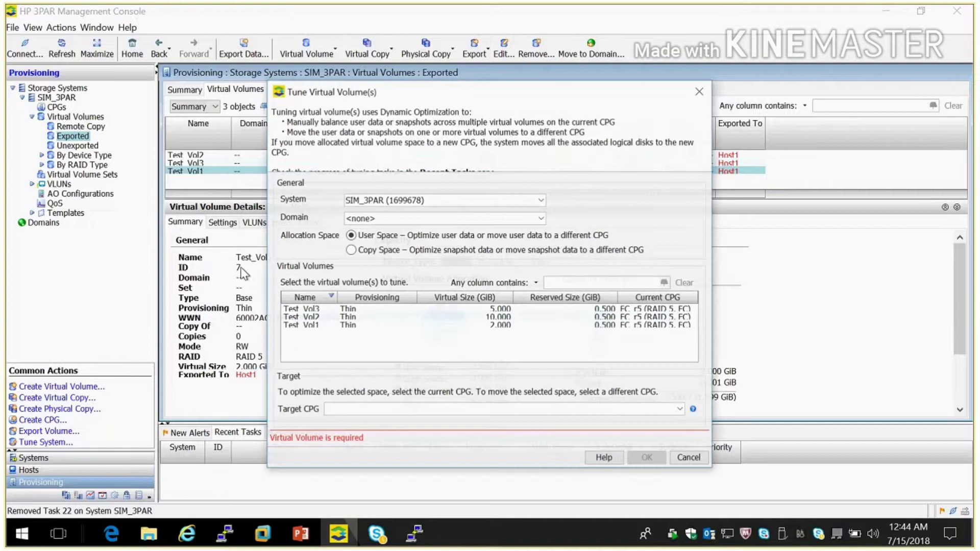
pyautogui.click(304, 335)
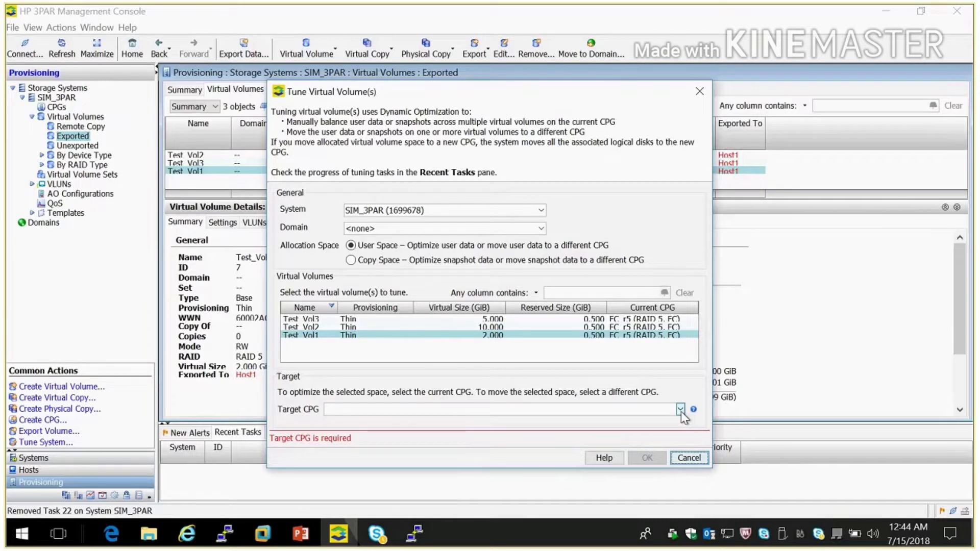
pyautogui.click(679, 409)
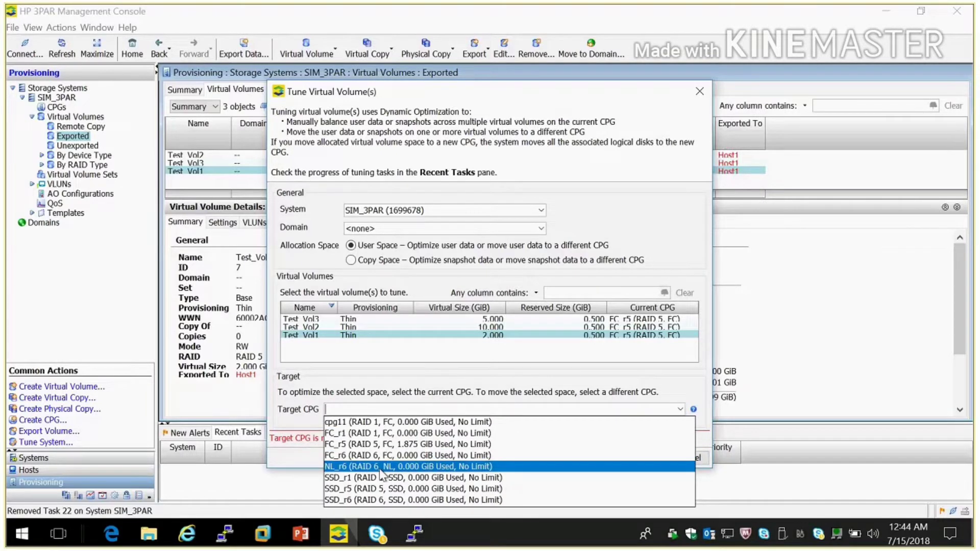
pyautogui.click(404, 467)
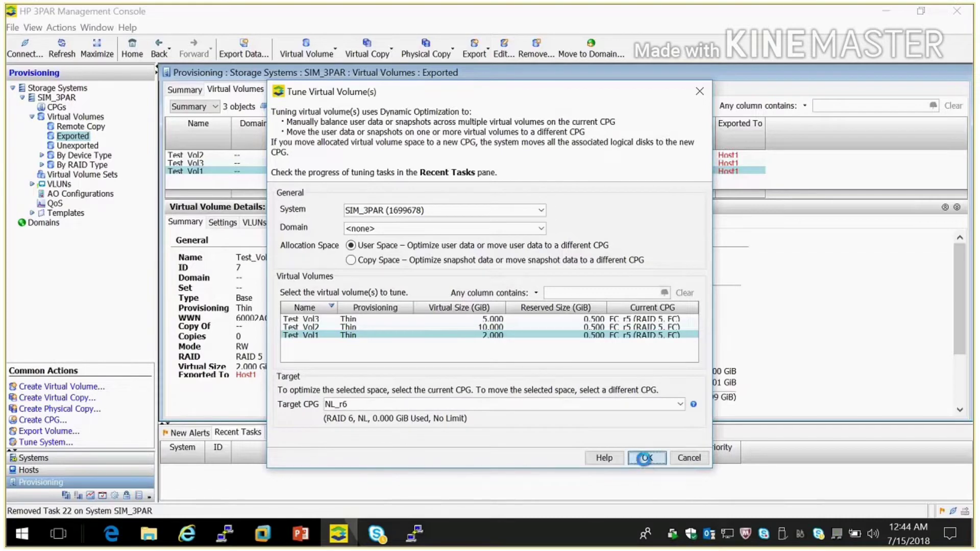
pyautogui.click(646, 458)
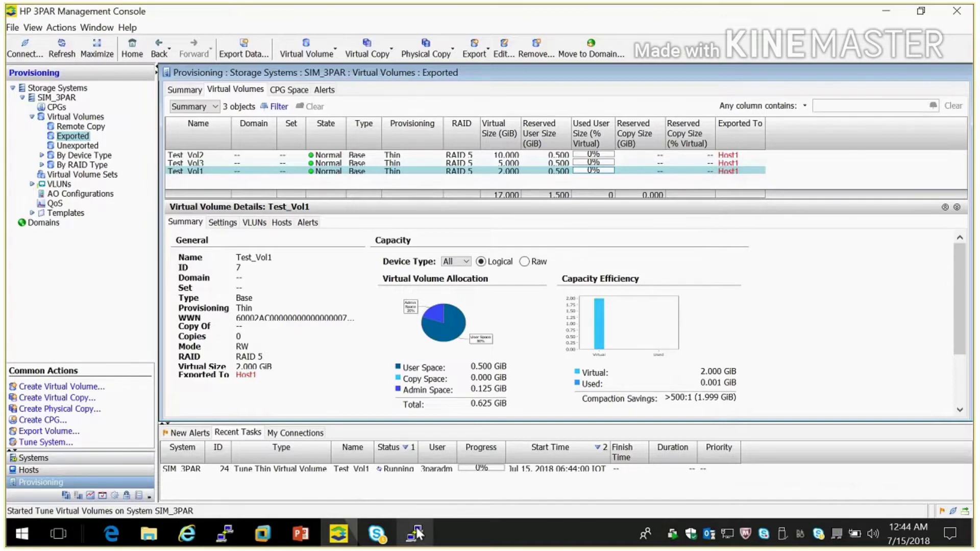
# Check the Test_Vol1 tune task with showtask and showtask -d 24 in PuTTY.
pyautogui.click(414, 532)
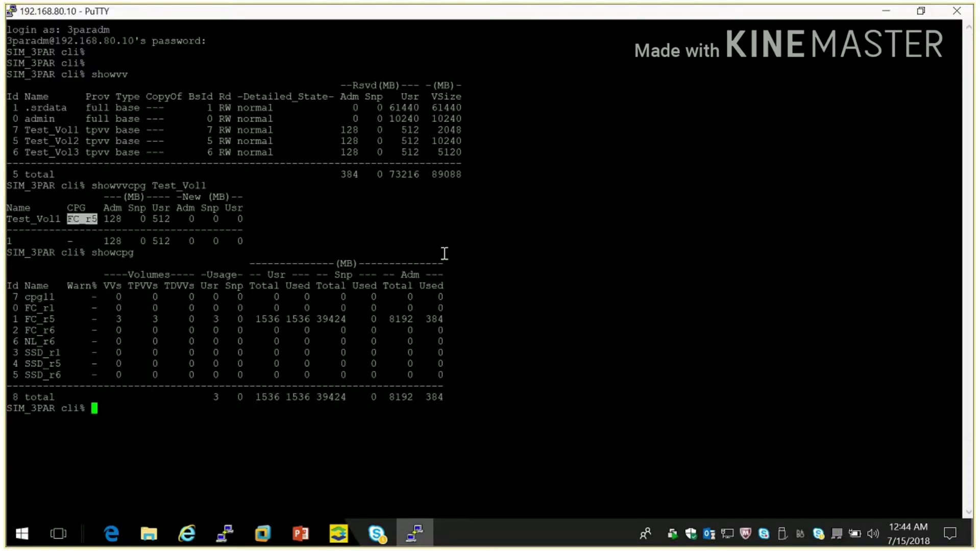
pyautogui.write('shoatask')
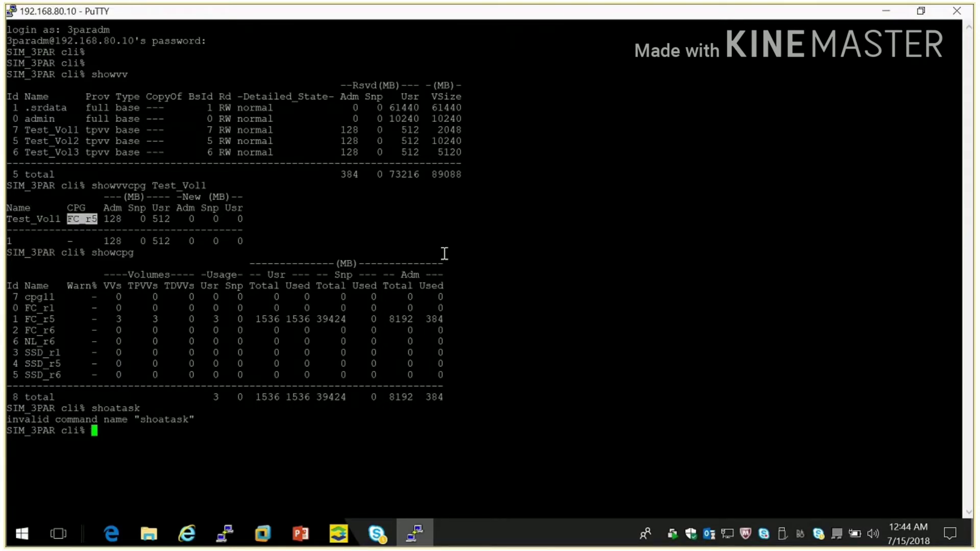
pyautogui.write('showtask')
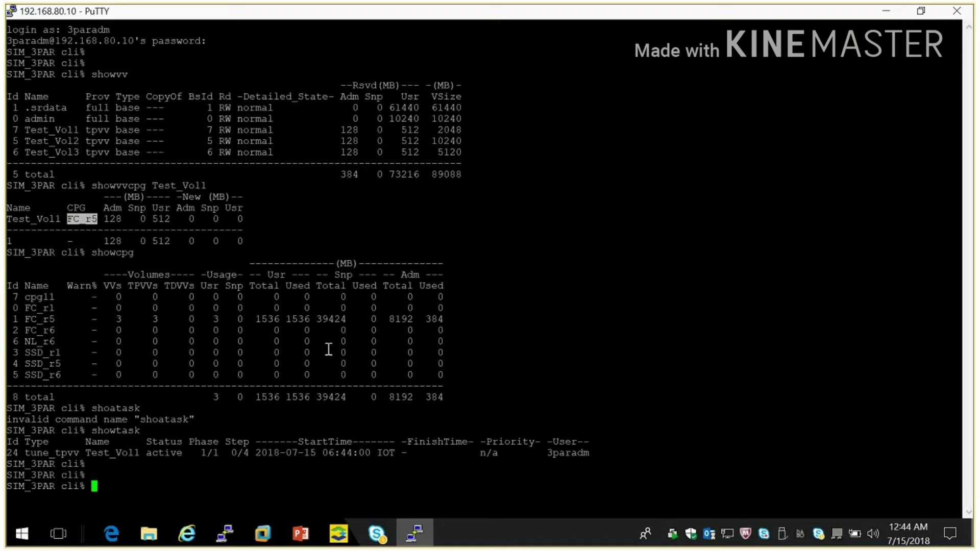
pyautogui.write('showtask -d 24')
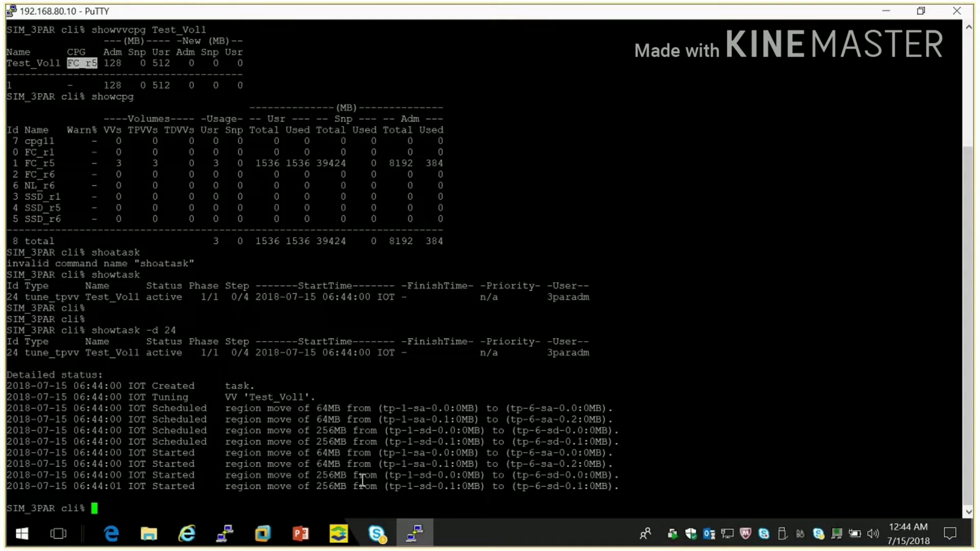
pyautogui.moveTo(274, 475)
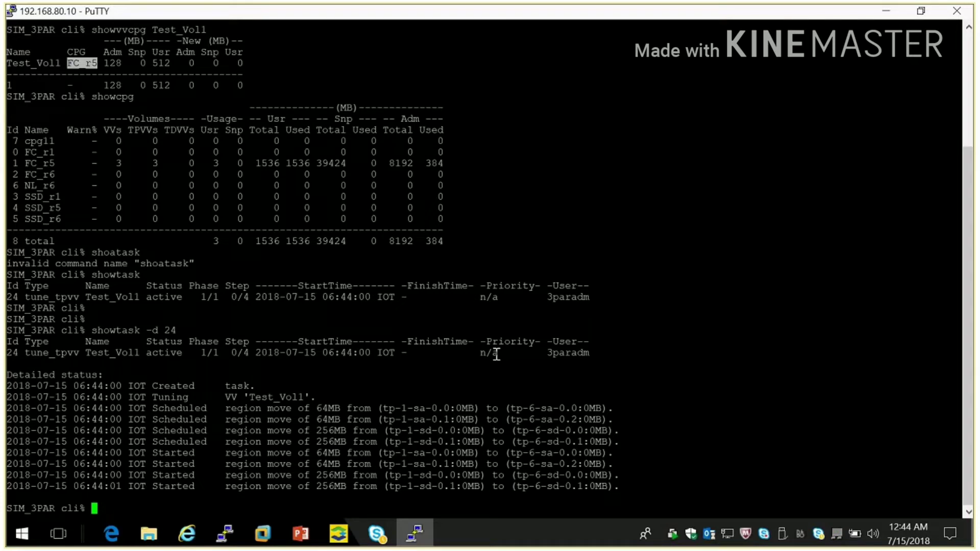
pyautogui.scroll(-3)
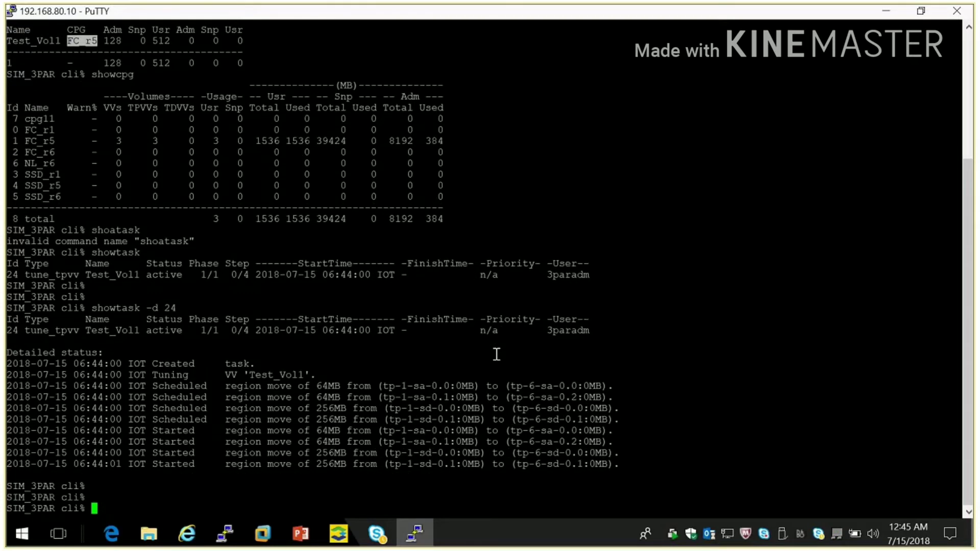
# Run showvv and showvvcpg Test_Vol1, then rerun showtask until task 24 reads done.
pyautogui.write('showvv')
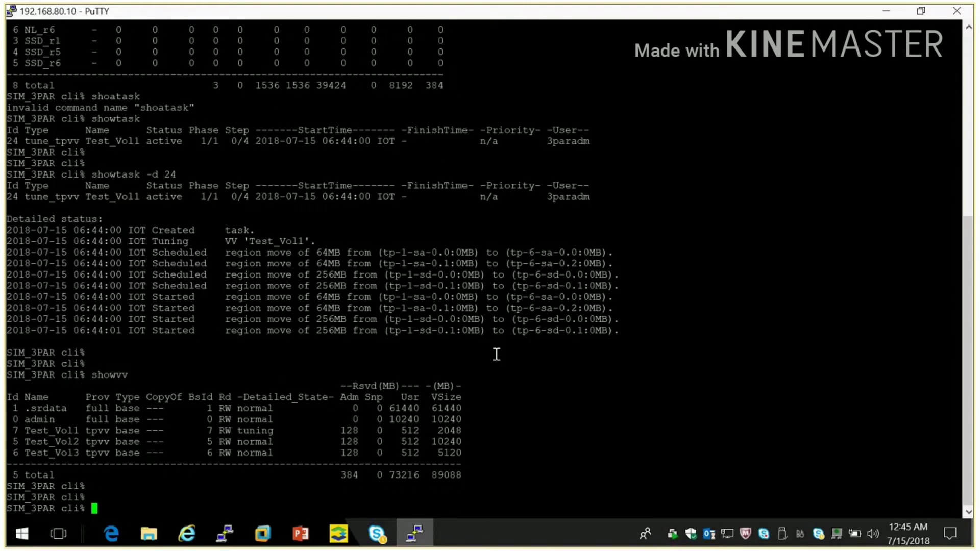
pyautogui.doubleClick(41, 430)
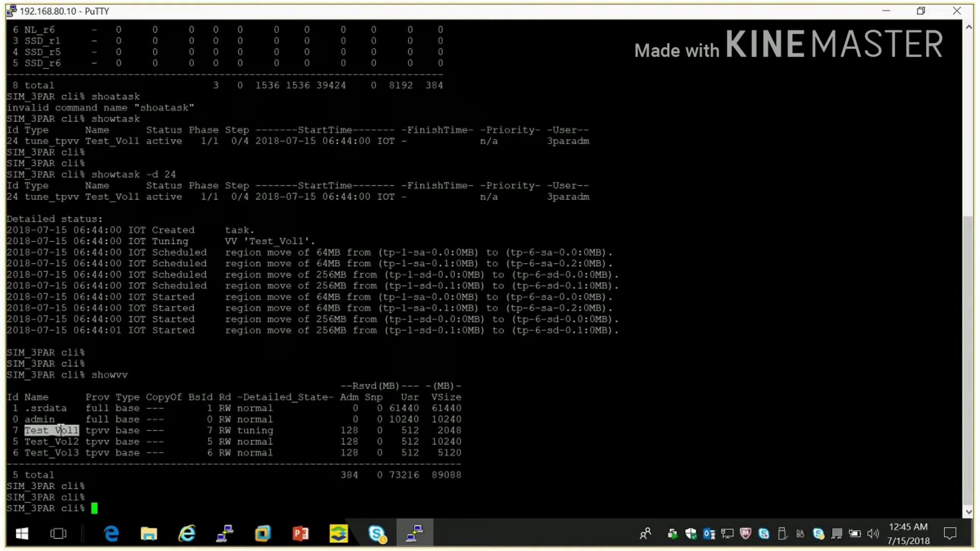
pyautogui.moveTo(739, 282)
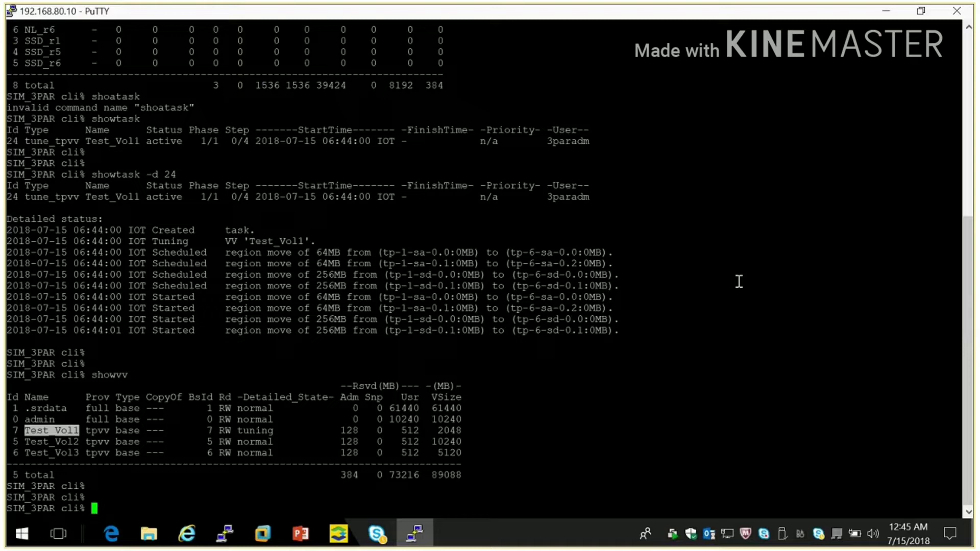
pyautogui.write('showvvcpg Test_Vol1')
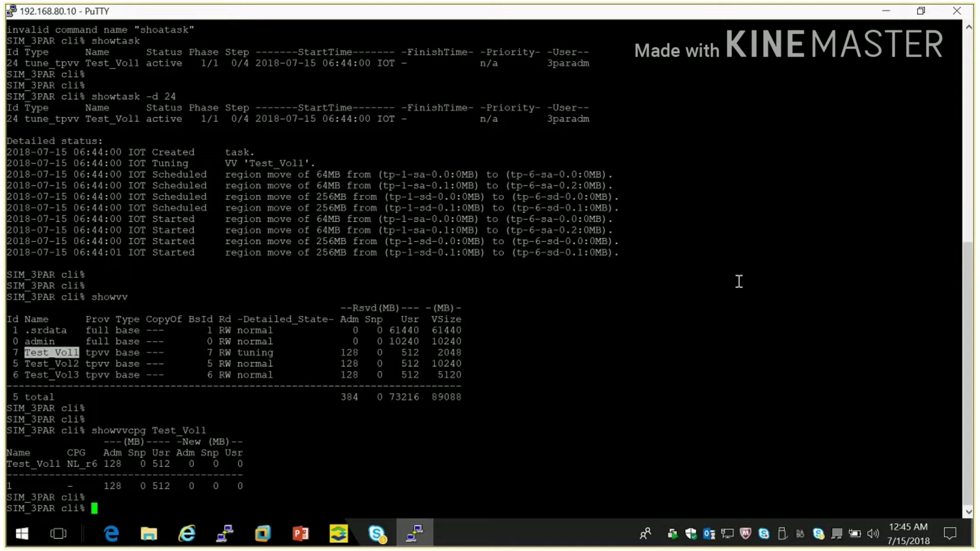
pyautogui.write('sho')
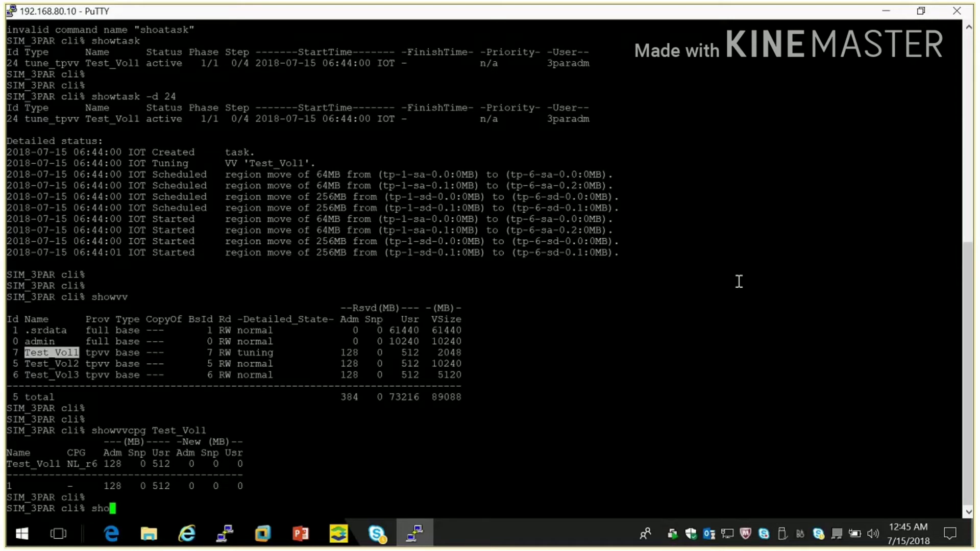
pyautogui.write('wtask')
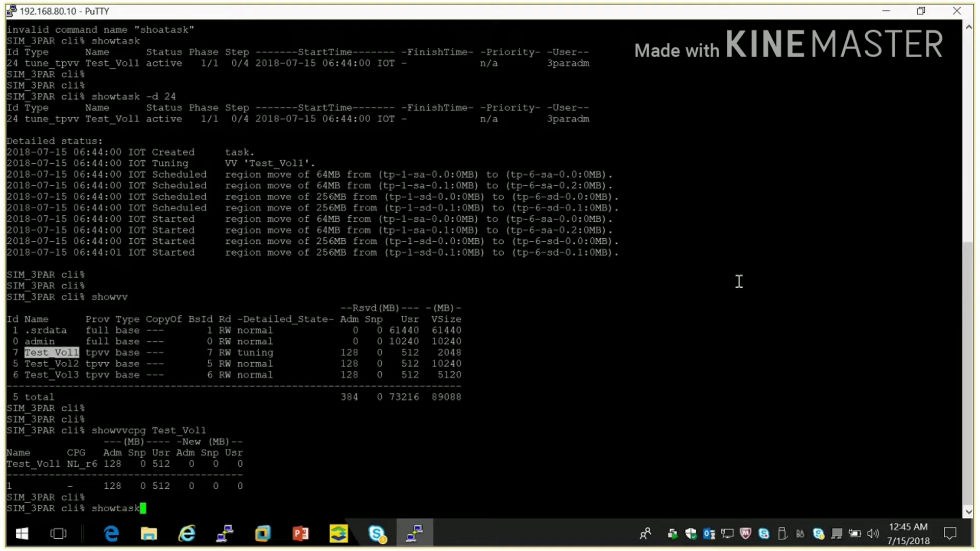
pyautogui.press('Return')
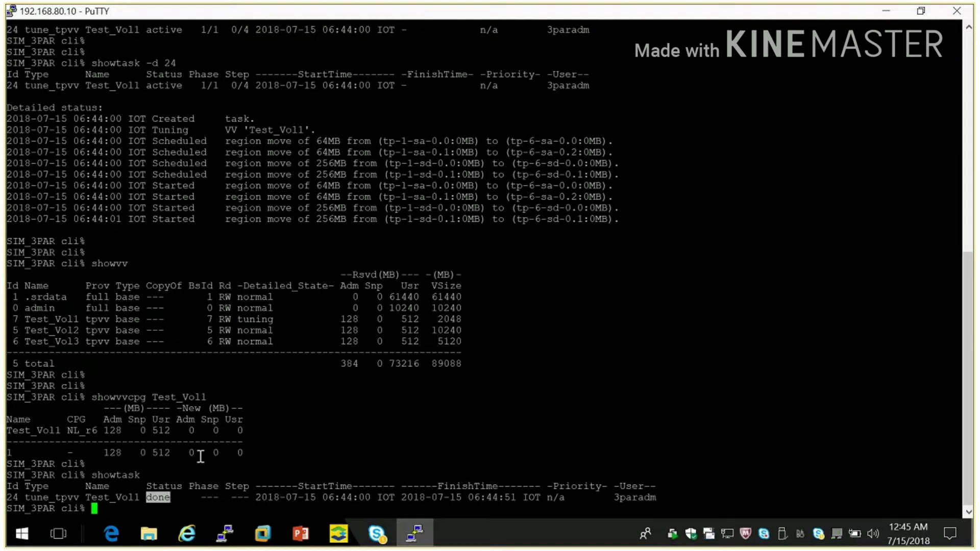
pyautogui.moveTo(47, 455)
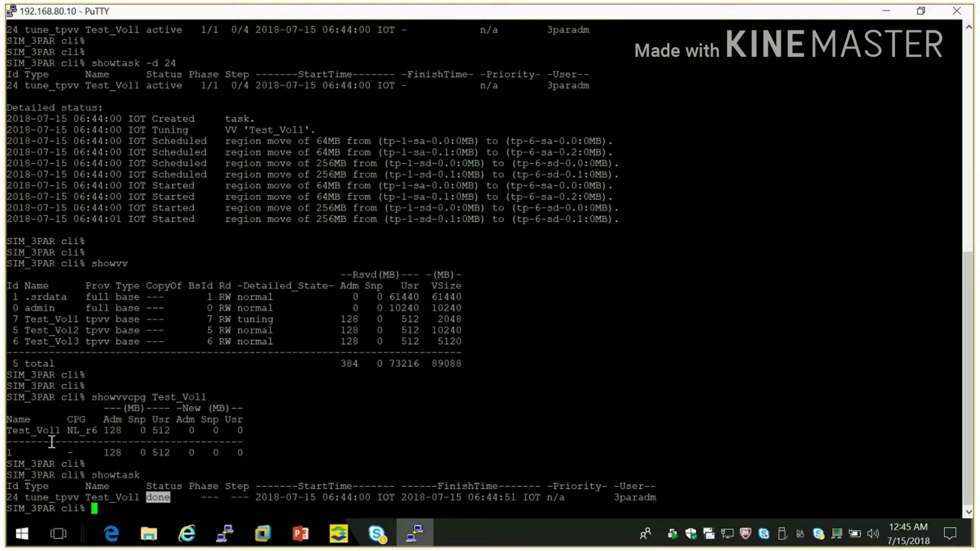
pyautogui.doubleClick(74, 440)
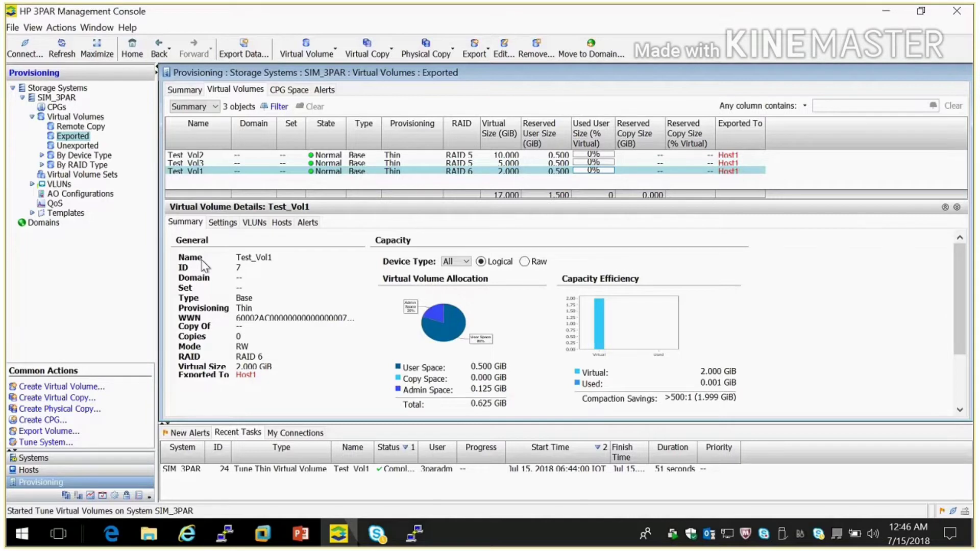
pyautogui.moveTo(219, 180)
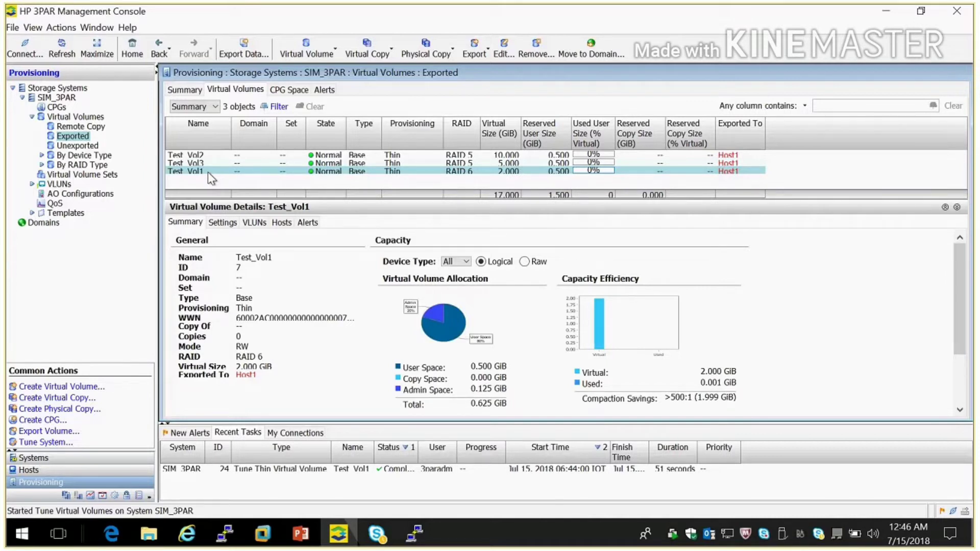
pyautogui.moveTo(202, 174)
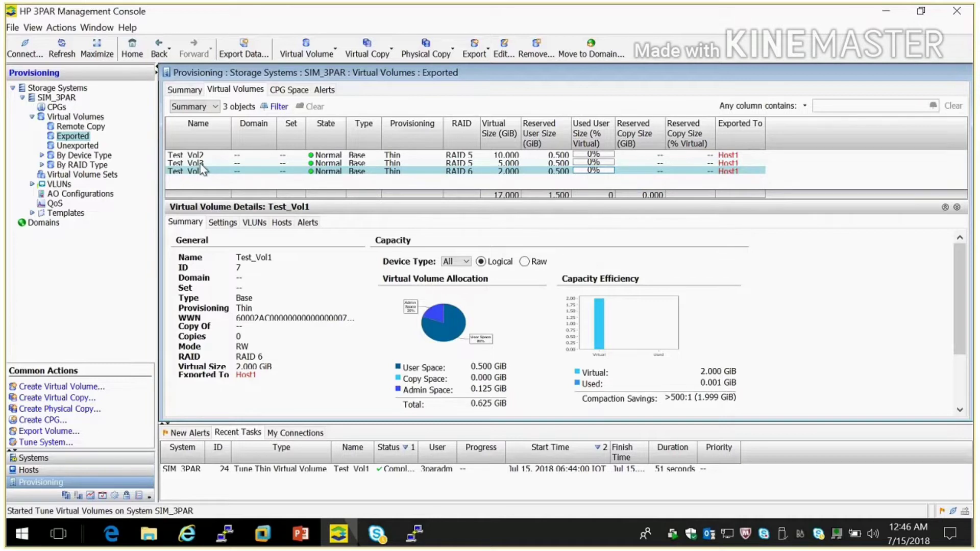
# Edit Test_Vol3 to use copy CPG FC_r5, reserving 0.500 GiB copy space.
pyautogui.click(191, 163)
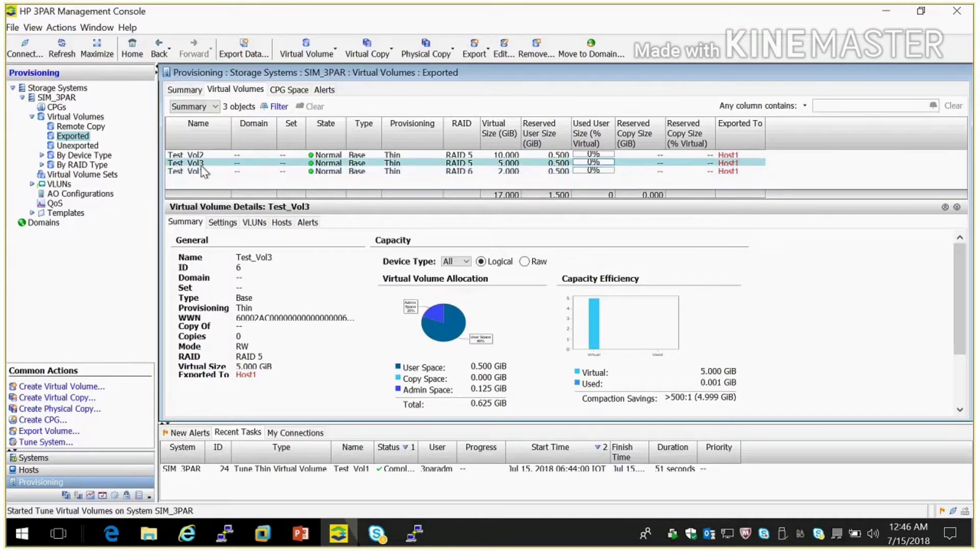
pyautogui.rightClick(197, 163)
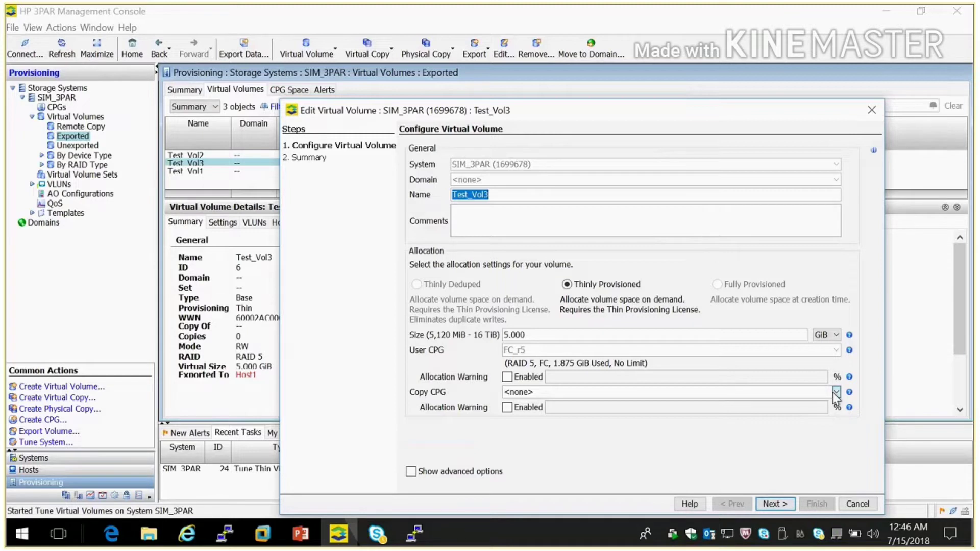
pyautogui.click(837, 391)
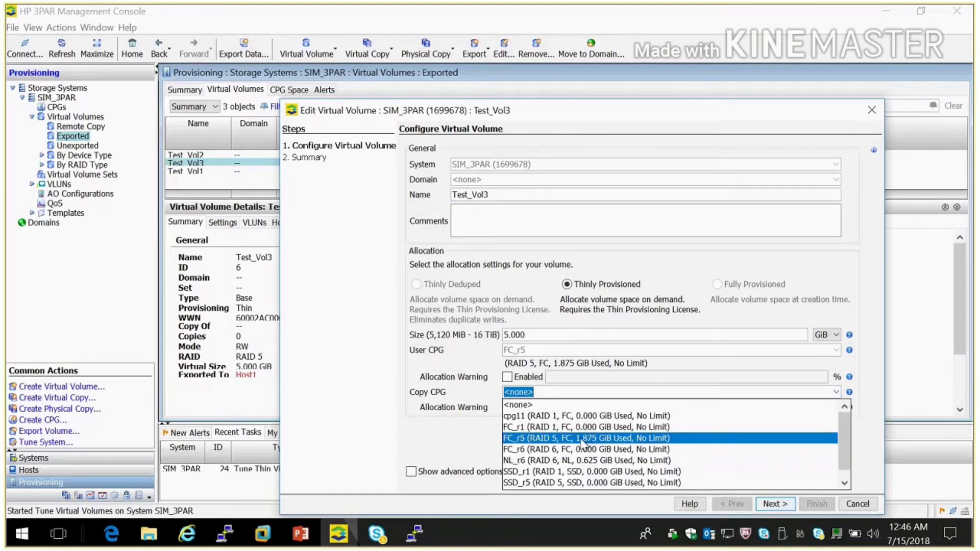
pyautogui.click(587, 438)
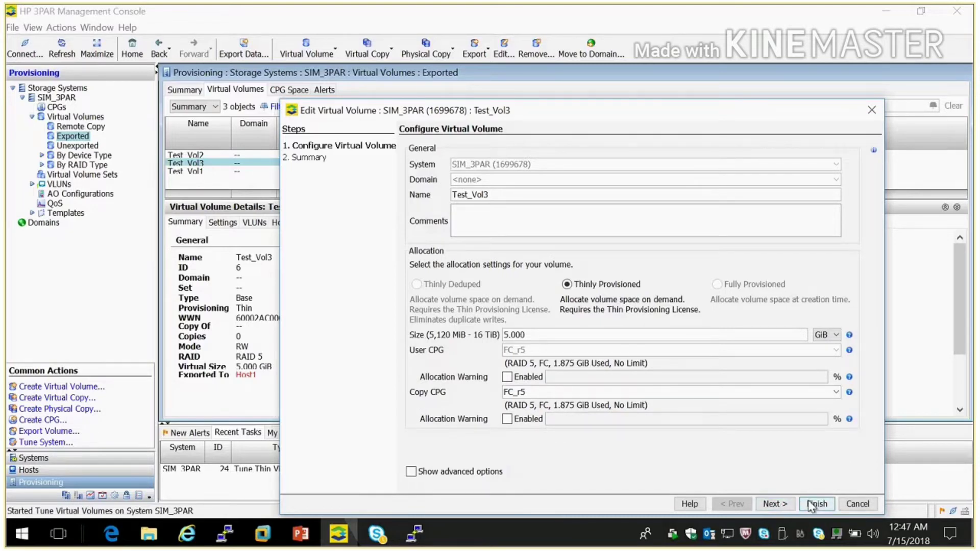
pyautogui.click(817, 504)
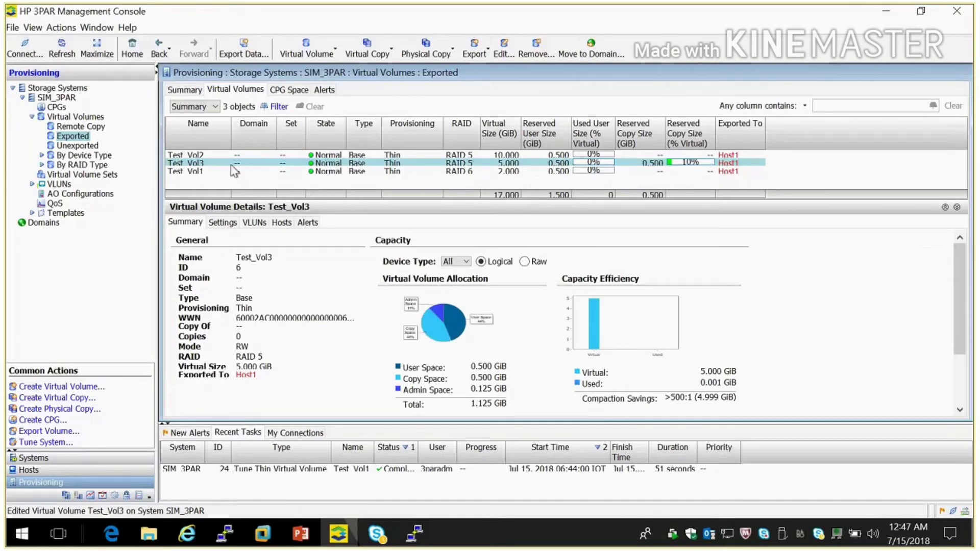
# Create the read-only virtual copy Test_Vol3.180715064726 of Test_Vol3.
pyautogui.rightClick(234, 168)
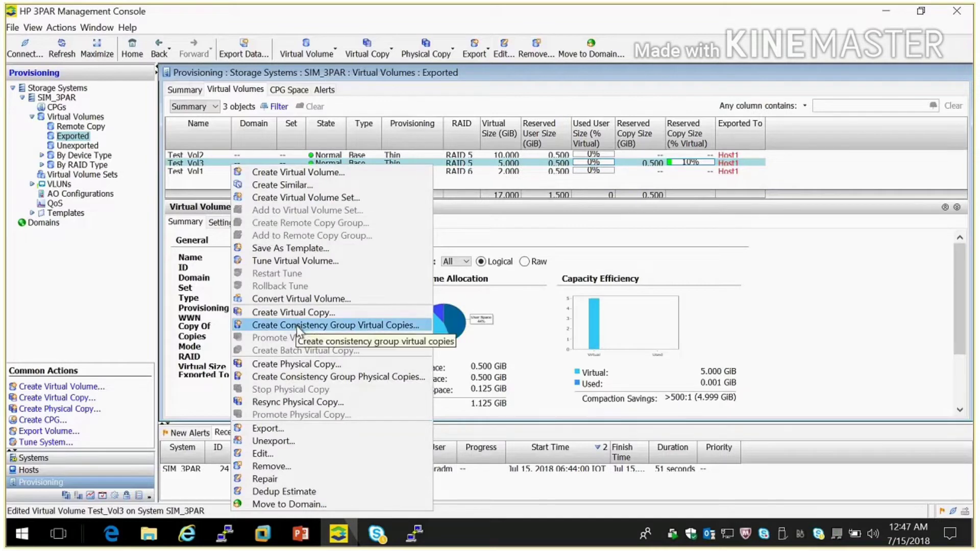
pyautogui.moveTo(293, 337)
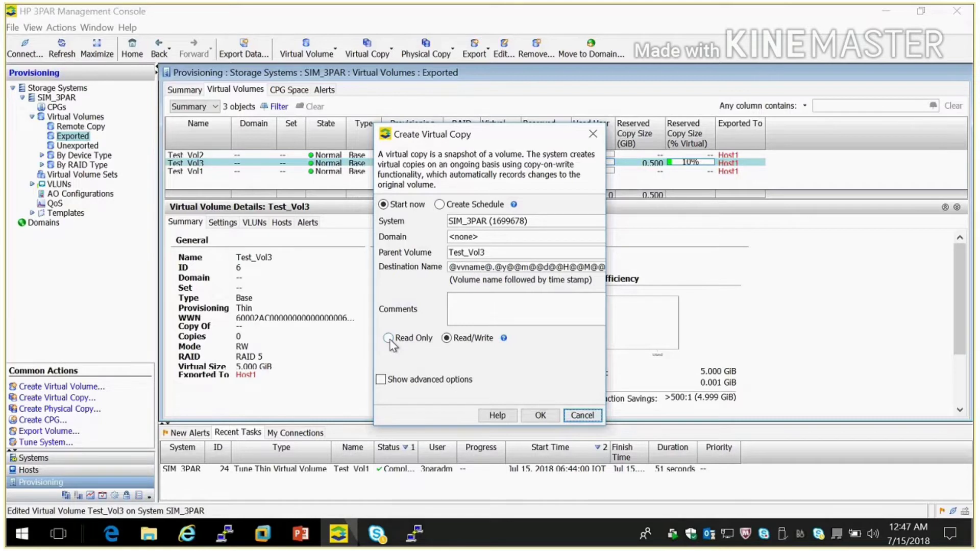
pyautogui.click(387, 337)
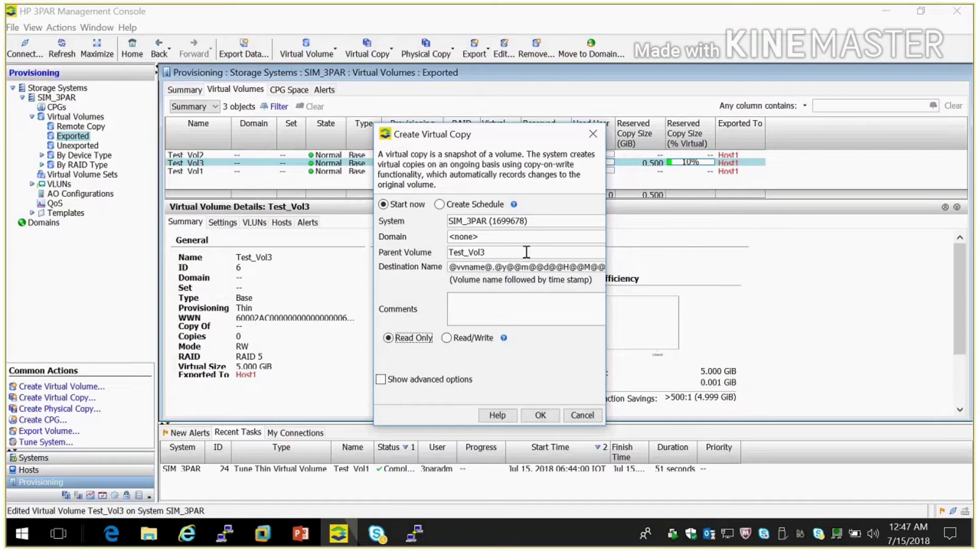
pyautogui.moveTo(546, 284)
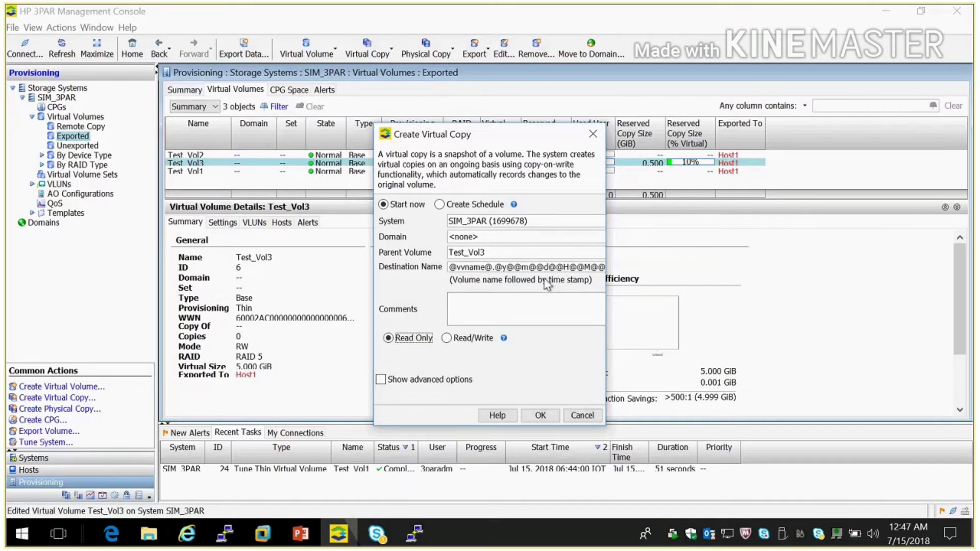
pyautogui.moveTo(524, 295)
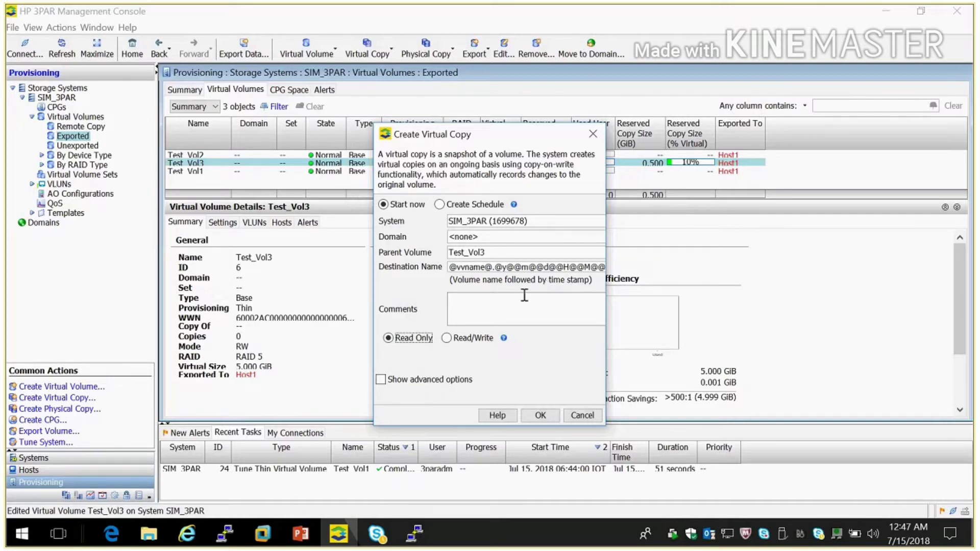
pyautogui.moveTo(516, 421)
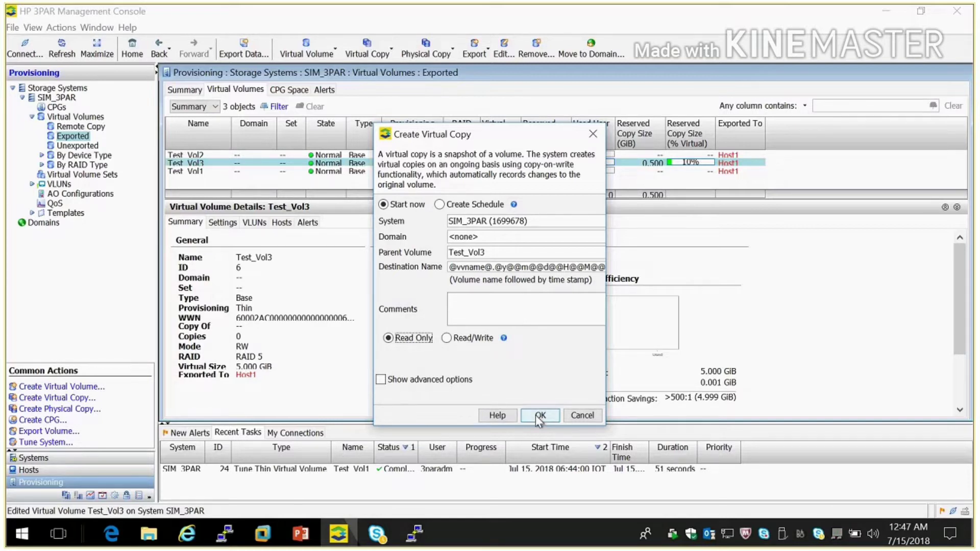
pyautogui.click(539, 416)
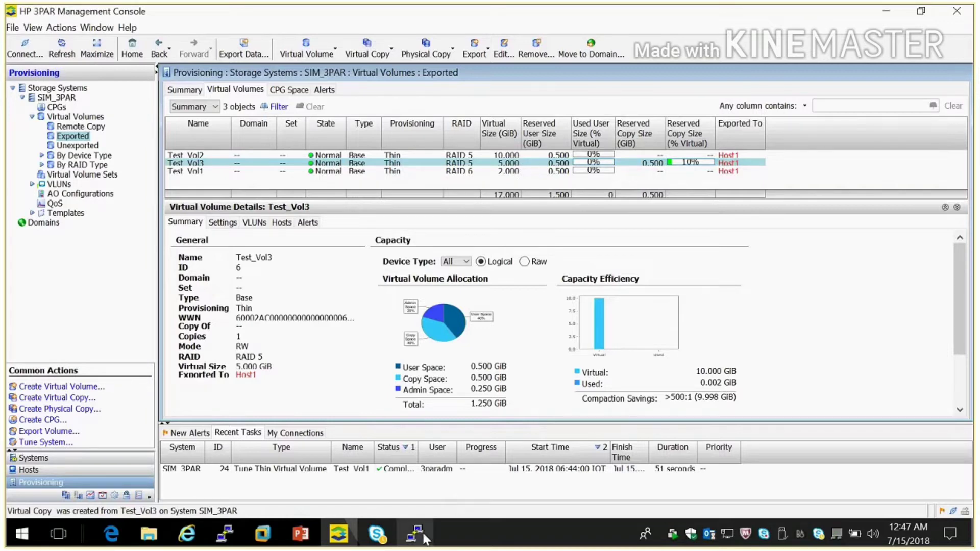
pyautogui.click(412, 532)
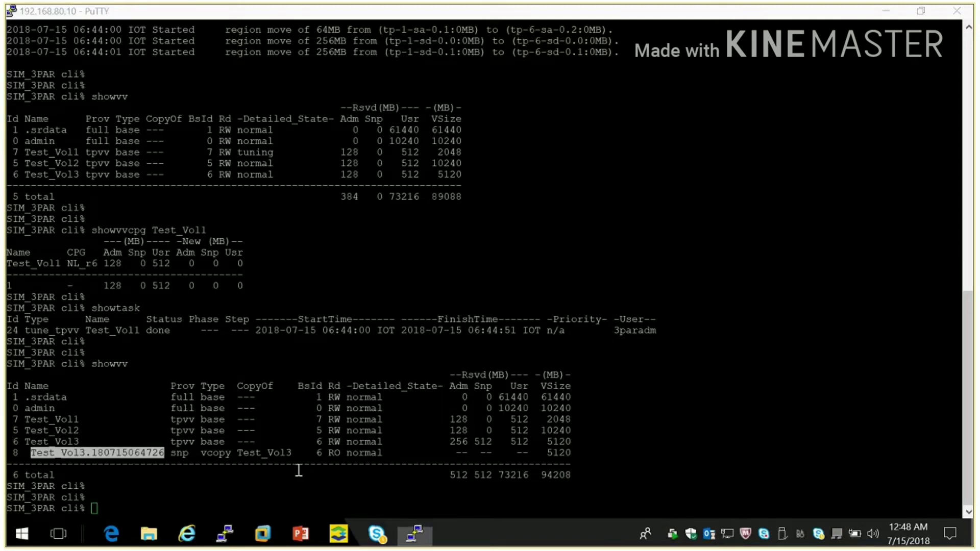
# Inspect virtual copy Test_Vol3.180715064726 in the console's Unexported volume list.
pyautogui.click(414, 533)
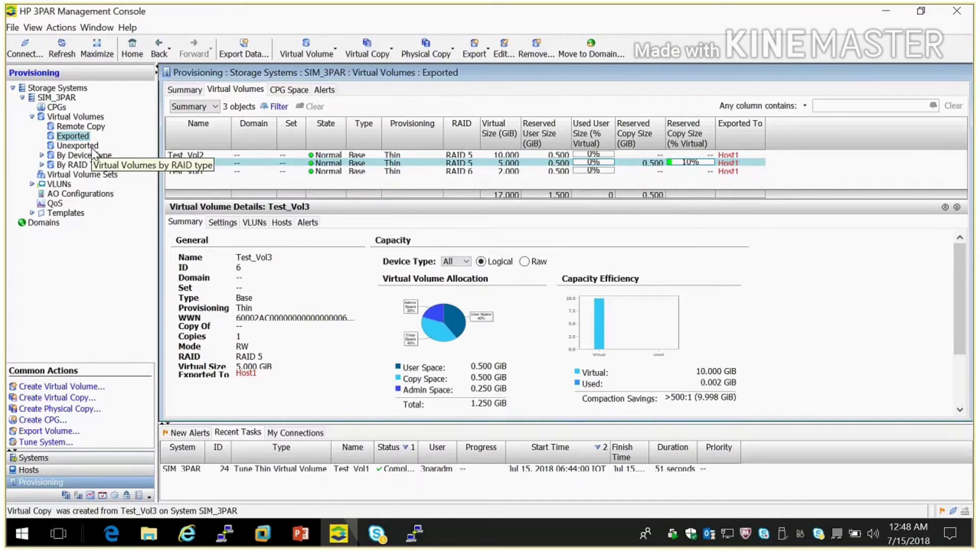
pyautogui.click(74, 145)
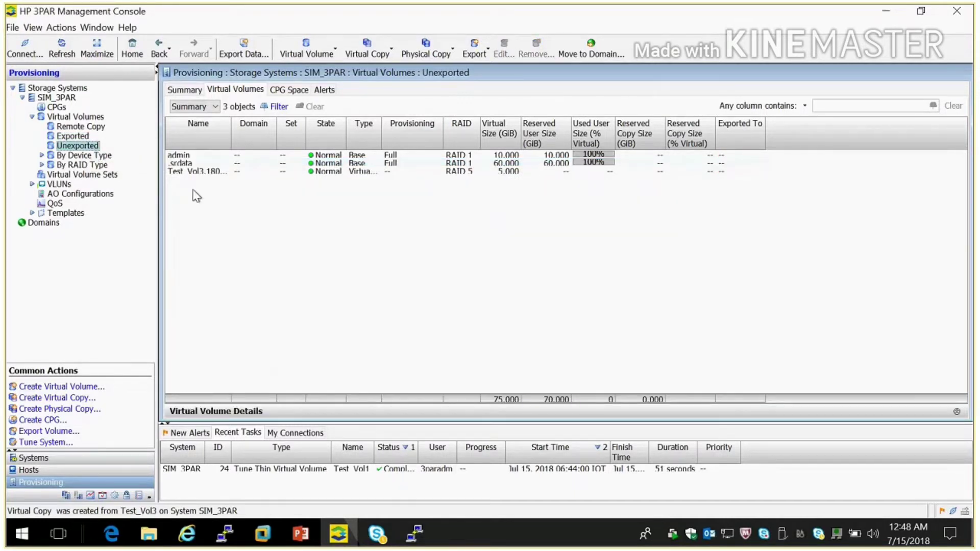
pyautogui.click(192, 171)
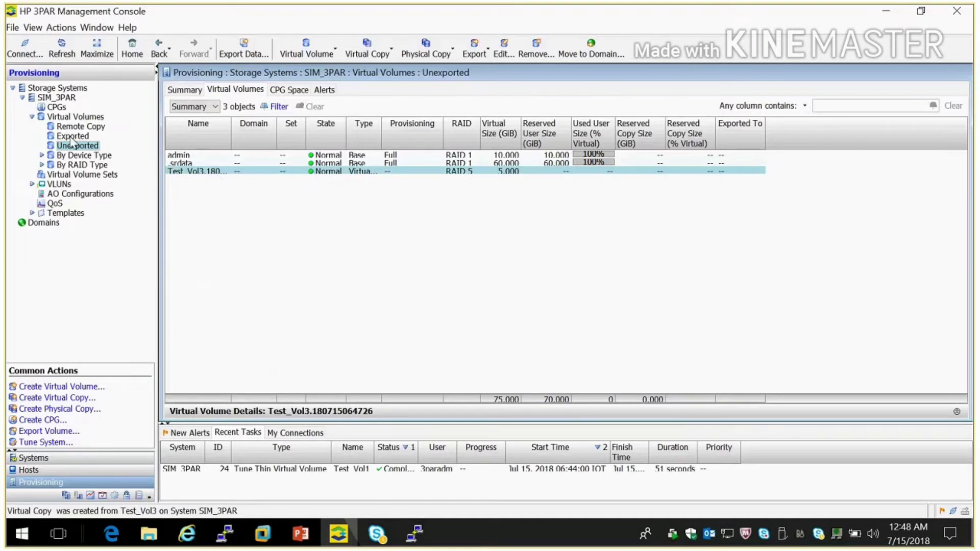
pyautogui.click(72, 136)
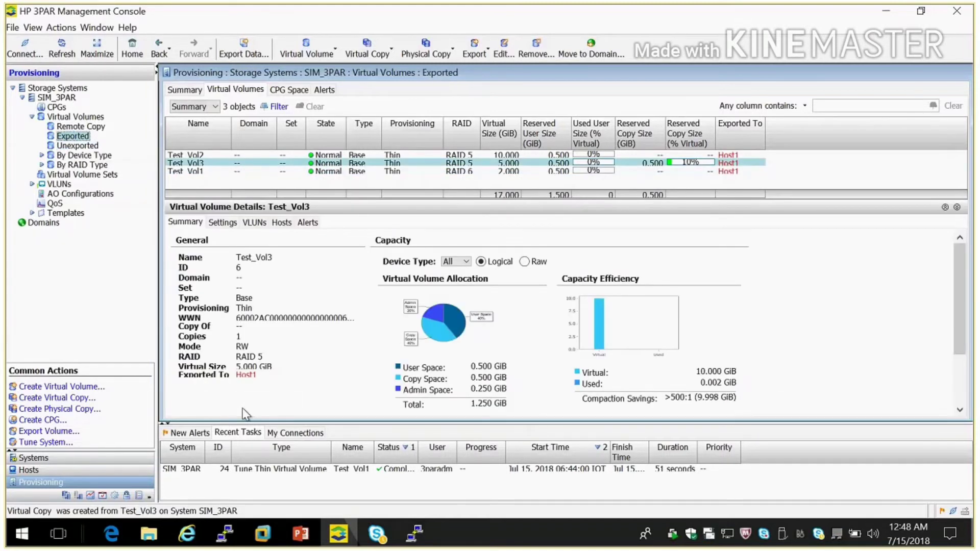
pyautogui.moveTo(393, 453)
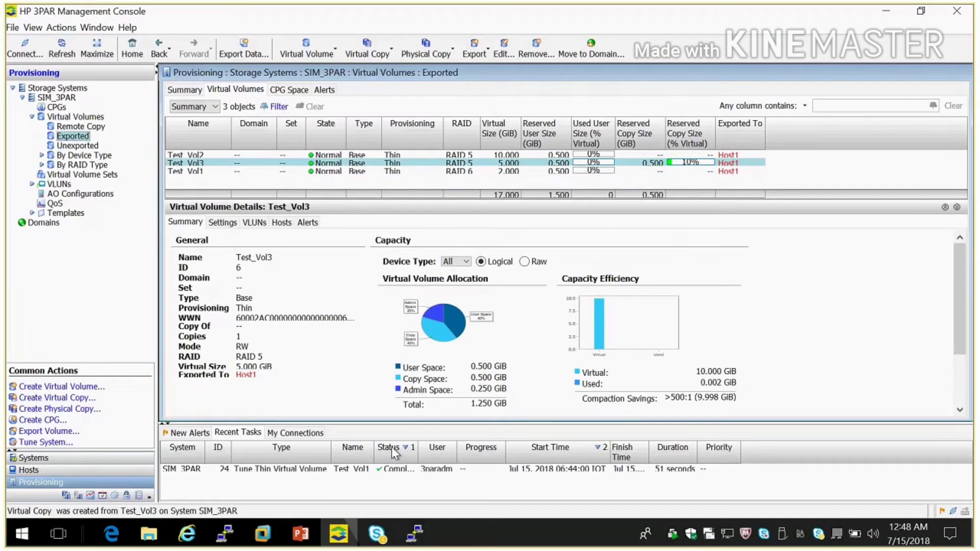
pyautogui.click(413, 533)
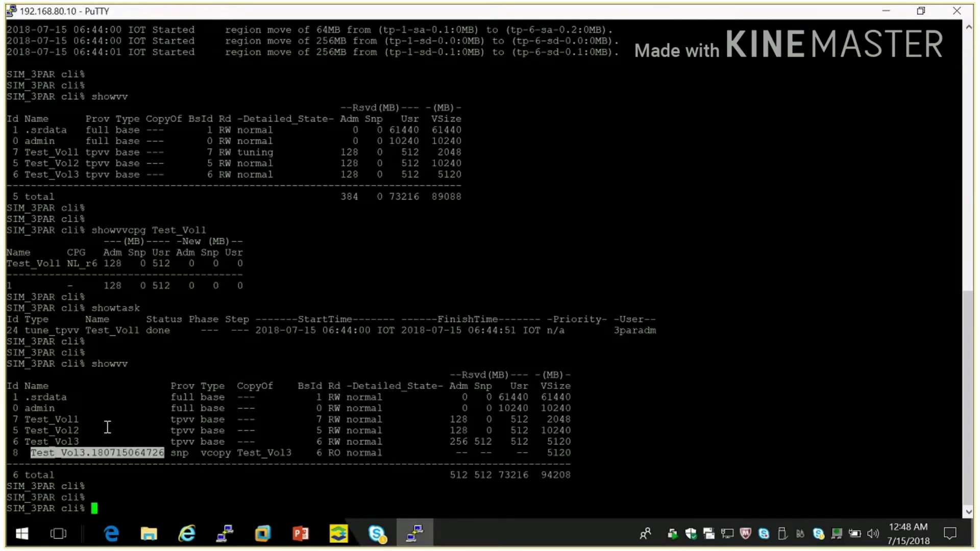
pyautogui.moveTo(43, 417)
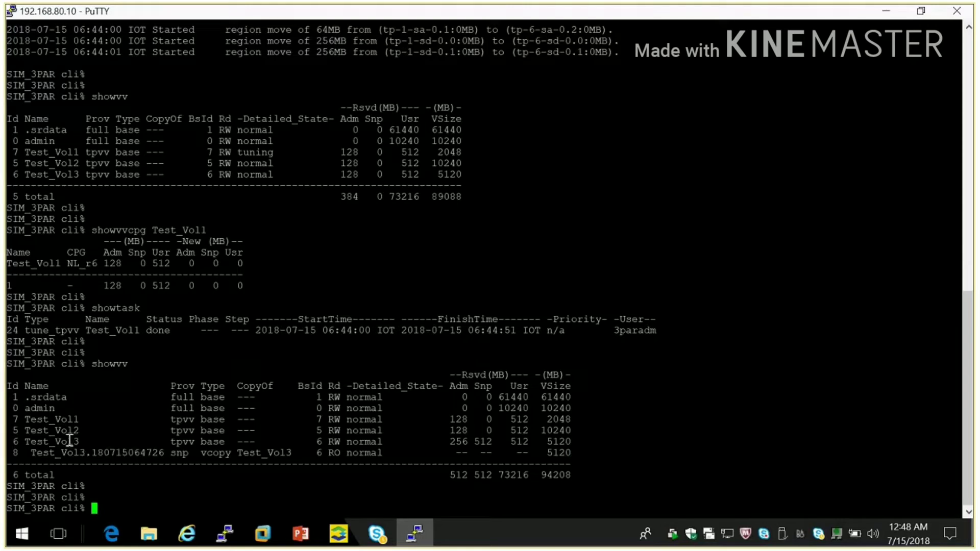
# Create read-only snapshot SNP1_Test_Vol3 with createsv -ro SNP1_Test_Vol3 Test_Vol3.
pyautogui.doubleClick(45, 441)
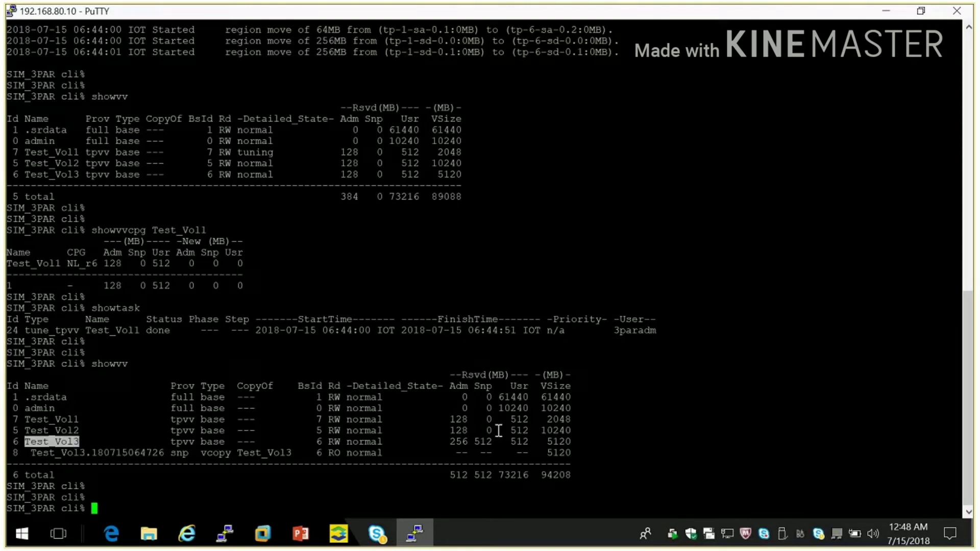
pyautogui.write('crea')
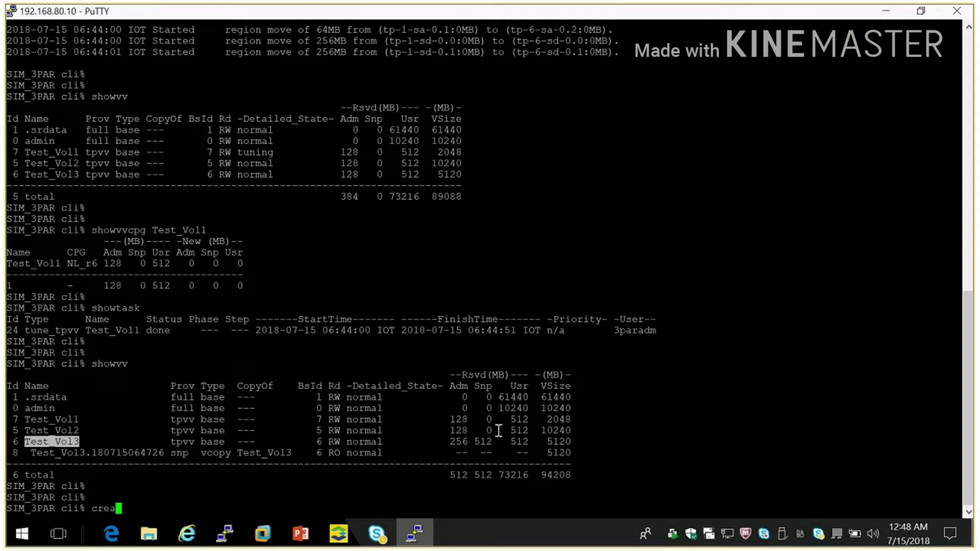
pyautogui.write('te')
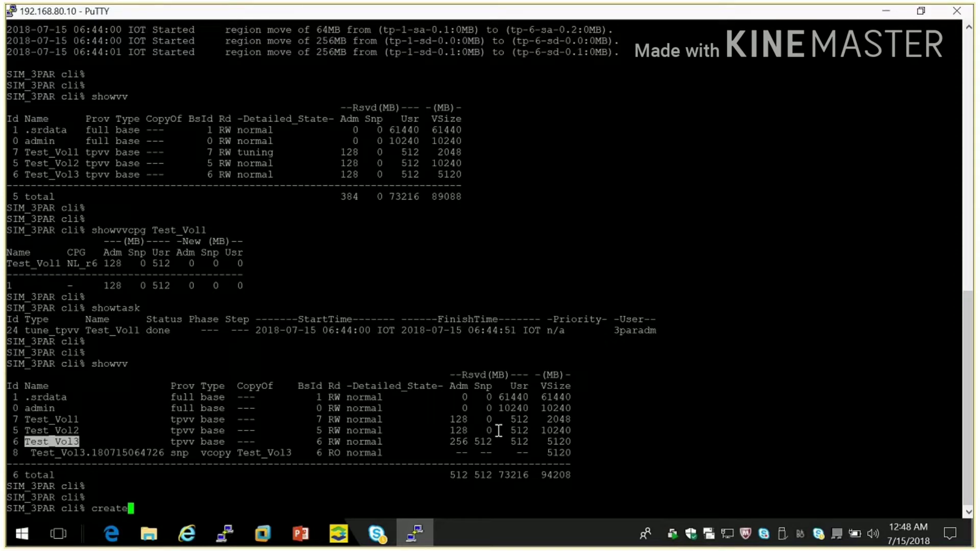
pyautogui.write('s')
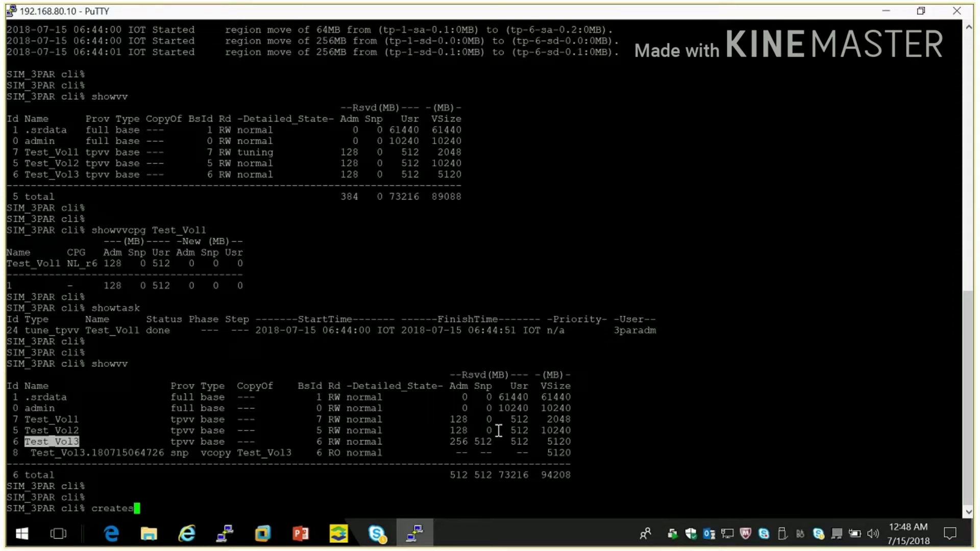
pyautogui.write('v')
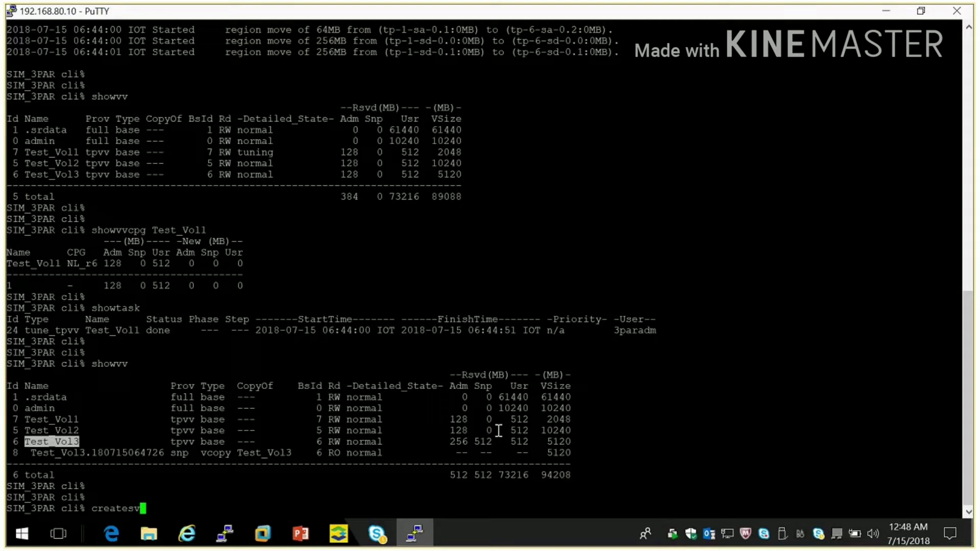
pyautogui.write('-')
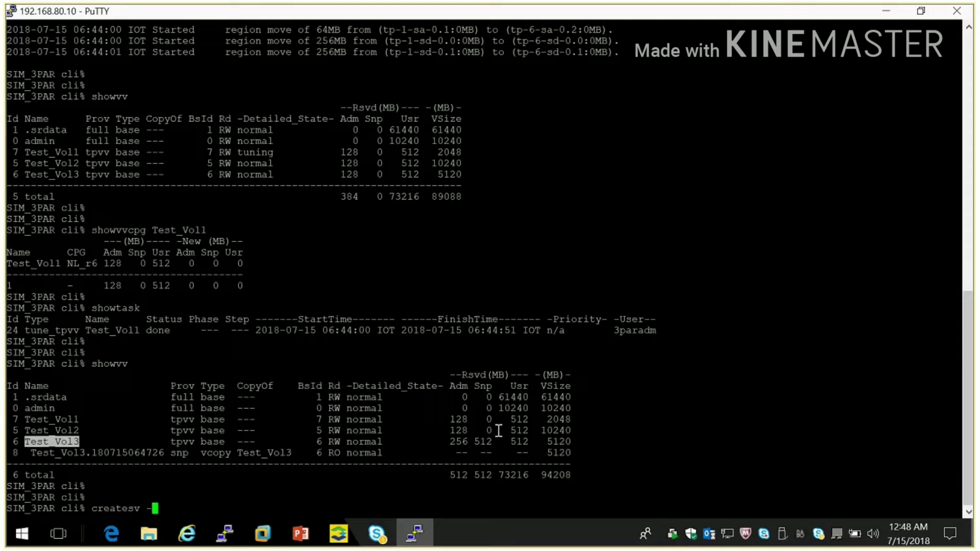
pyautogui.write('ro')
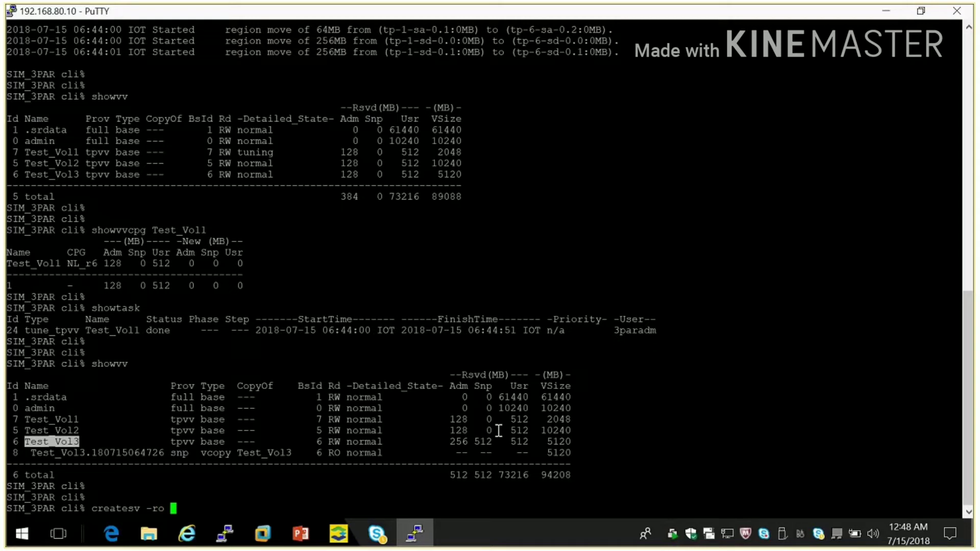
pyautogui.write('SN')
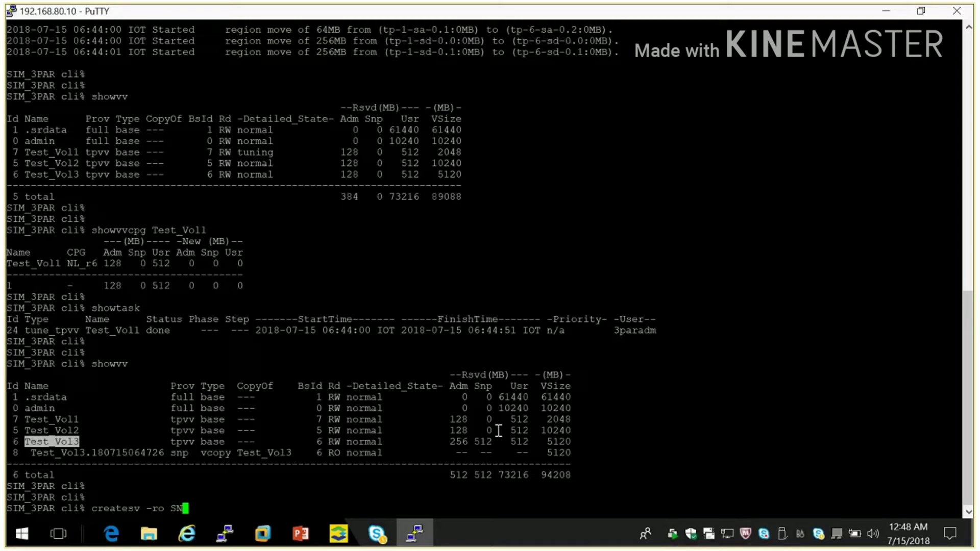
pyautogui.write('P')
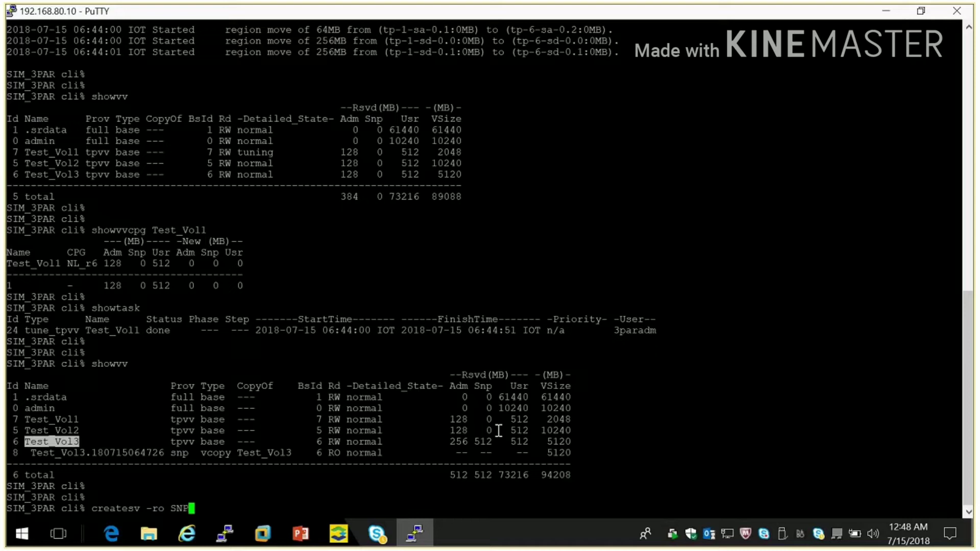
pyautogui.write('1')
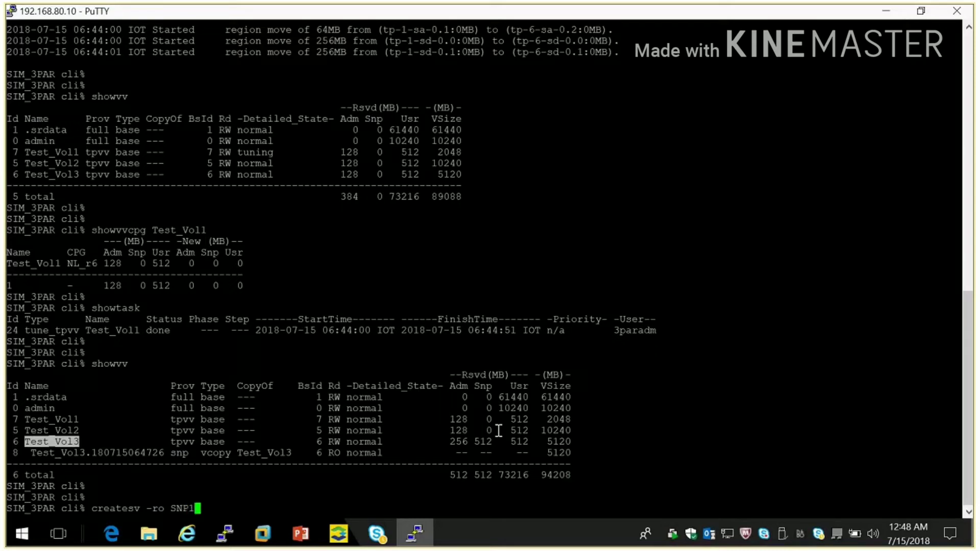
pyautogui.write('_Test_Vol3')
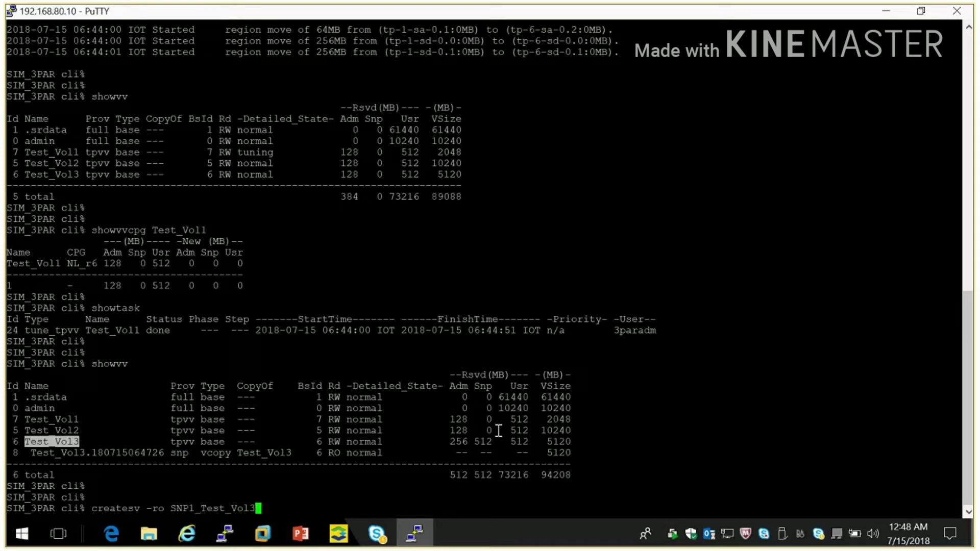
pyautogui.write('Test_Vol3')
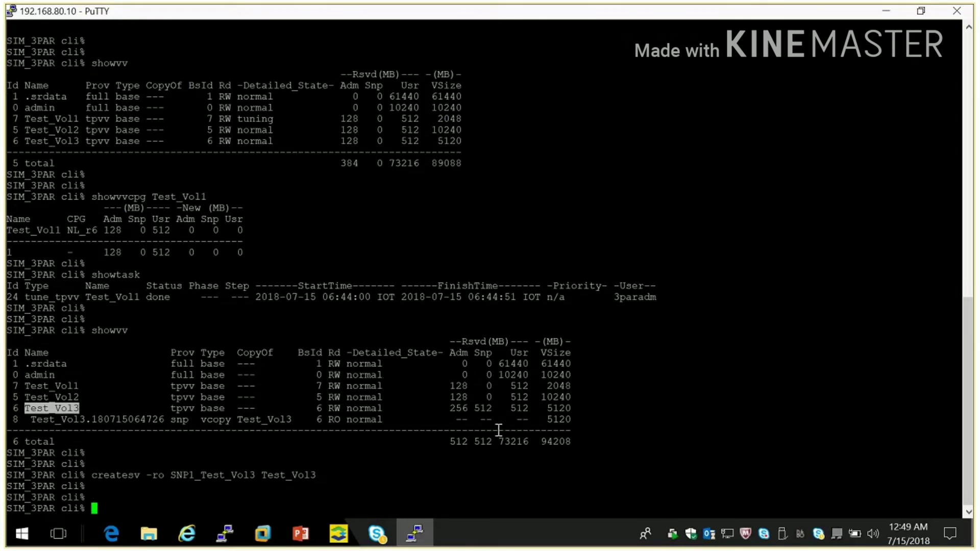
# Run a show command in PuTTY and reopen the console's Unexported volume list.
pyautogui.write('show')
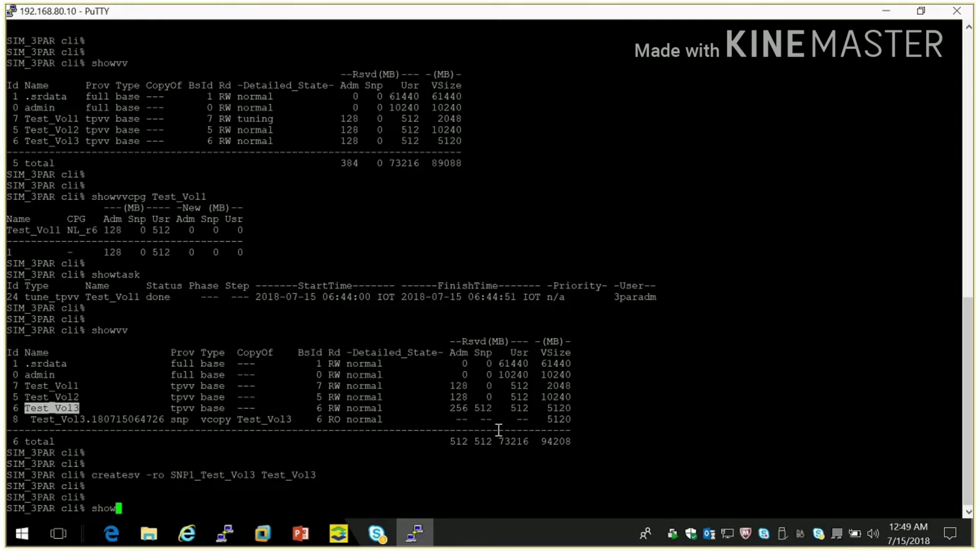
pyautogui.press('Return')
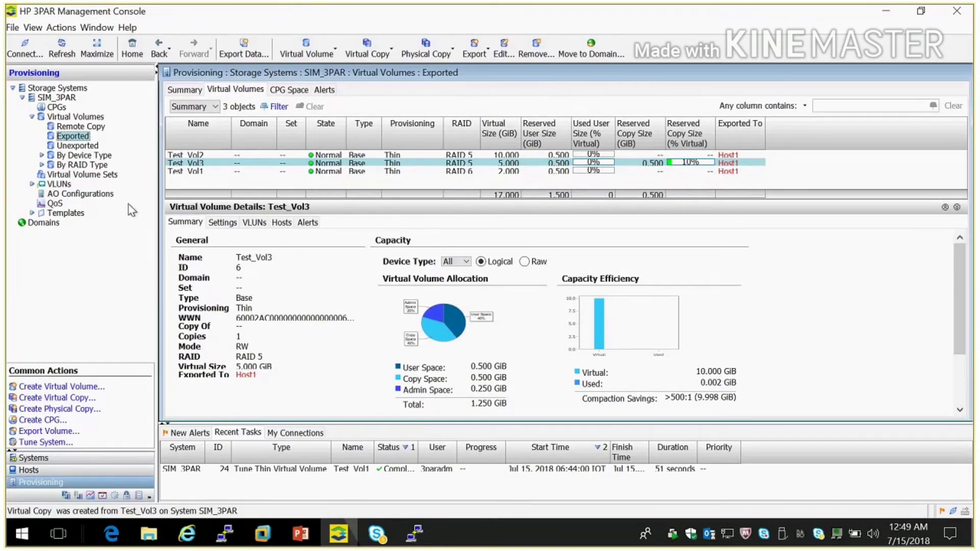
pyautogui.click(72, 145)
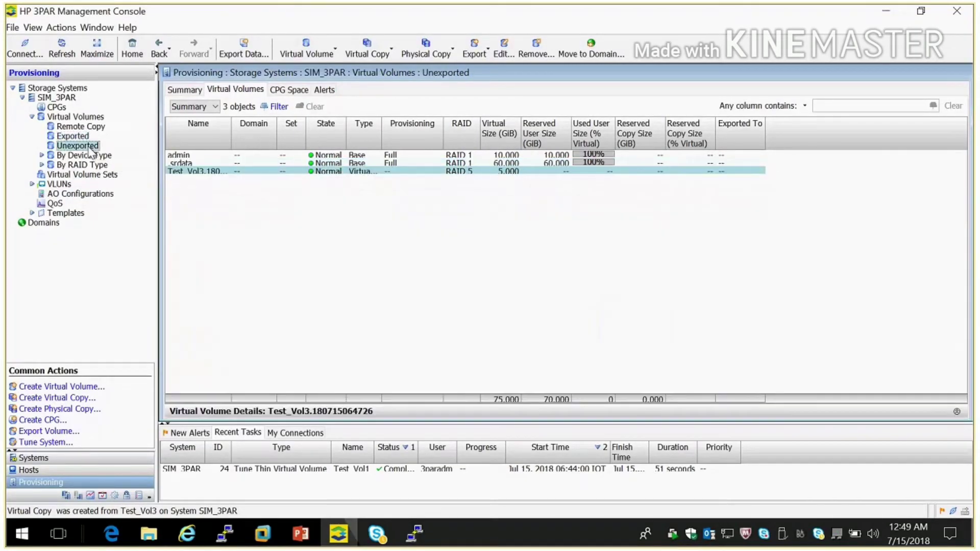
pyautogui.moveTo(92, 148)
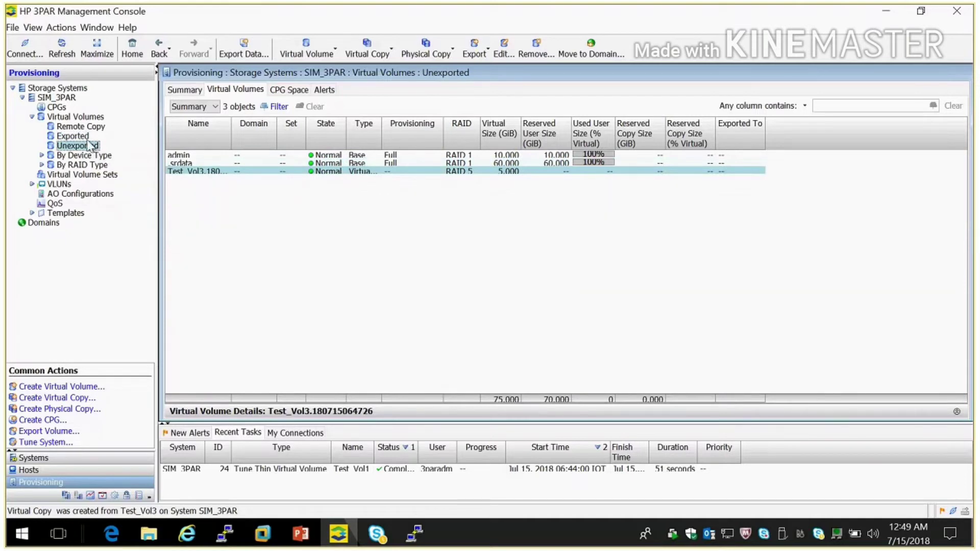
# Browse Exported, Remote Copy and Unexported lists, then select SNP1_Test_Vol3 and Test_Vol3.180715064726.
pyautogui.click(72, 135)
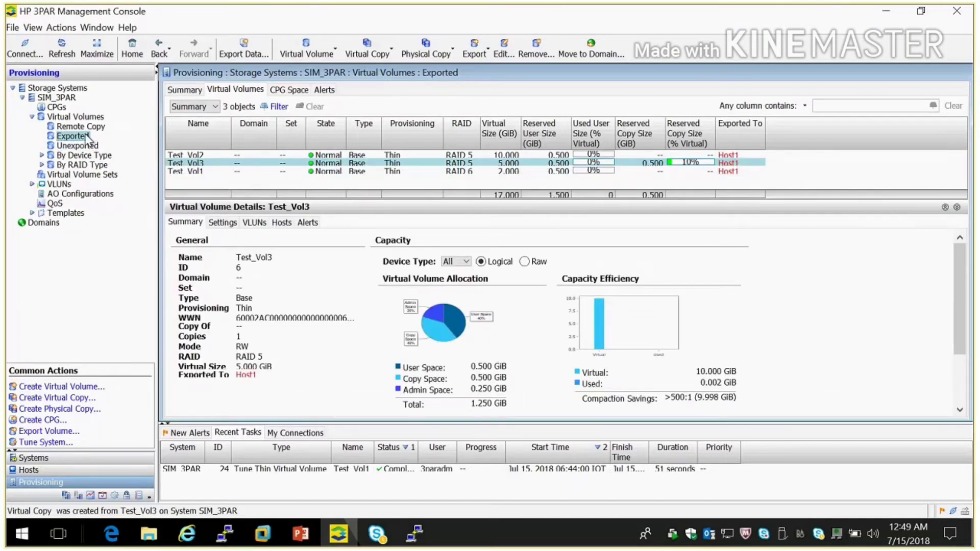
pyautogui.click(71, 145)
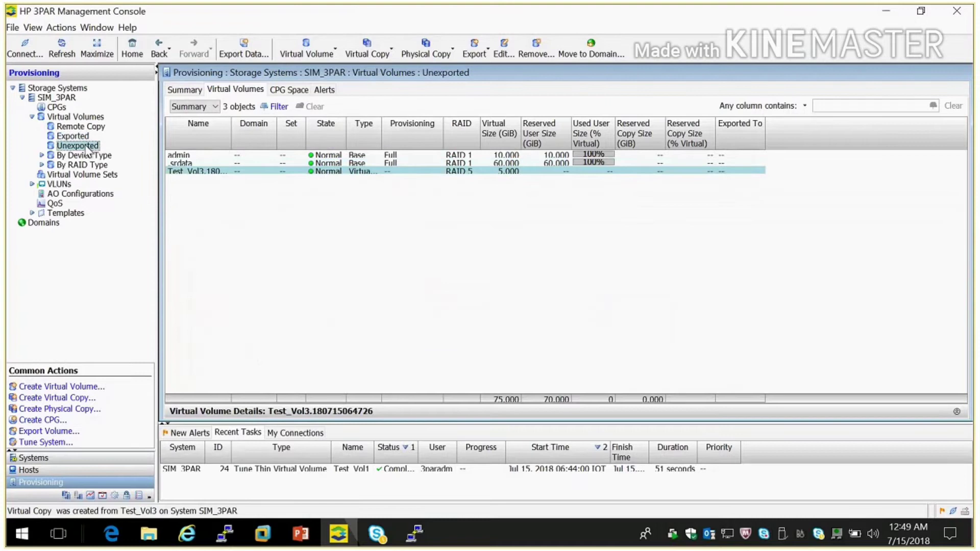
pyautogui.click(72, 135)
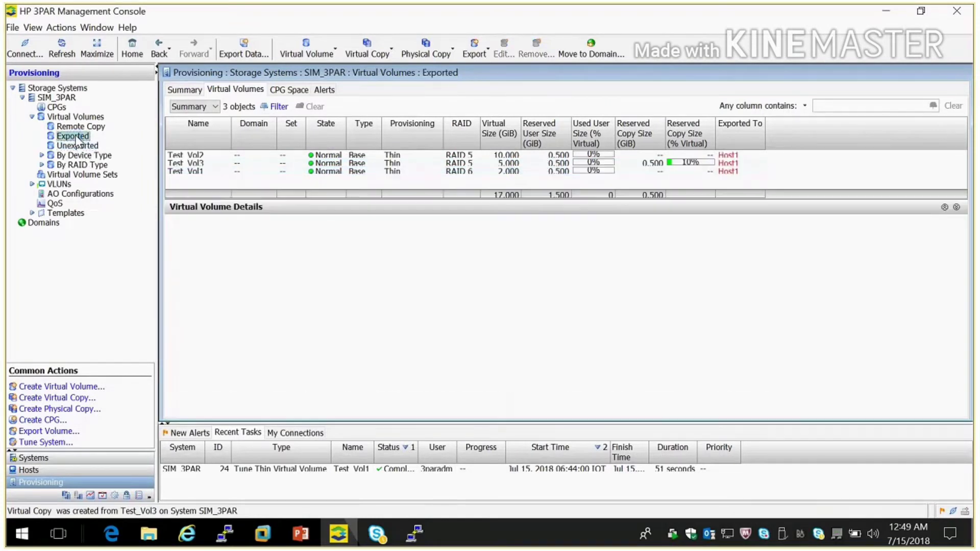
pyautogui.click(79, 127)
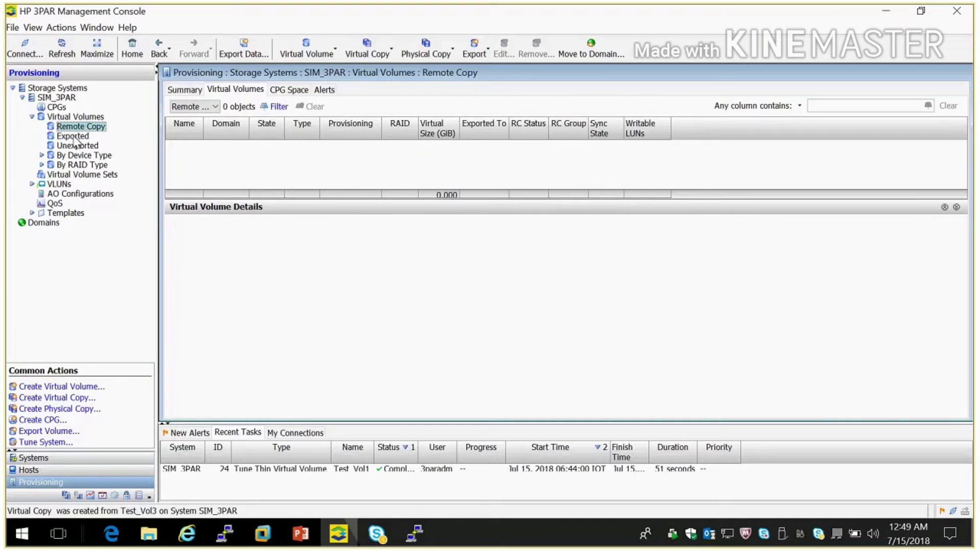
pyautogui.click(72, 136)
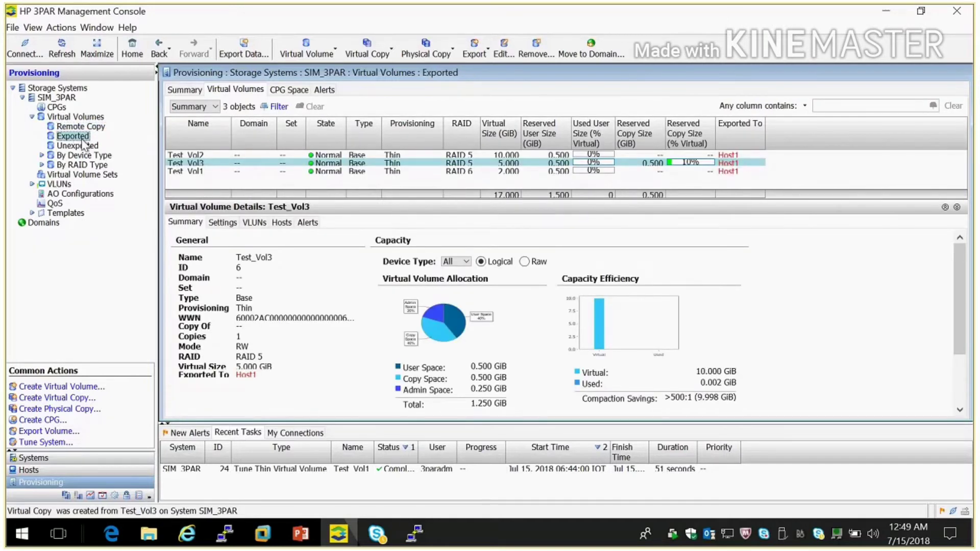
pyautogui.click(77, 146)
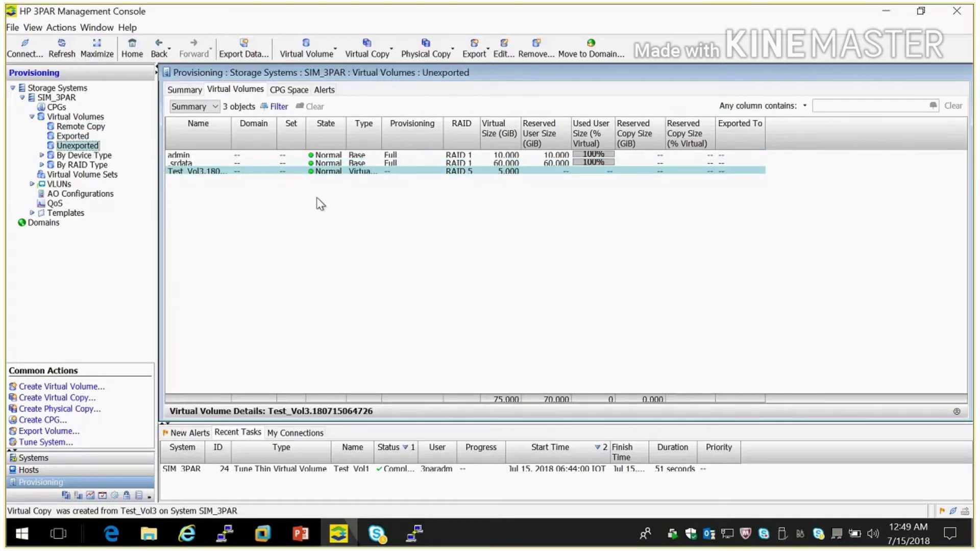
pyautogui.moveTo(265, 186)
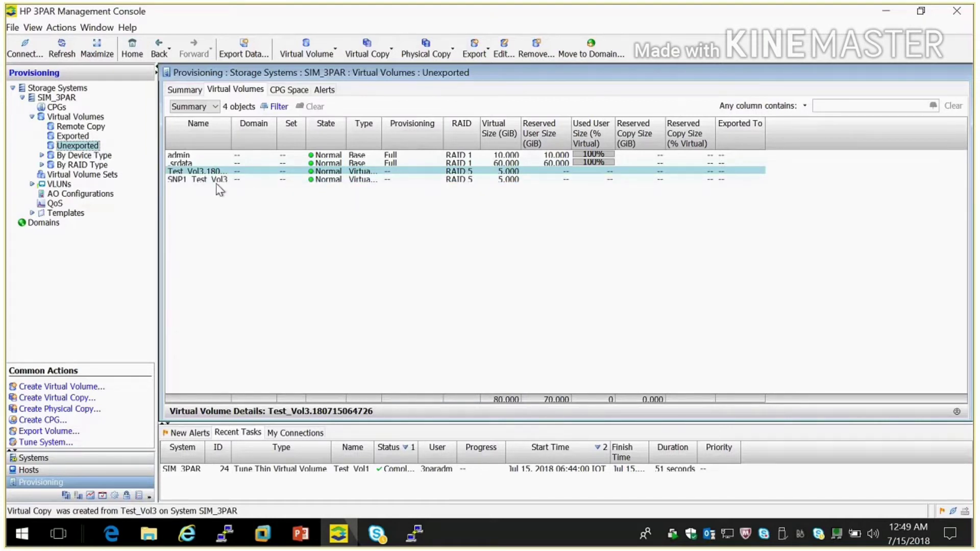
pyautogui.click(197, 179)
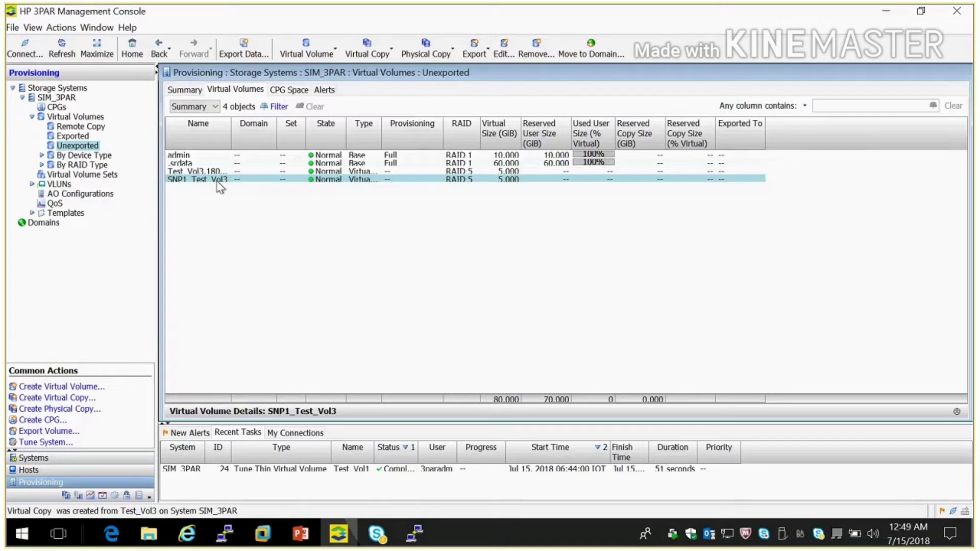
pyautogui.moveTo(206, 177)
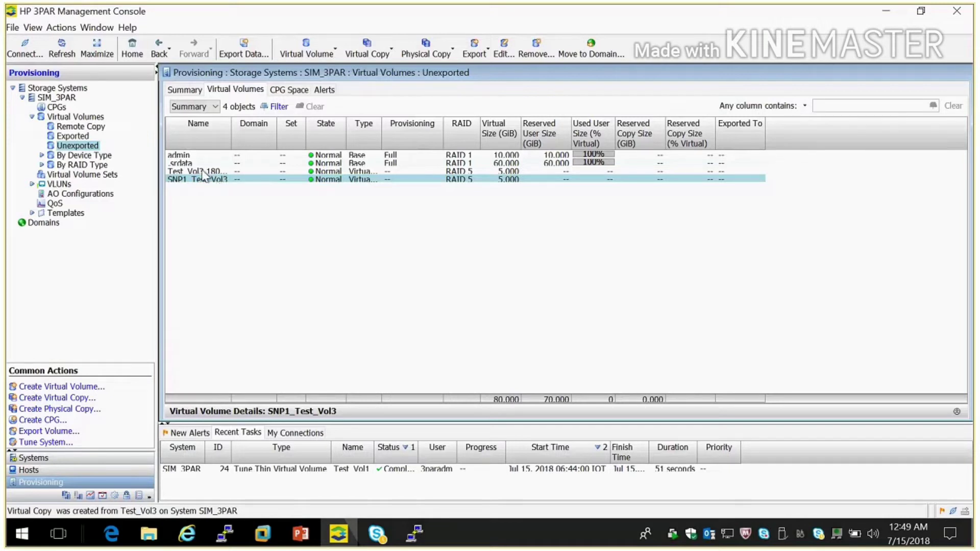
pyautogui.click(194, 171)
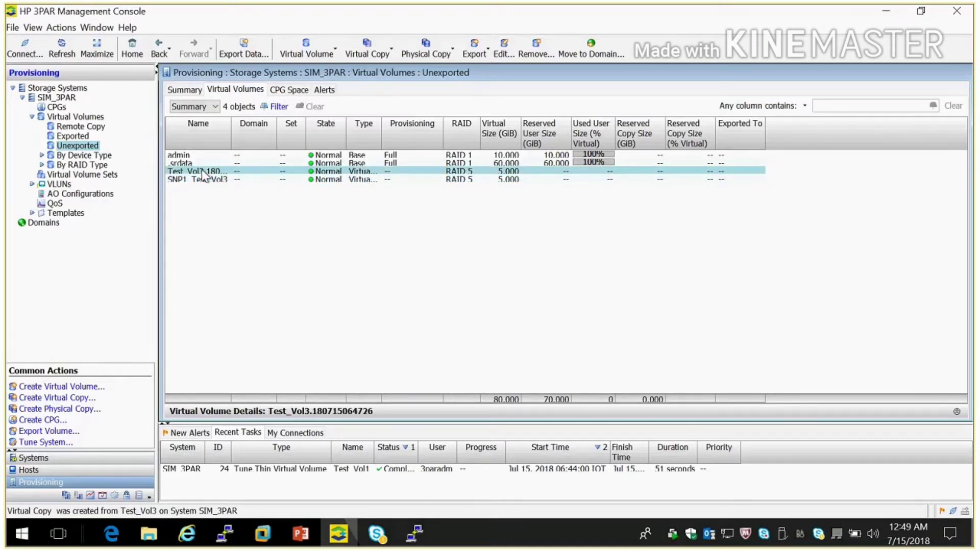
# Try promoting virtual copy Test_Vol3.180715064726 onto Test_Vol3, then dismiss the exports-defined error.
pyautogui.rightClick(202, 171)
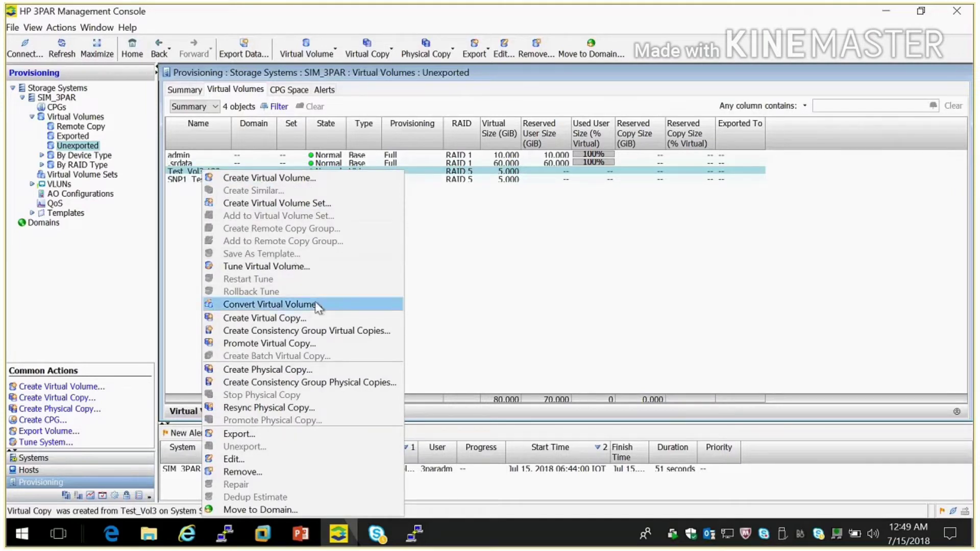
pyautogui.moveTo(360, 308)
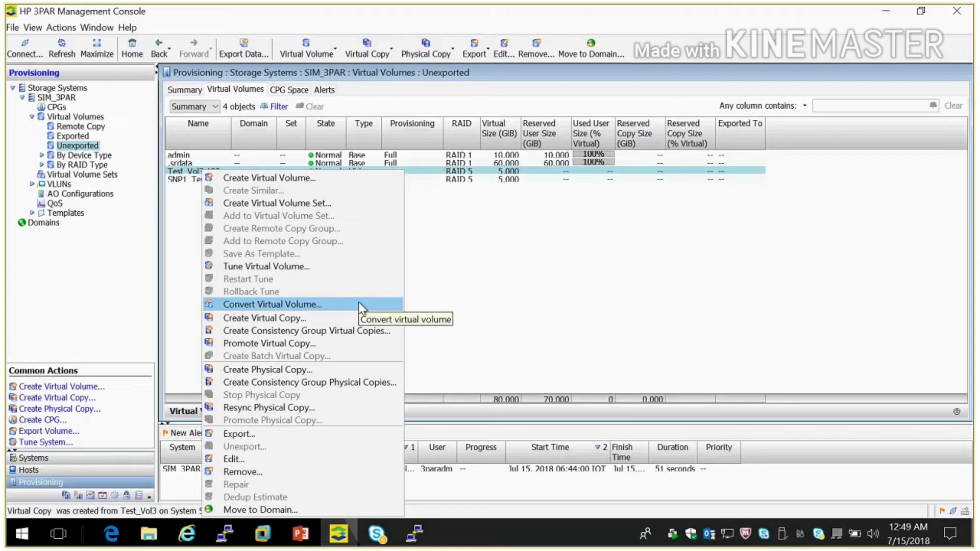
pyautogui.moveTo(352, 340)
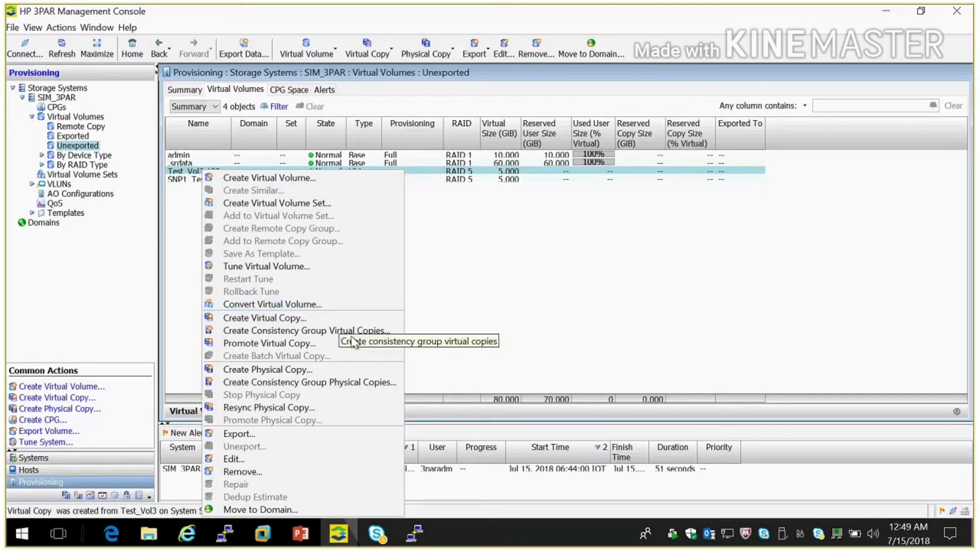
pyautogui.moveTo(335, 349)
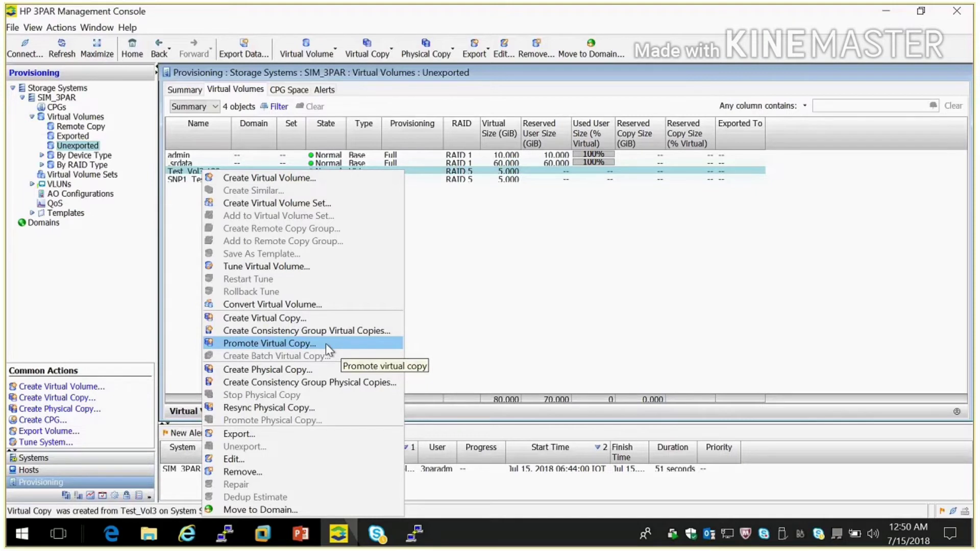
pyautogui.click(269, 343)
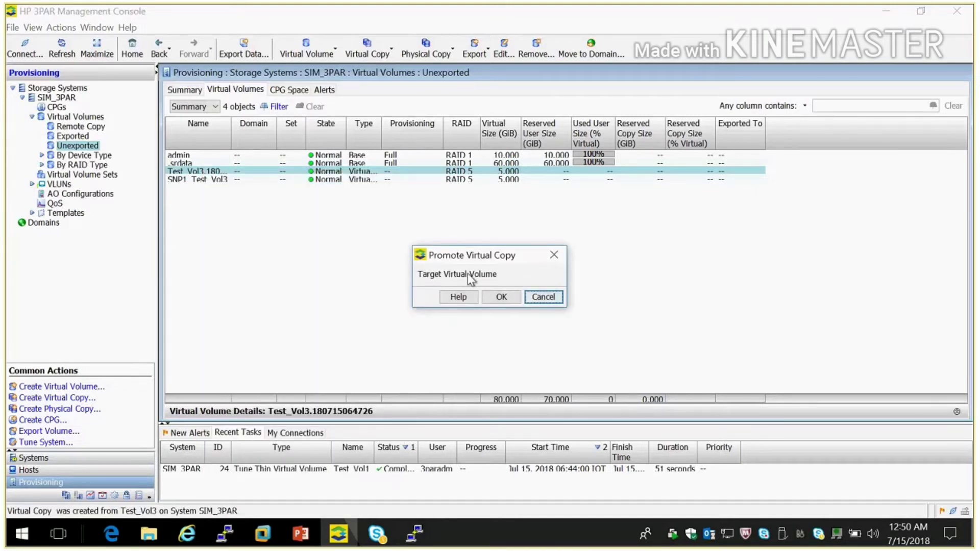
pyautogui.click(501, 297)
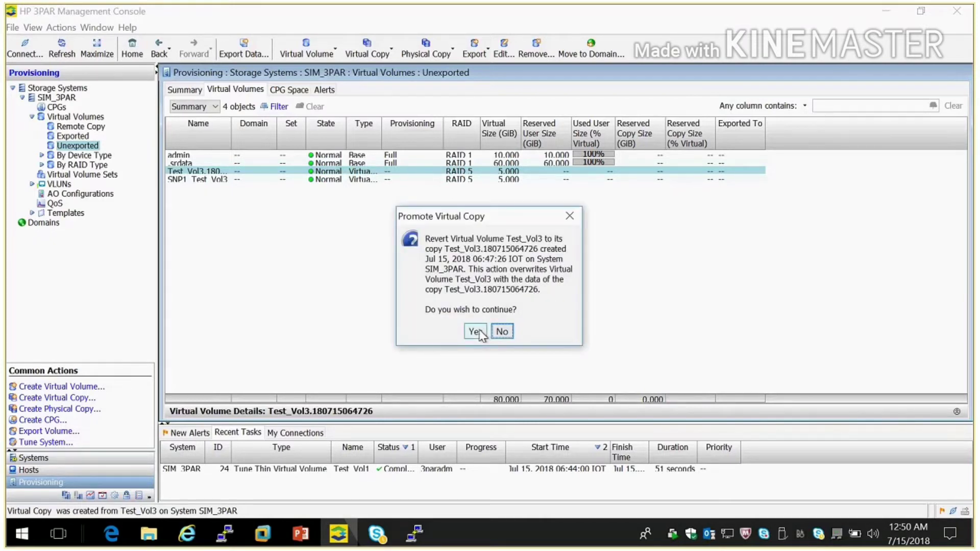
pyautogui.click(475, 331)
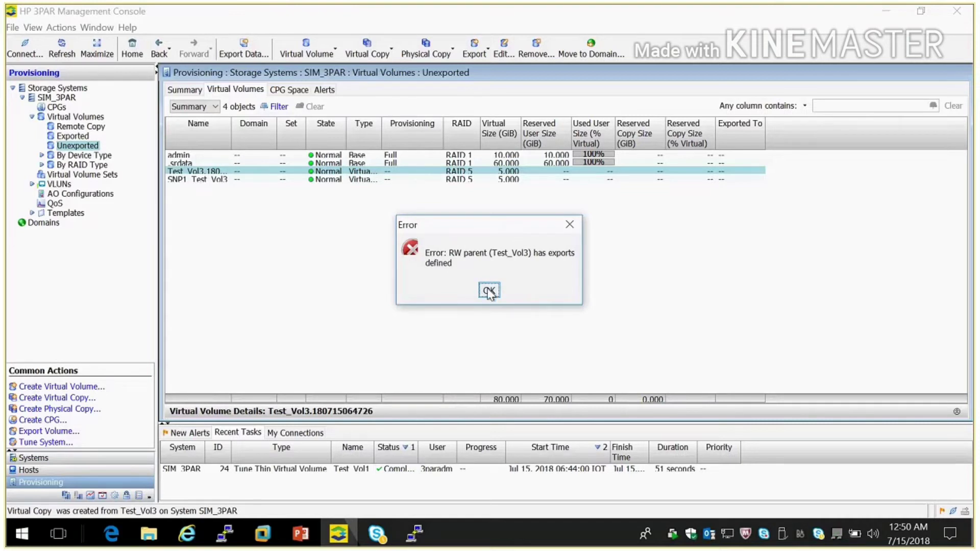
pyautogui.click(489, 291)
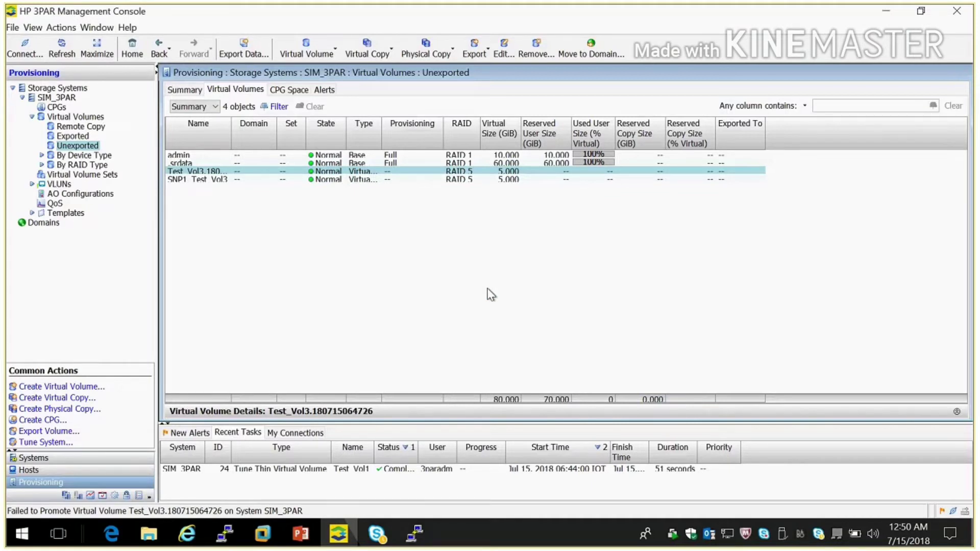
pyautogui.moveTo(77, 155)
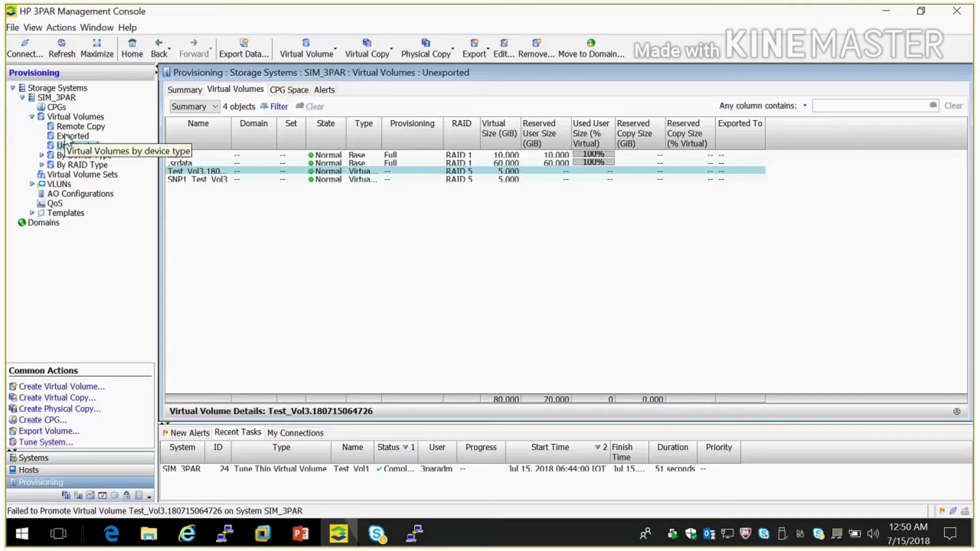
# Unexport Test_Vol3 from Host1 and show the unexported virtual volumes list.
pyautogui.click(72, 136)
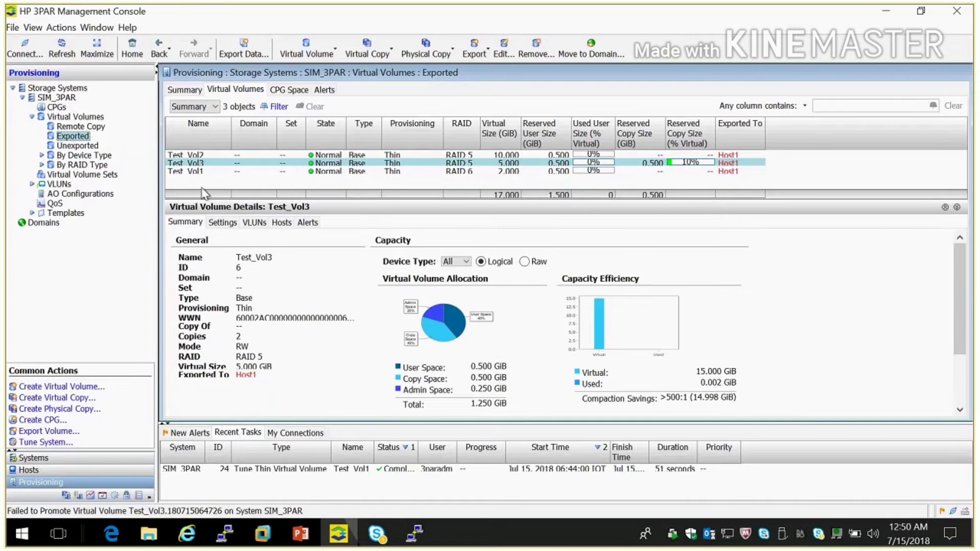
pyautogui.moveTo(230, 166)
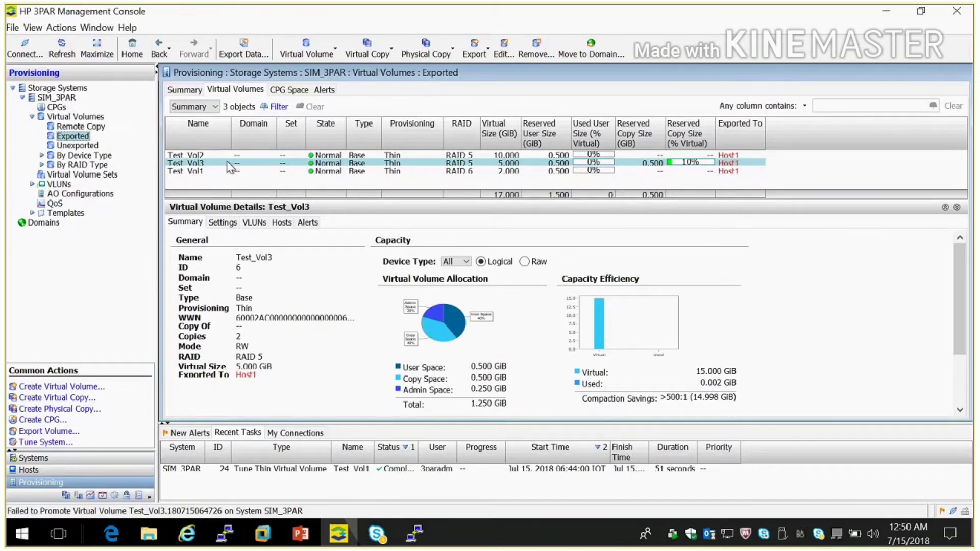
pyautogui.rightClick(229, 163)
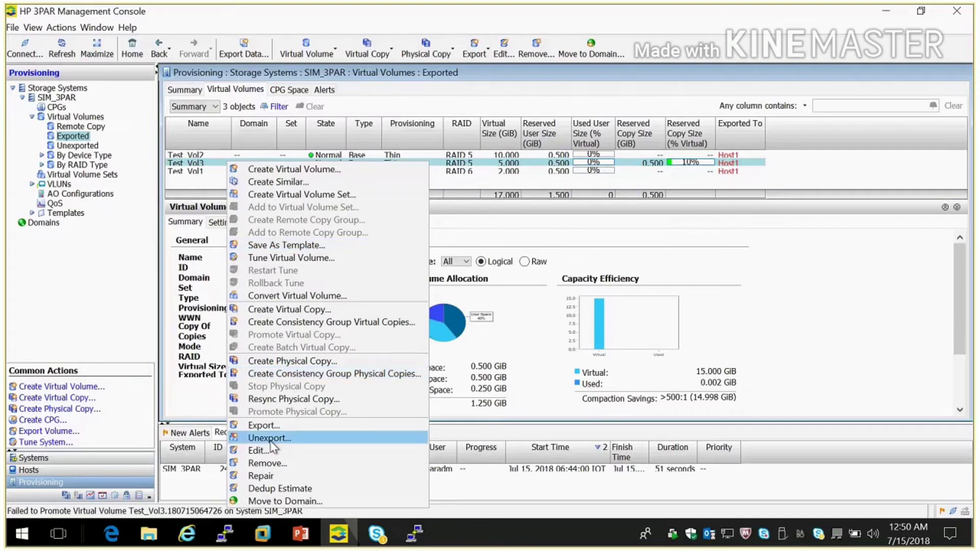
pyautogui.click(269, 438)
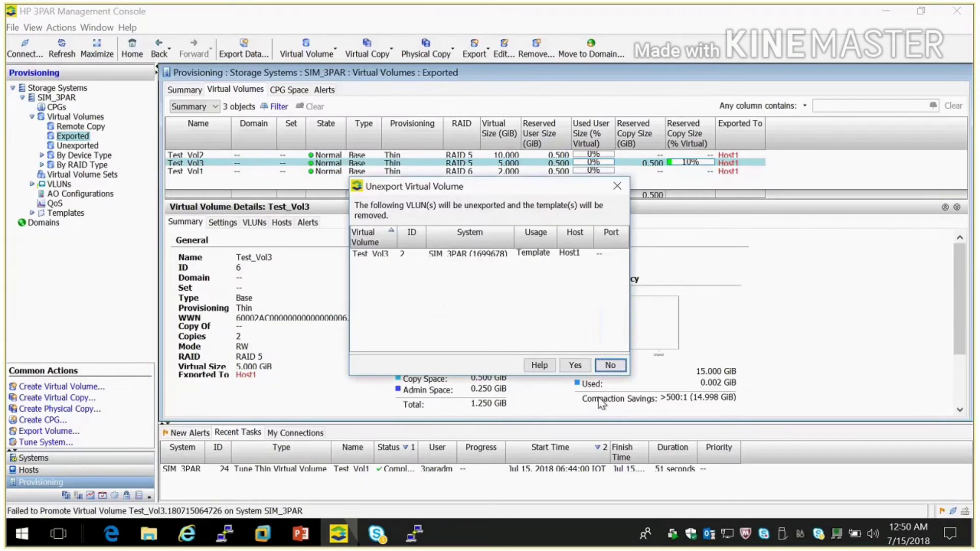
pyautogui.click(575, 365)
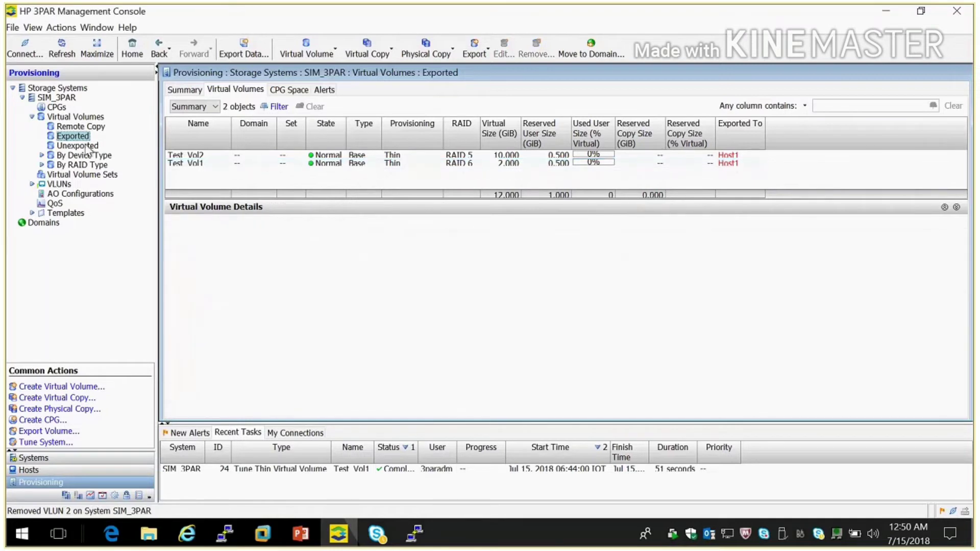
pyautogui.click(77, 146)
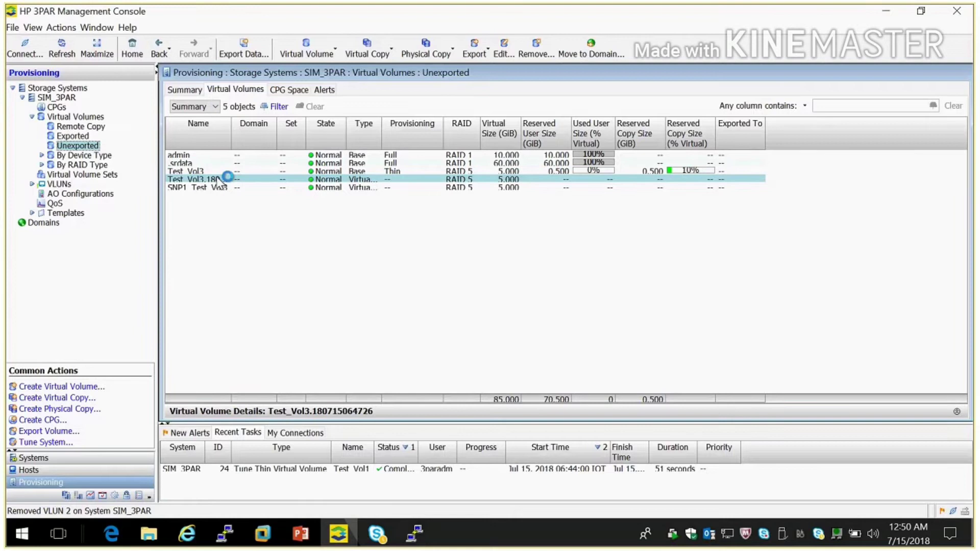
# Promote virtual copy Test_Vol3.180715064726 onto Test_Vol3 and select the restored volume.
pyautogui.rightClick(222, 178)
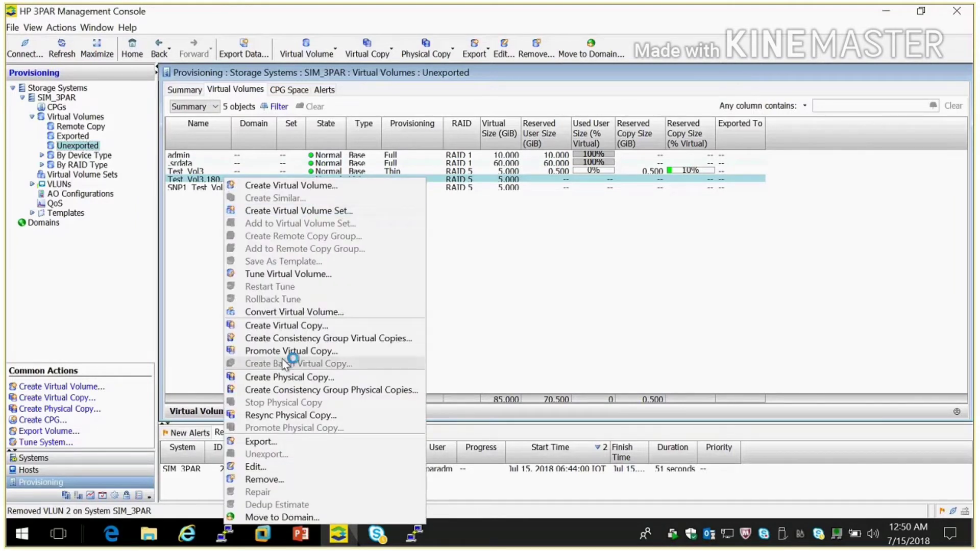
pyautogui.click(290, 350)
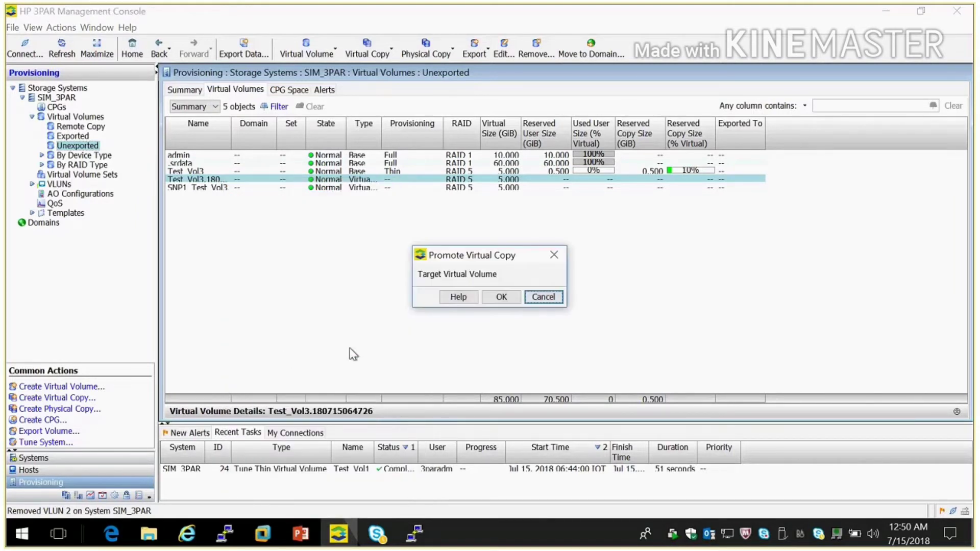
pyautogui.click(501, 297)
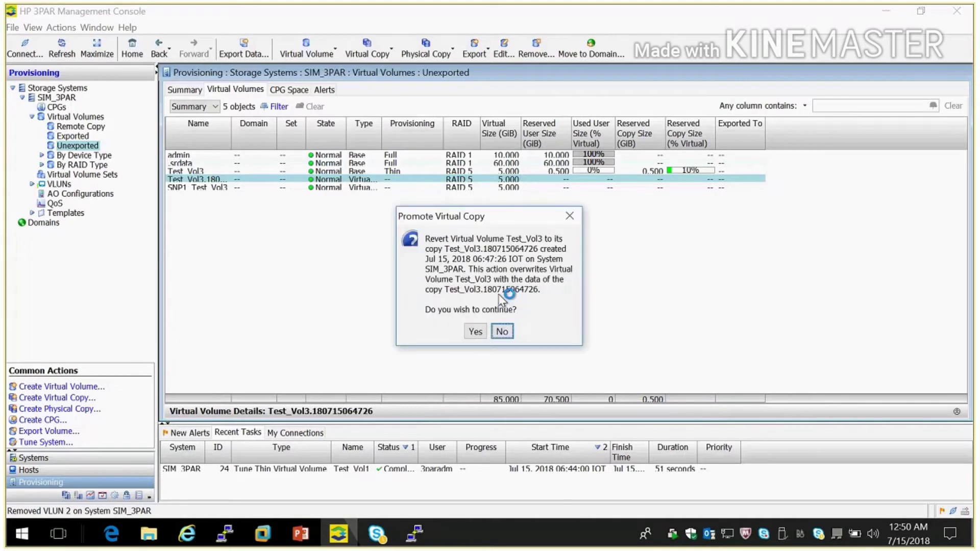
pyautogui.click(474, 331)
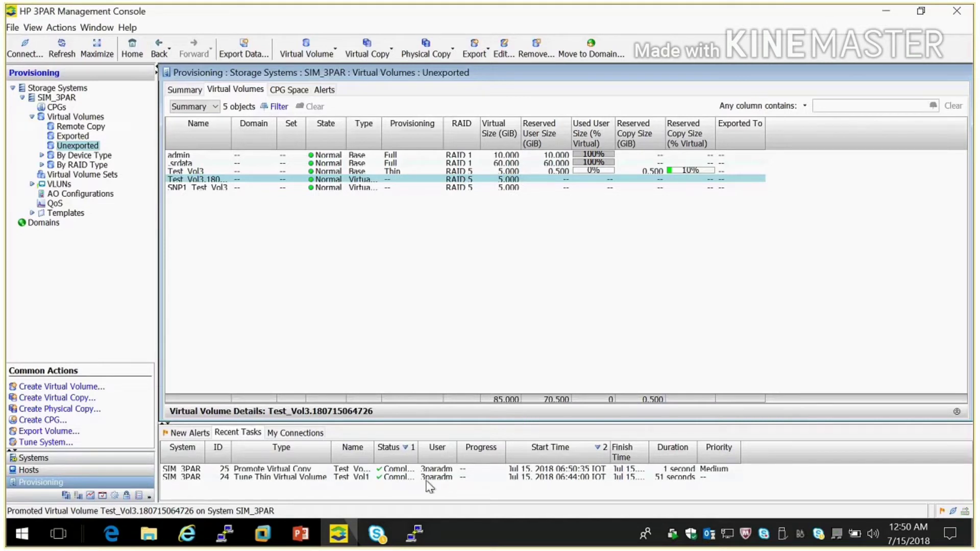
pyautogui.moveTo(391, 238)
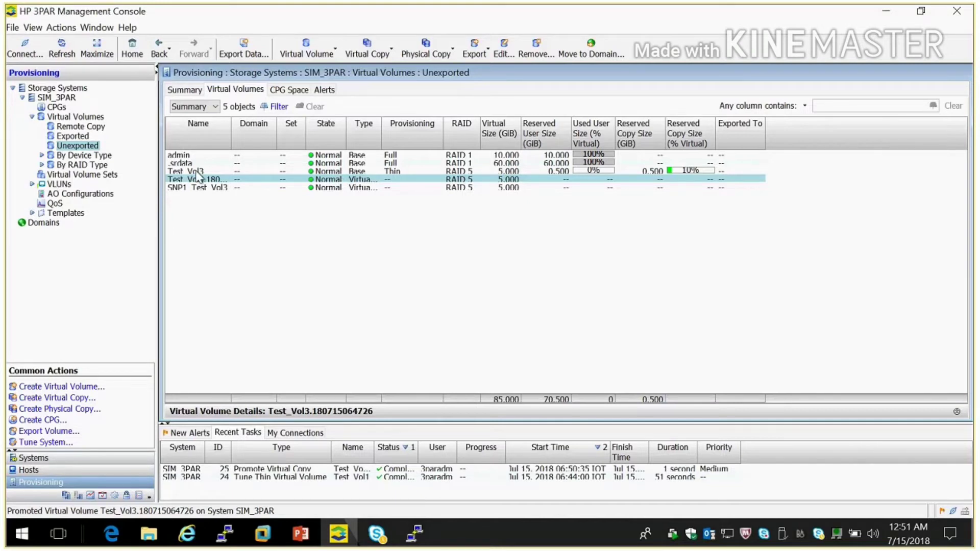
pyautogui.click(196, 170)
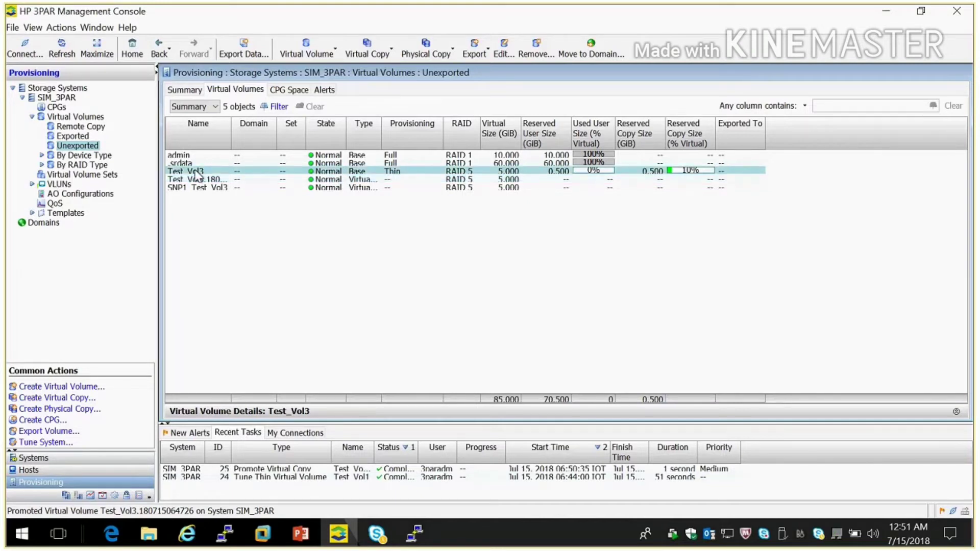
# Export Test_Vol3 to Host1 as LUN 2 and view the exported volumes list.
pyautogui.rightClick(192, 170)
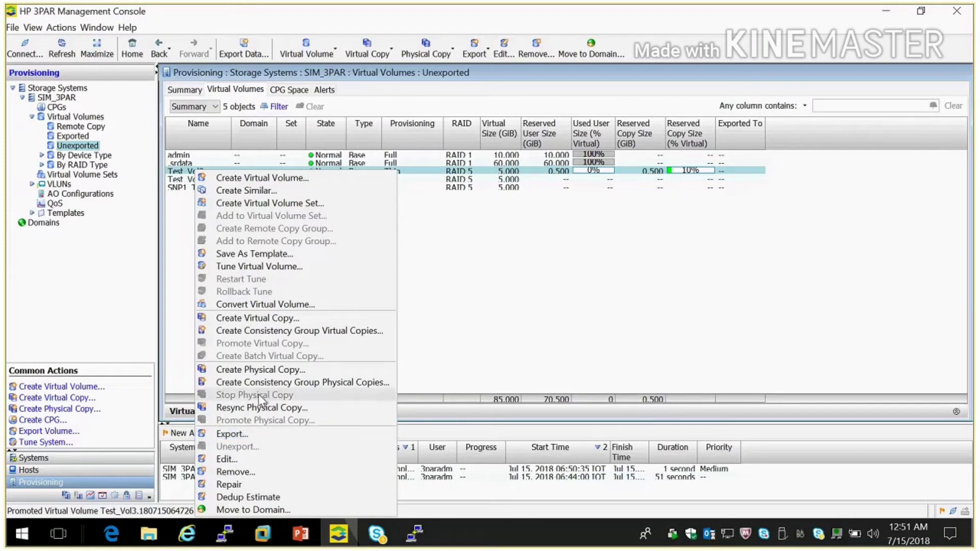
pyautogui.moveTo(244, 439)
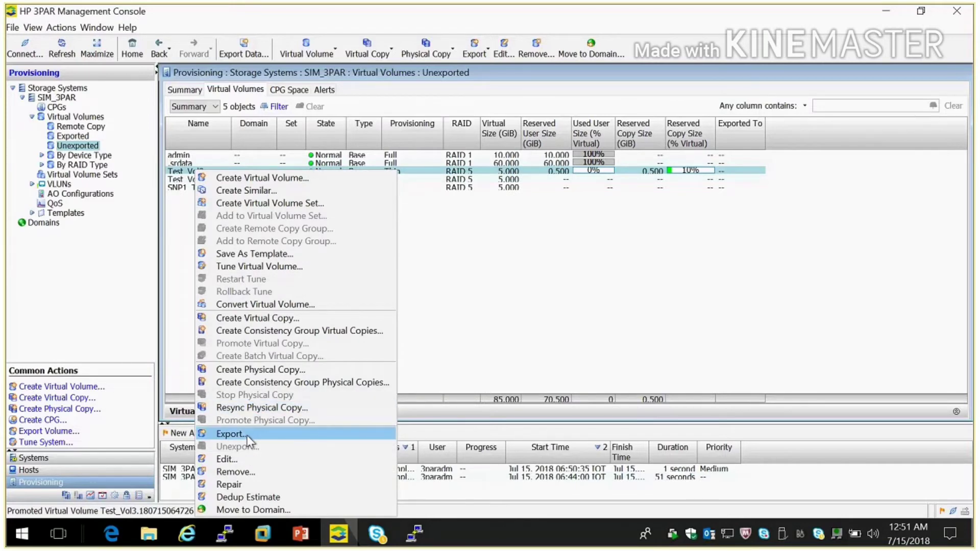
pyautogui.click(229, 434)
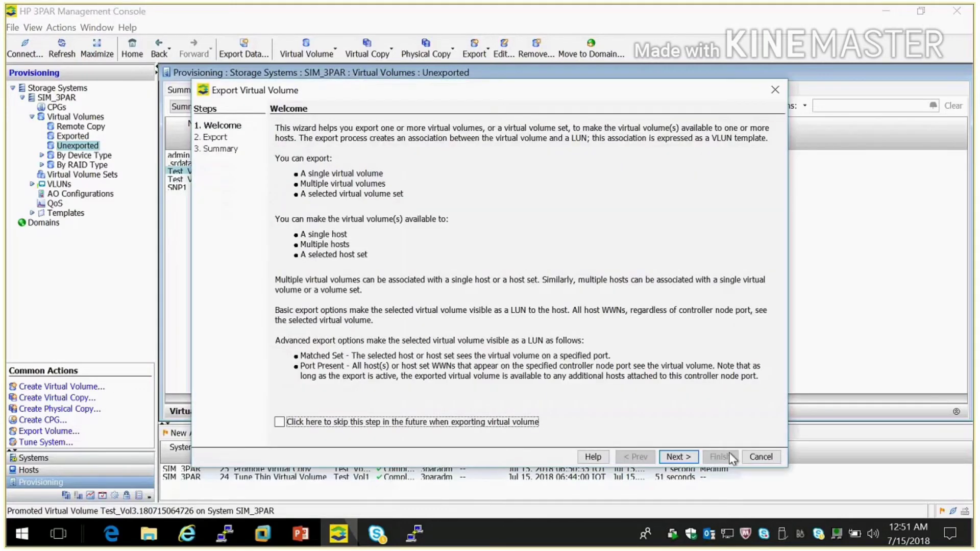
pyautogui.click(679, 457)
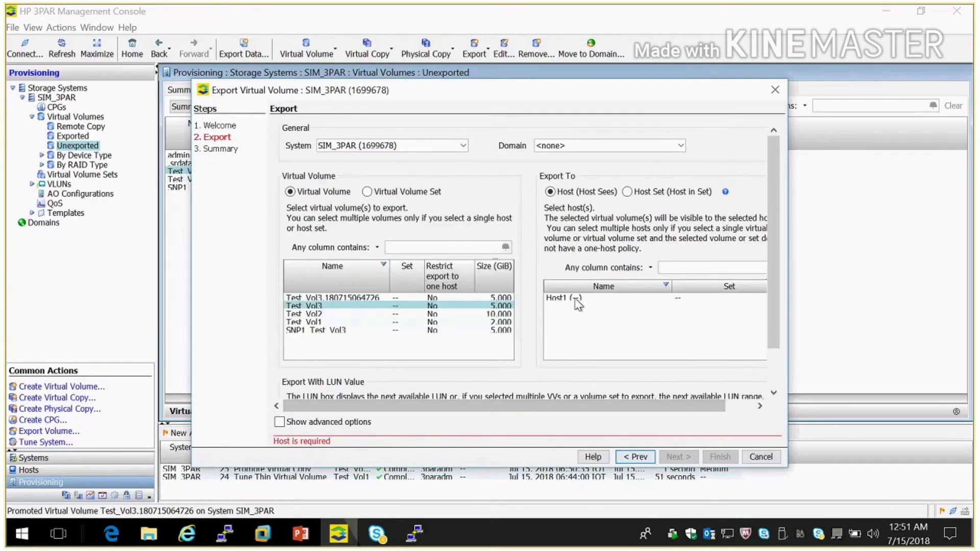
pyautogui.click(562, 297)
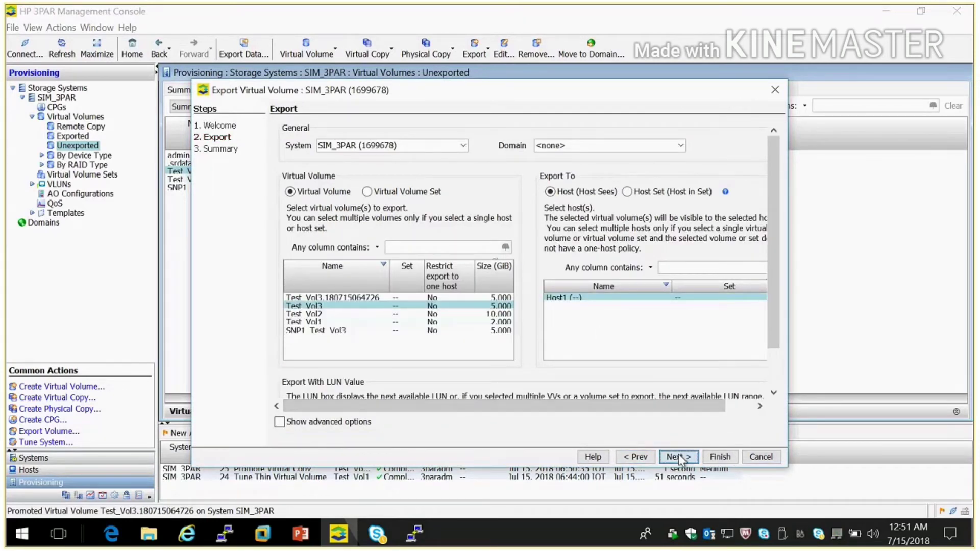
pyautogui.click(678, 457)
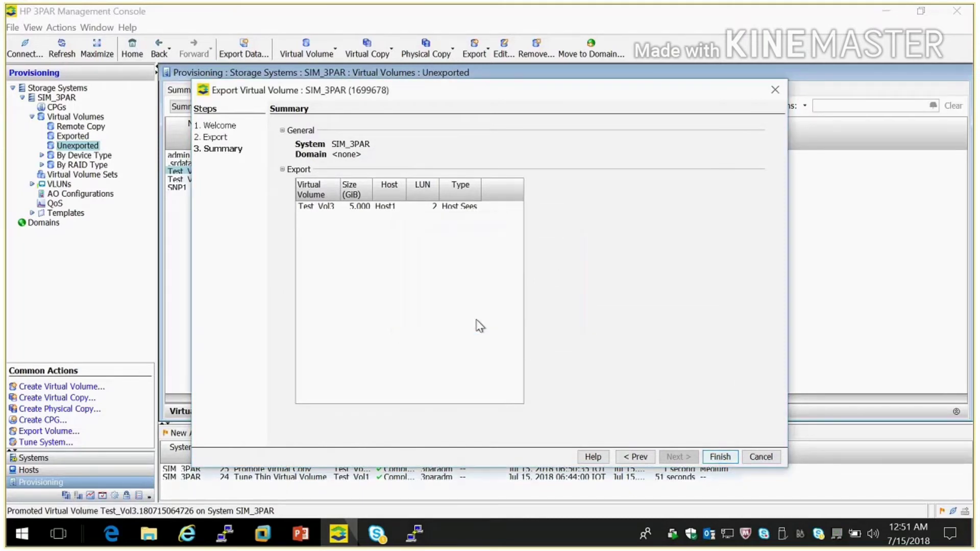
pyautogui.click(720, 457)
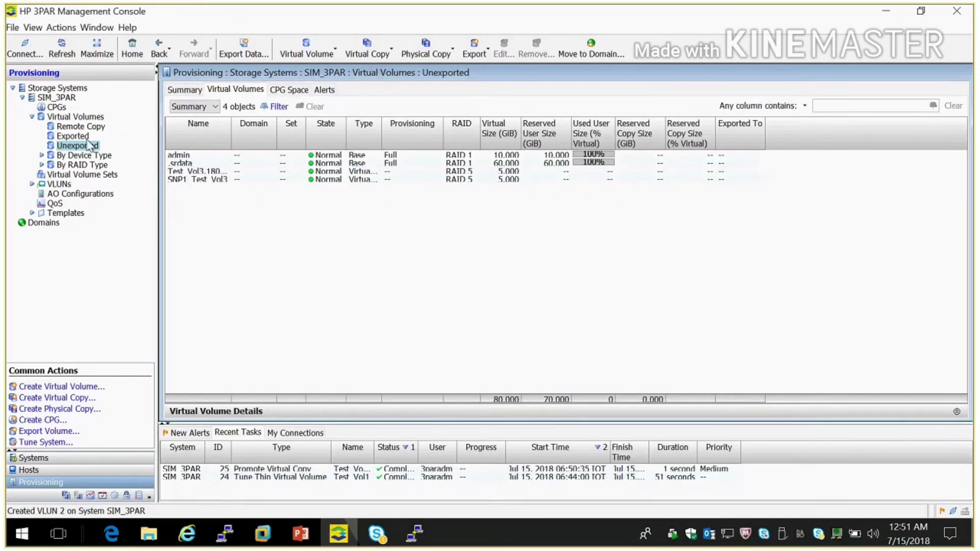
pyautogui.moveTo(79, 146)
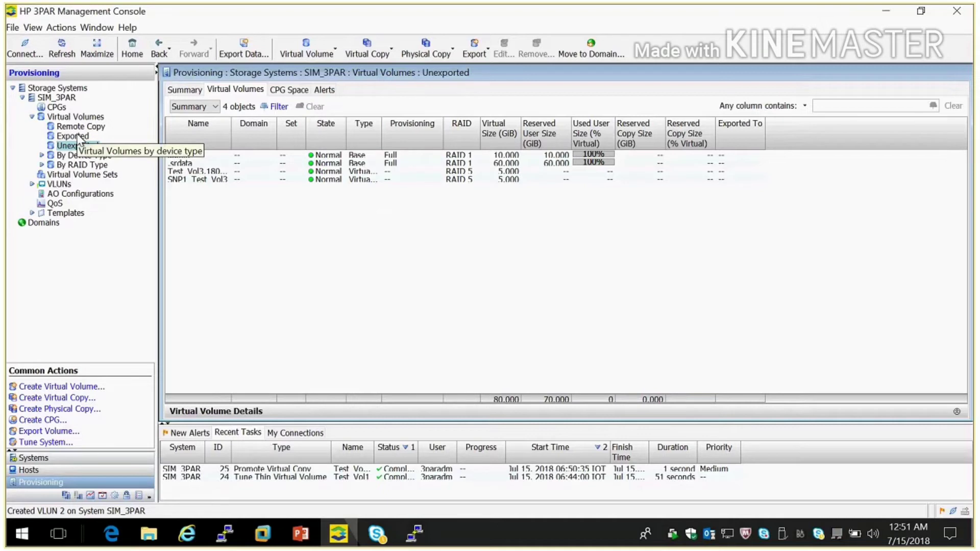
pyautogui.click(72, 137)
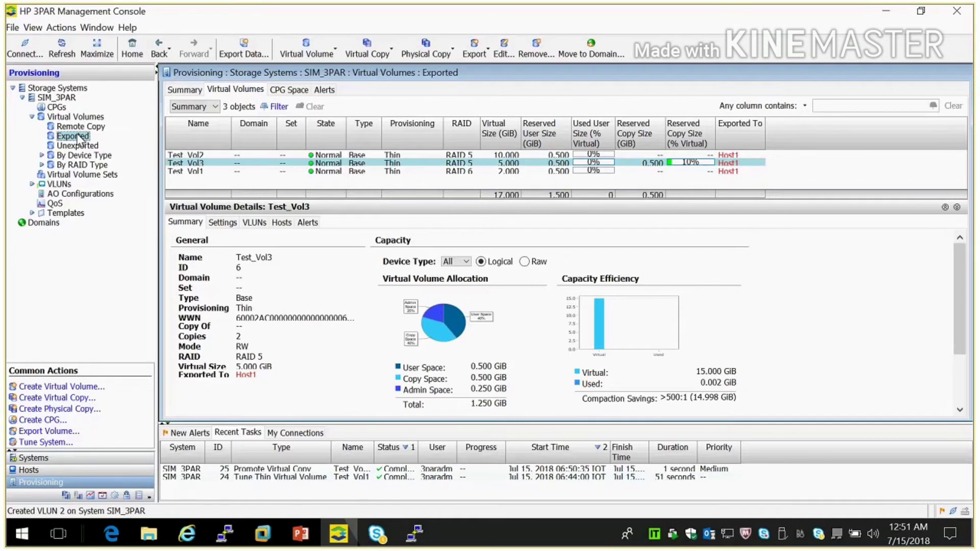
pyautogui.moveTo(145, 209)
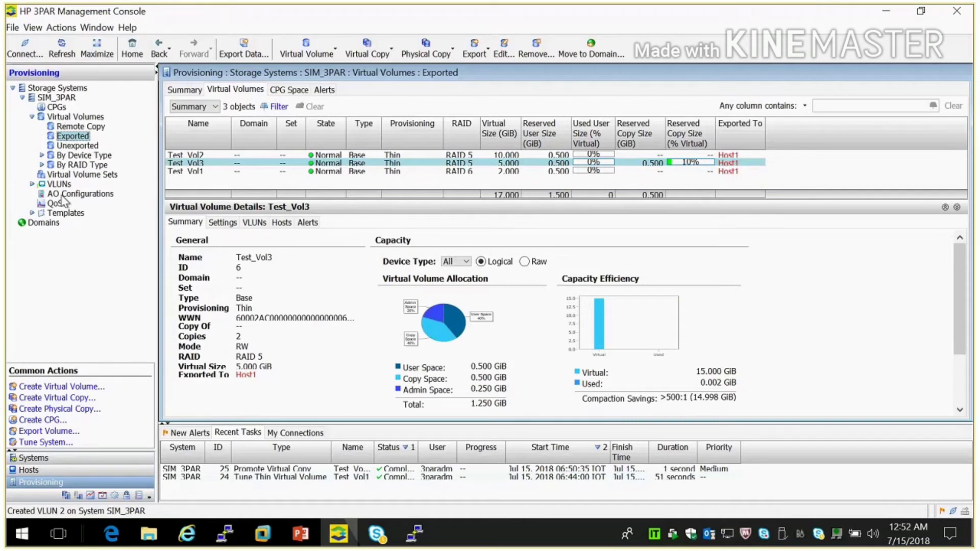
# View AO_CFG_DFLT details: Balanced mode with tiers SSD_r1, FC_r1 and NL_r6.
pyautogui.click(85, 194)
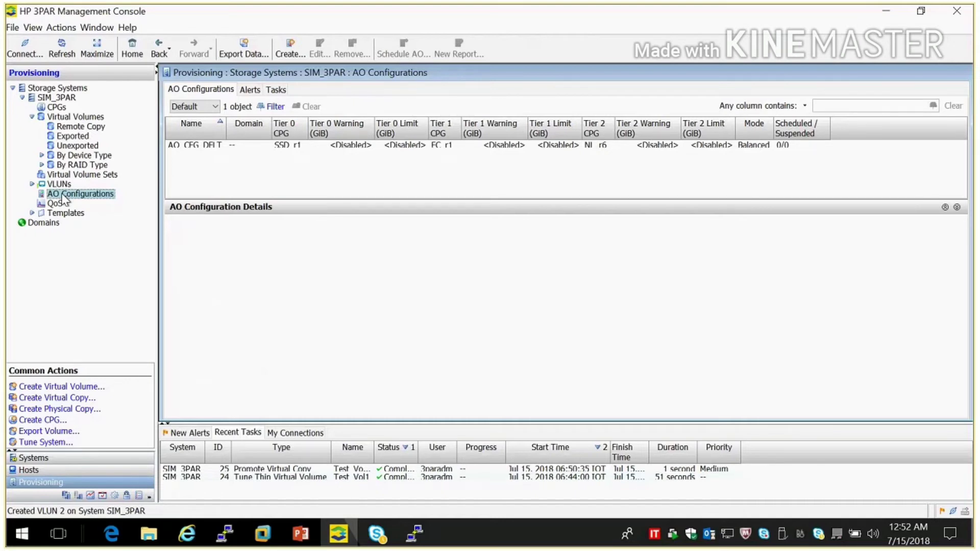
pyautogui.moveTo(294, 191)
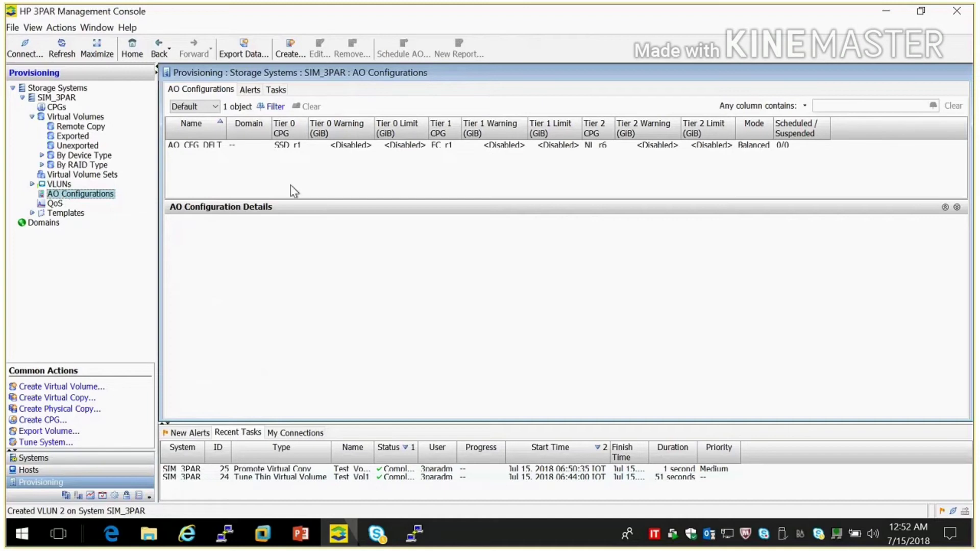
pyautogui.moveTo(193, 153)
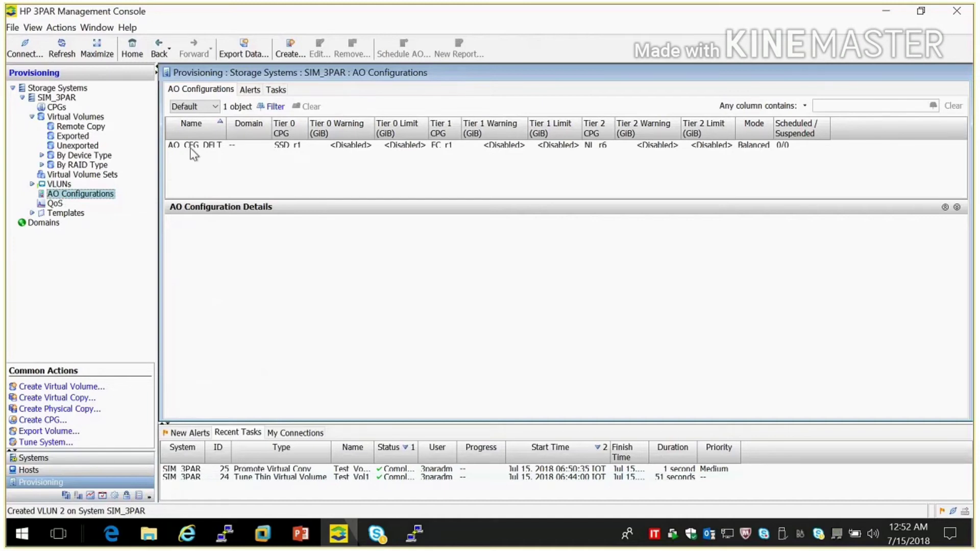
pyautogui.click(211, 147)
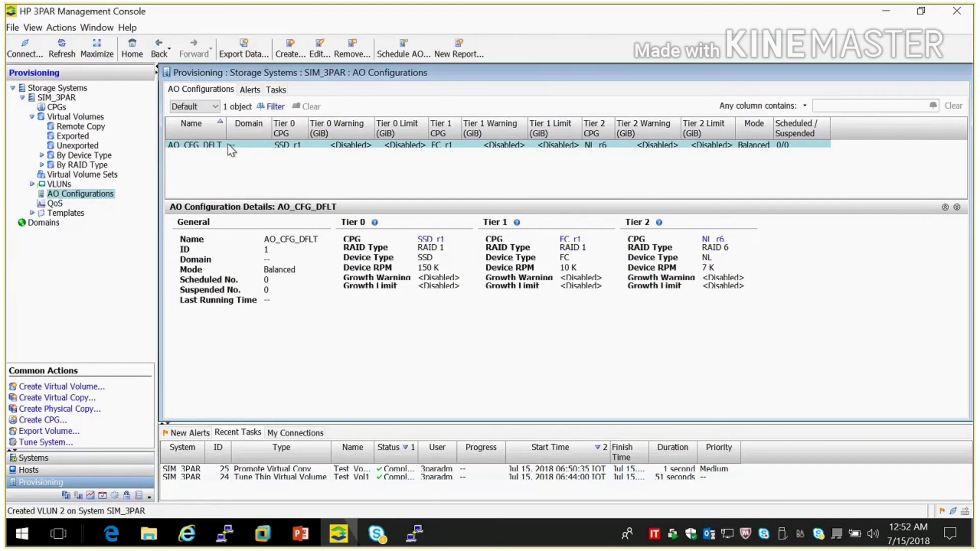
# Open the Edit AO Configuration dialog for AO_CFG_DFLT and cancel without changes.
pyautogui.rightClick(229, 145)
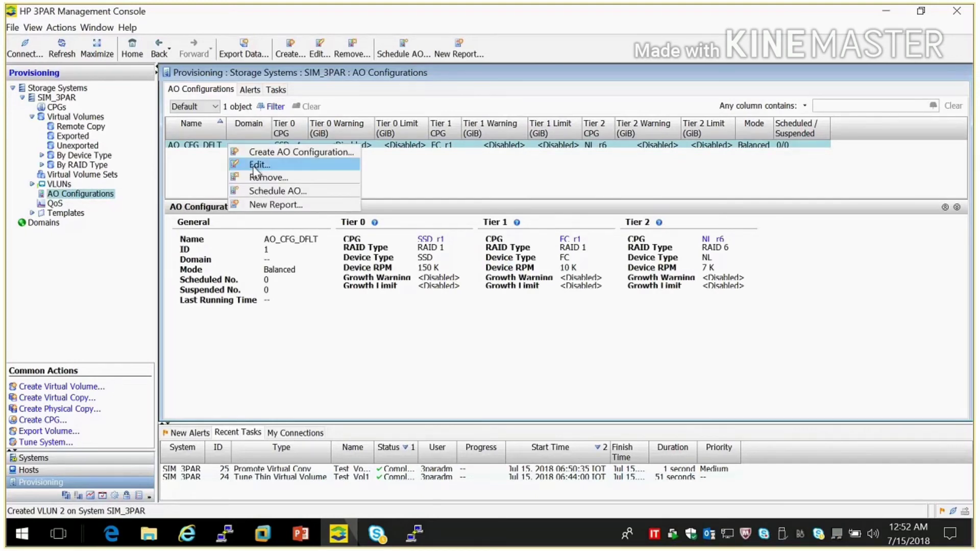
pyautogui.click(258, 165)
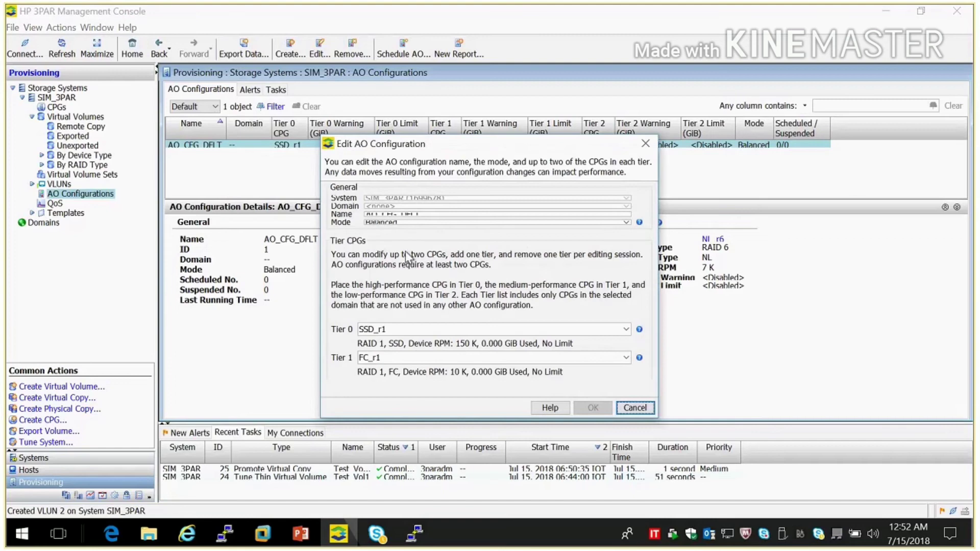
pyautogui.moveTo(437, 156)
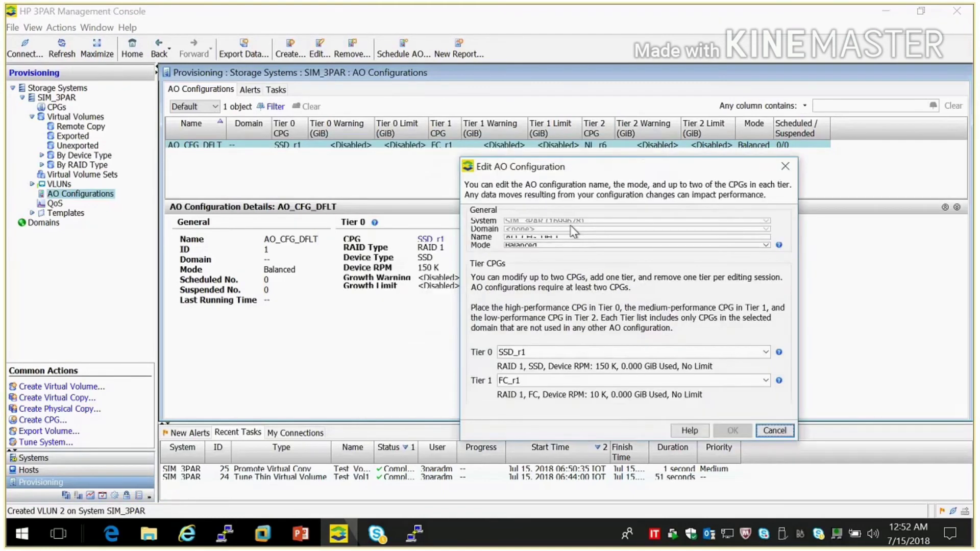
pyautogui.moveTo(555, 335)
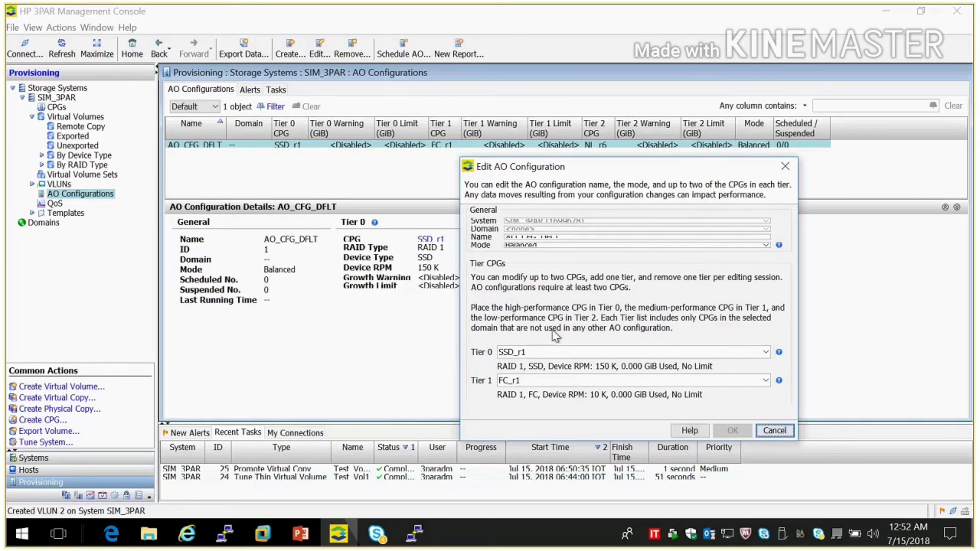
pyautogui.moveTo(513, 343)
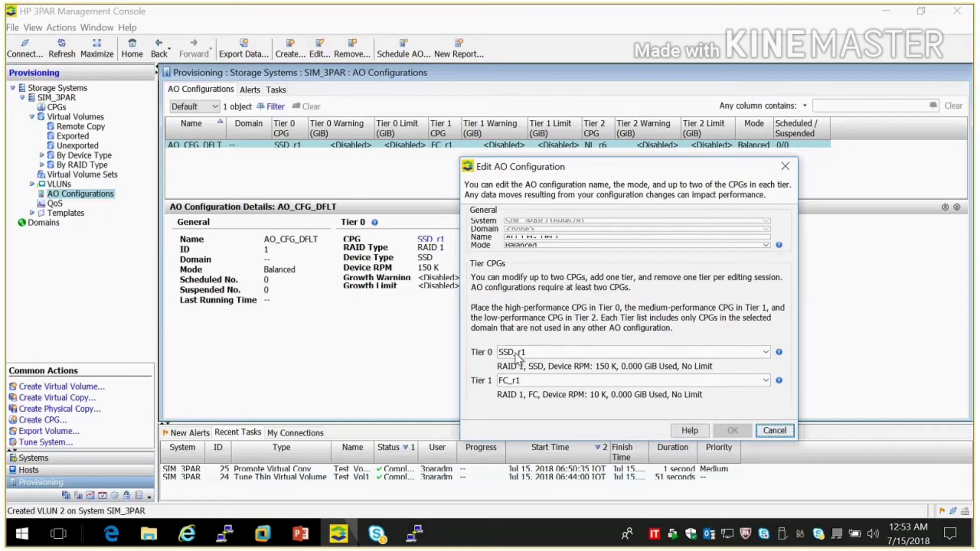
pyautogui.moveTo(531, 395)
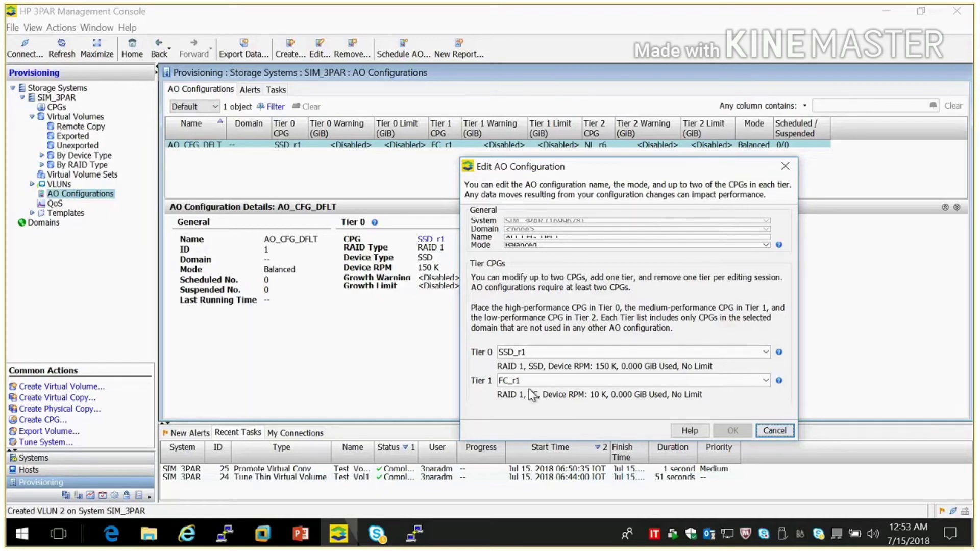
pyautogui.moveTo(489, 361)
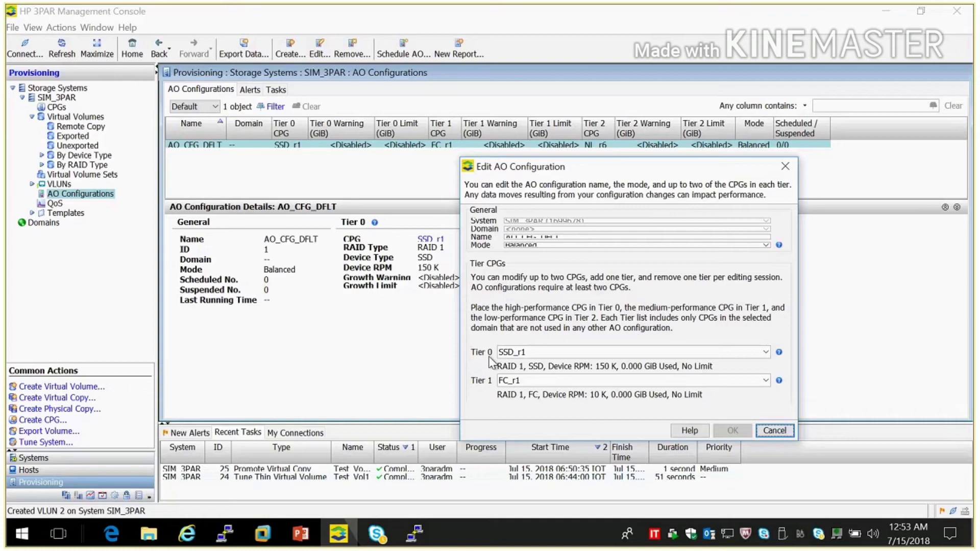
pyautogui.moveTo(515, 354)
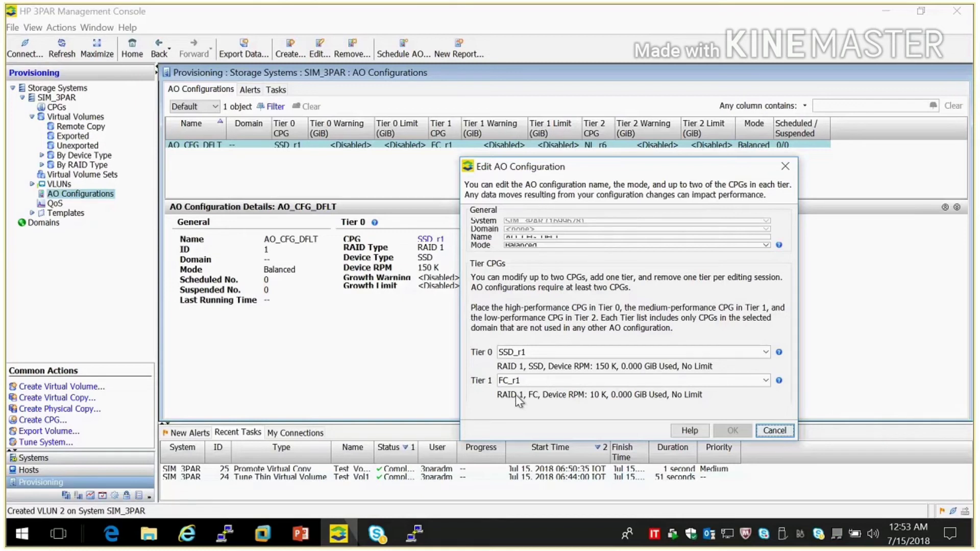
pyautogui.moveTo(770, 440)
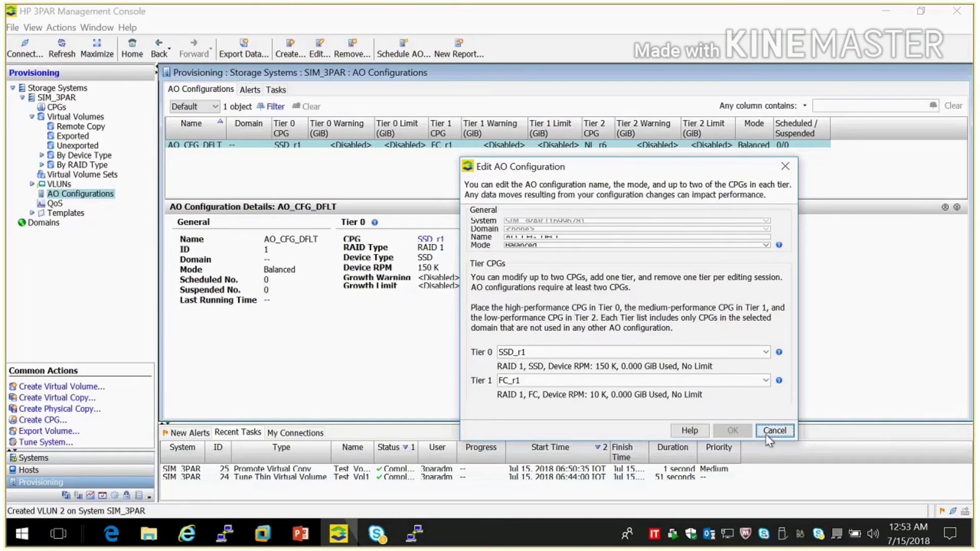
pyautogui.click(774, 431)
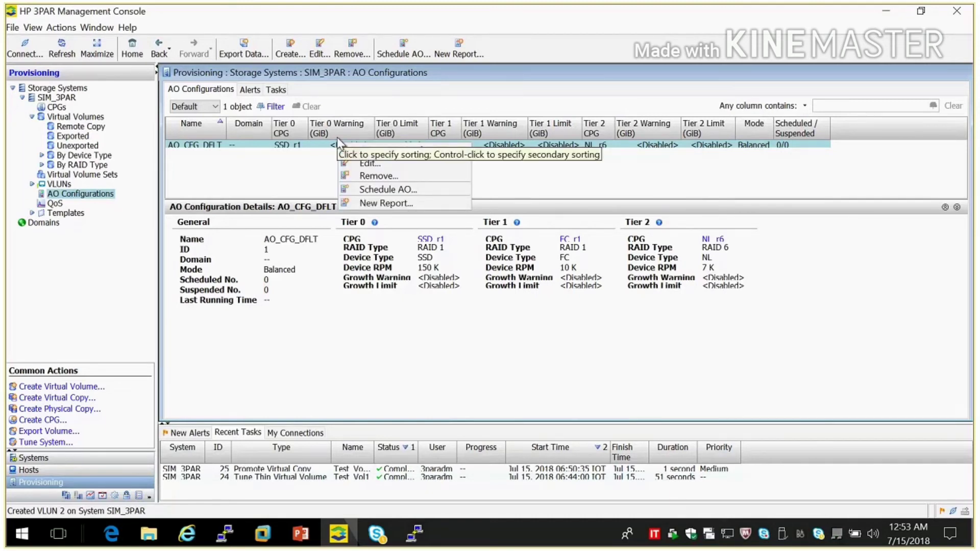
pyautogui.moveTo(385, 203)
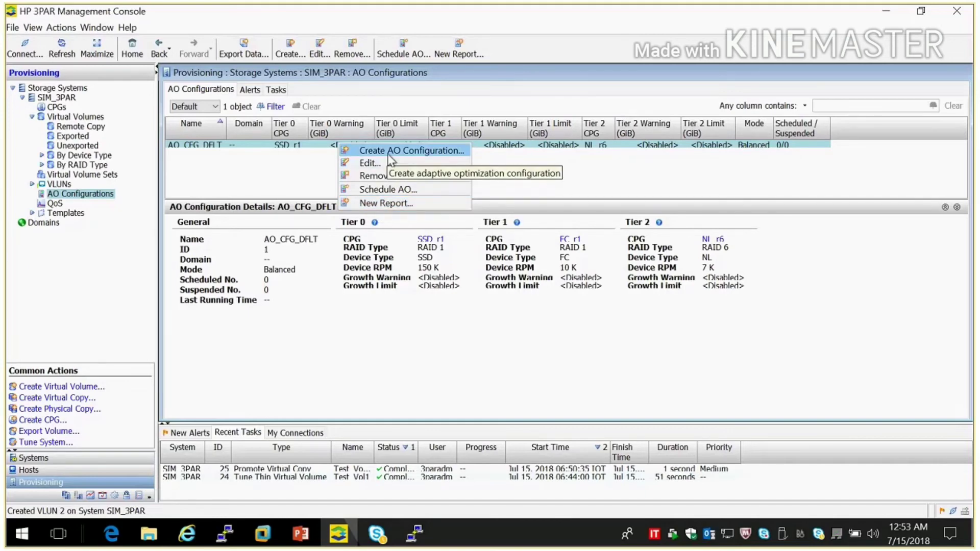
# Create AO configuration TestAO with SSD_r5 as Tier 0, FC_r5 as Tier 1, no Tier 2.
pyautogui.click(413, 151)
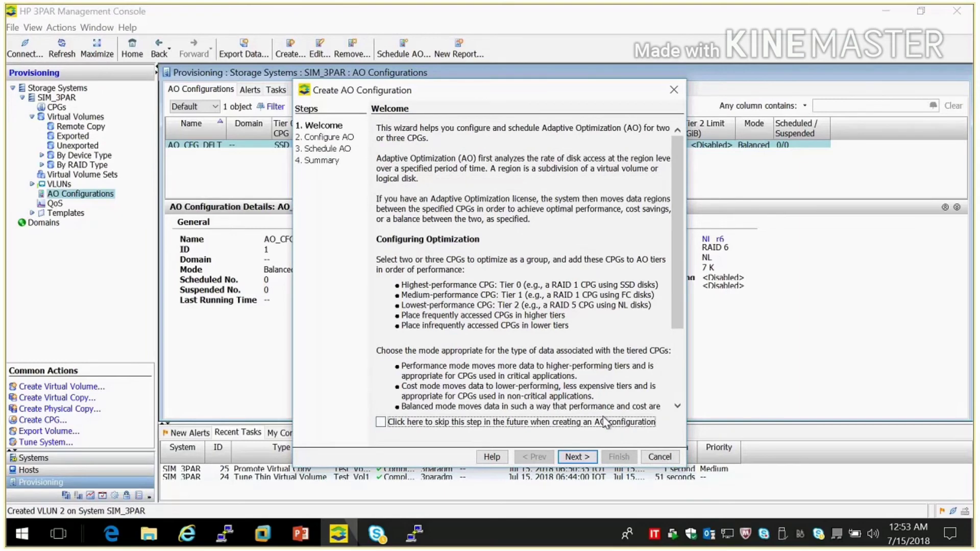
pyautogui.click(576, 457)
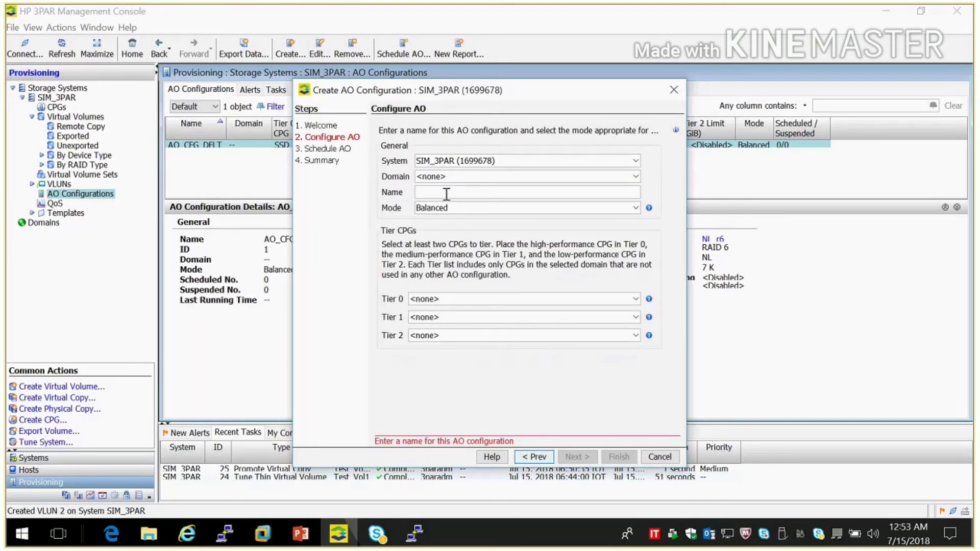
pyautogui.write('TestAP')
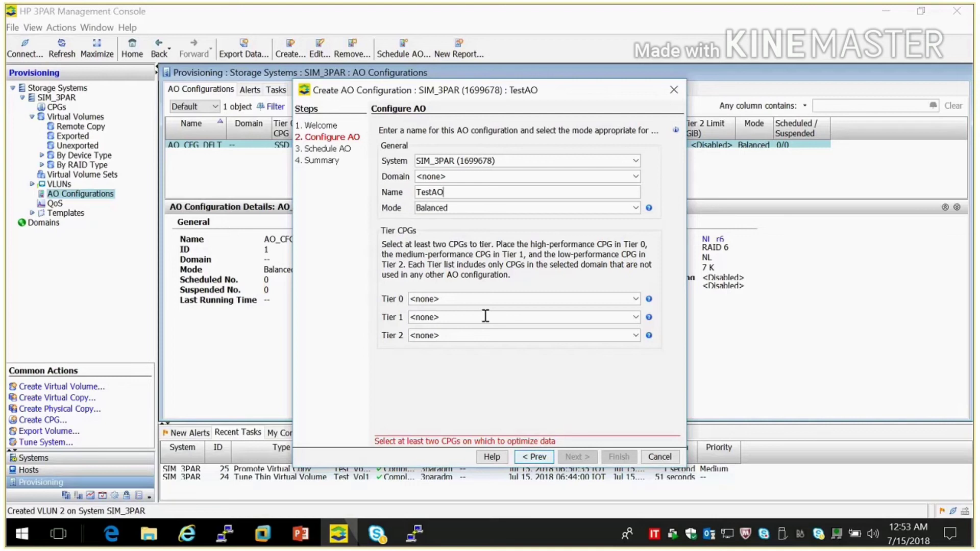
pyautogui.click(634, 299)
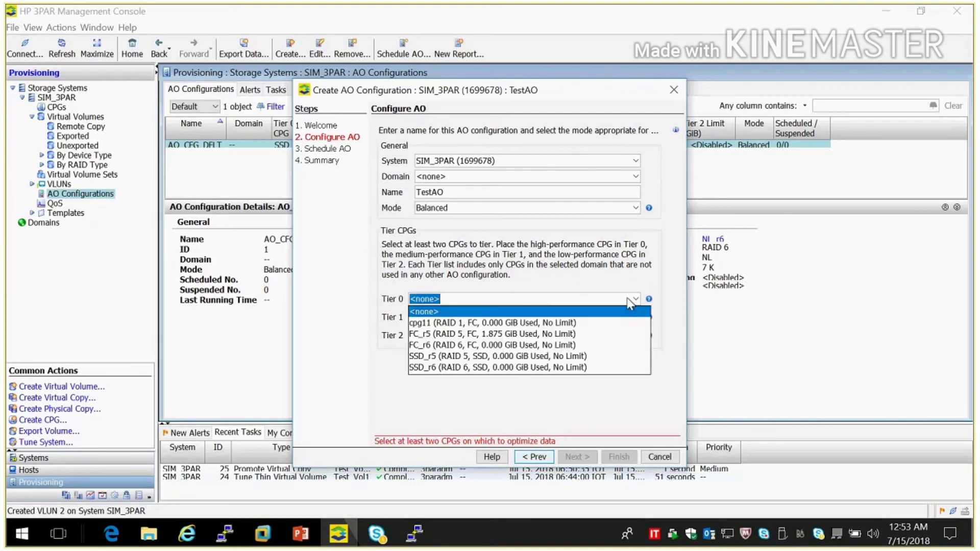
pyautogui.moveTo(449, 356)
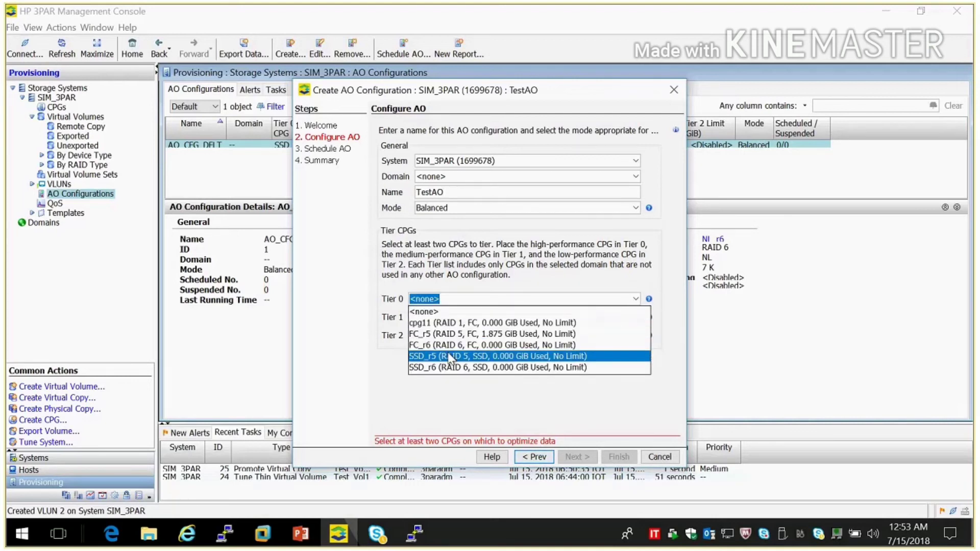
pyautogui.click(498, 356)
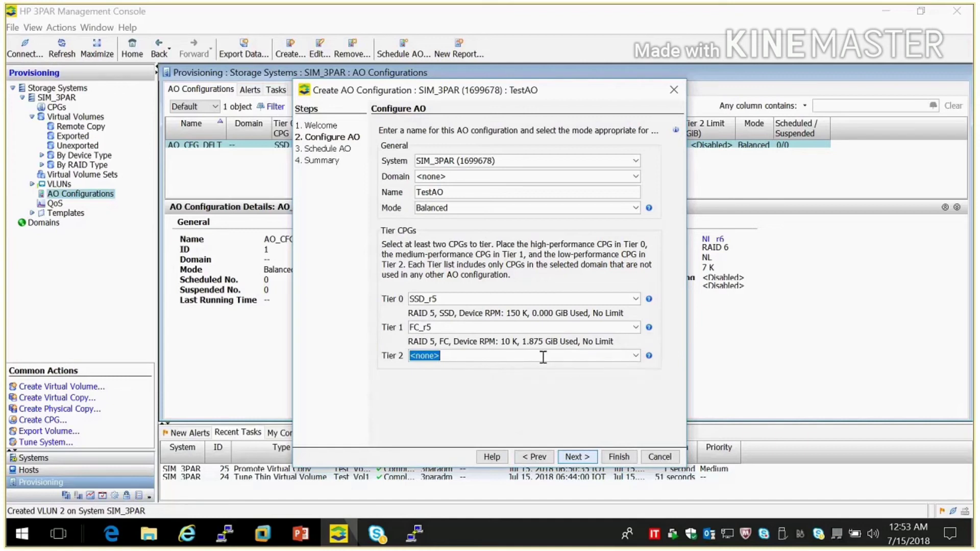
pyautogui.click(635, 355)
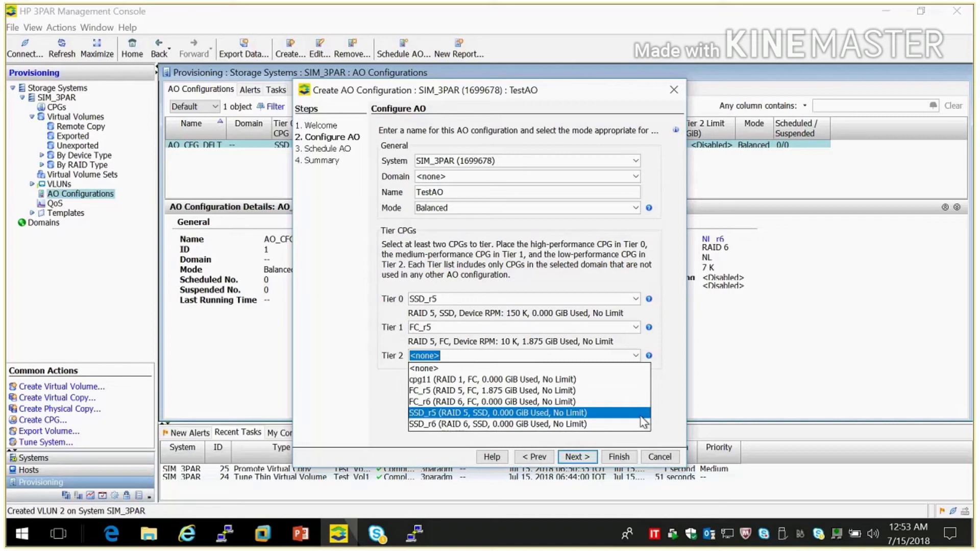
pyautogui.moveTo(598, 435)
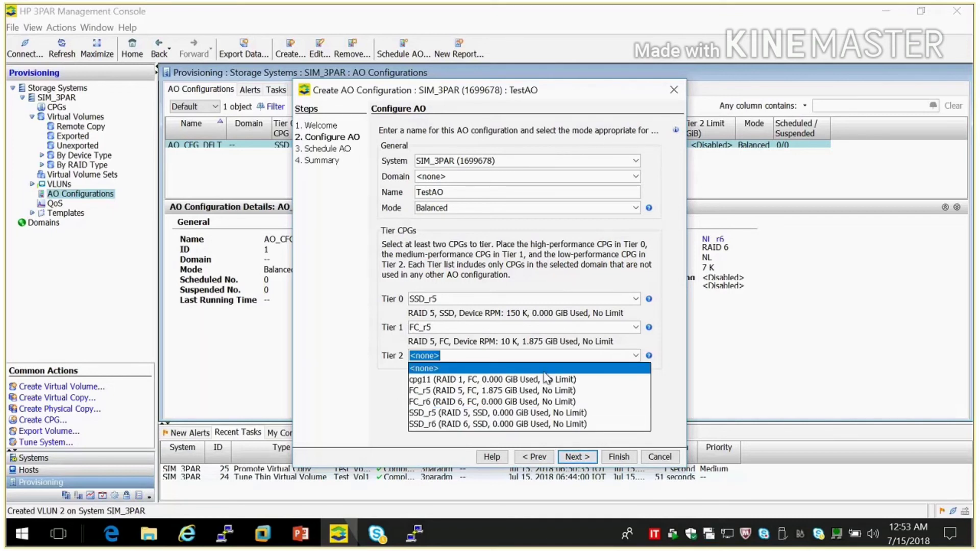
pyautogui.moveTo(522, 387)
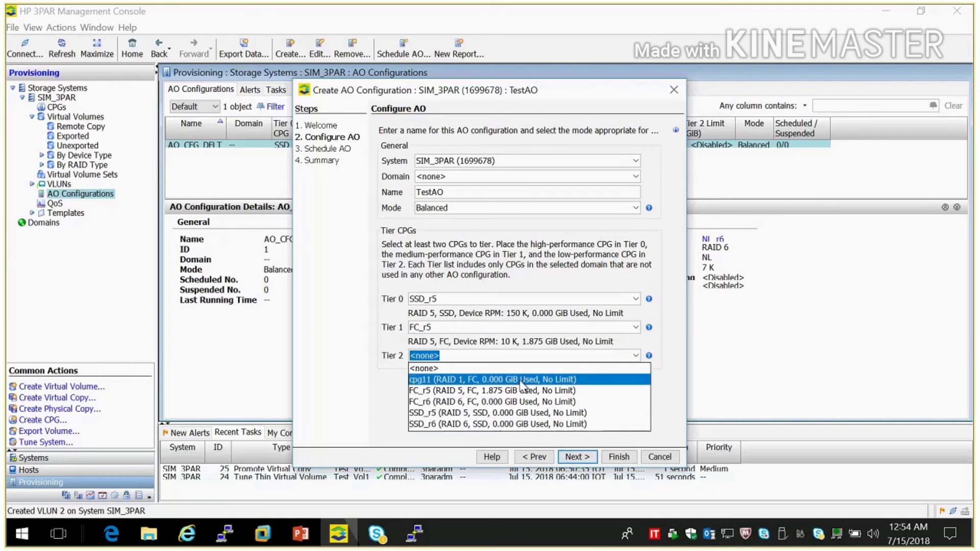
pyautogui.moveTo(519, 369)
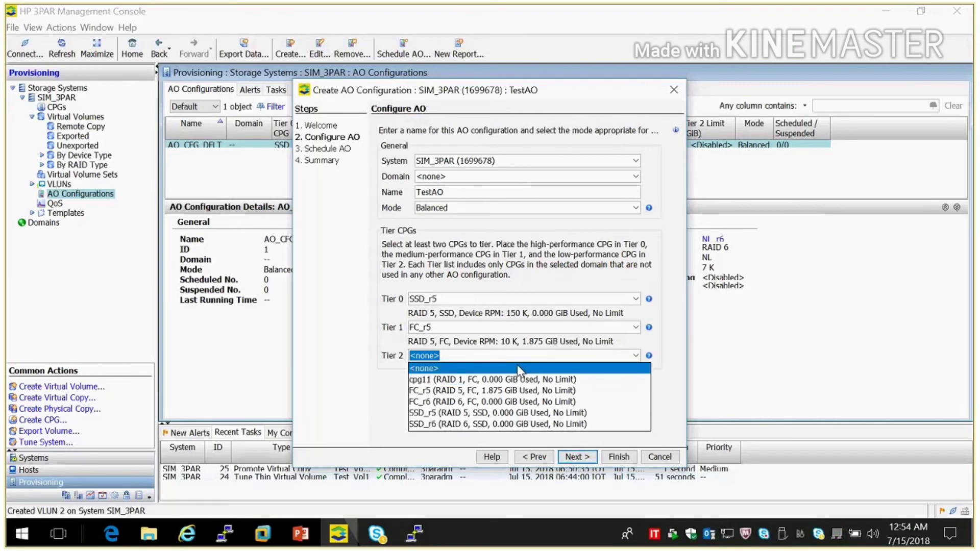
pyautogui.click(423, 368)
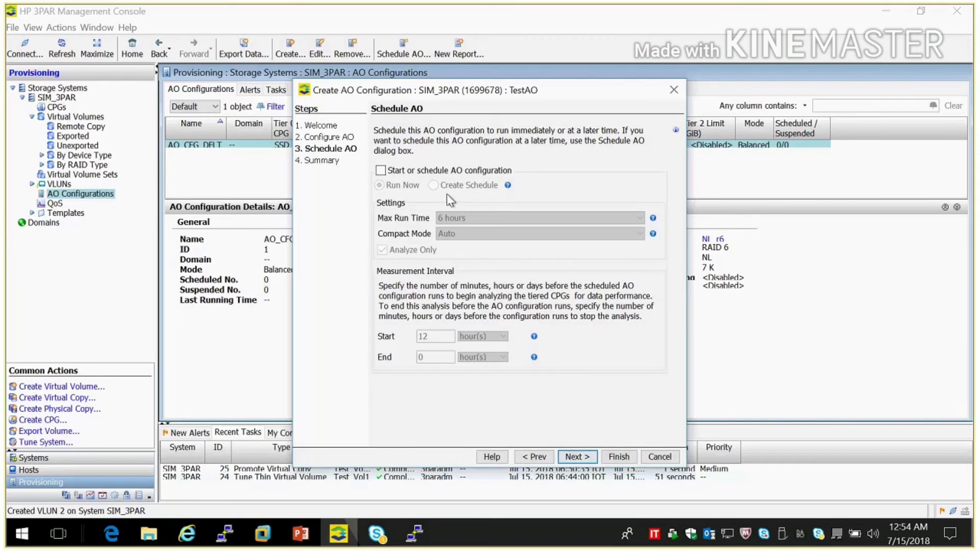
pyautogui.moveTo(418, 177)
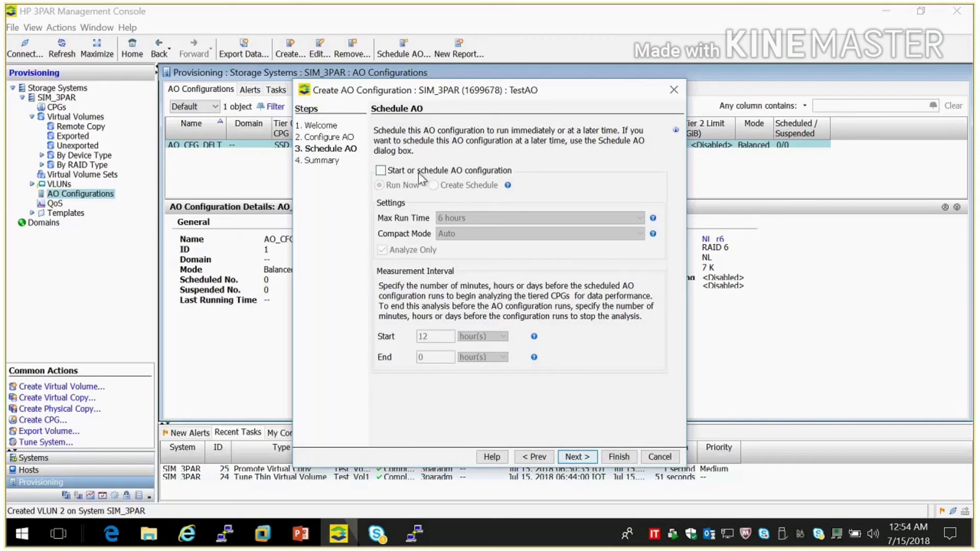
# Enable 'Start or schedule AO configuration' for TestAO.
pyautogui.click(382, 171)
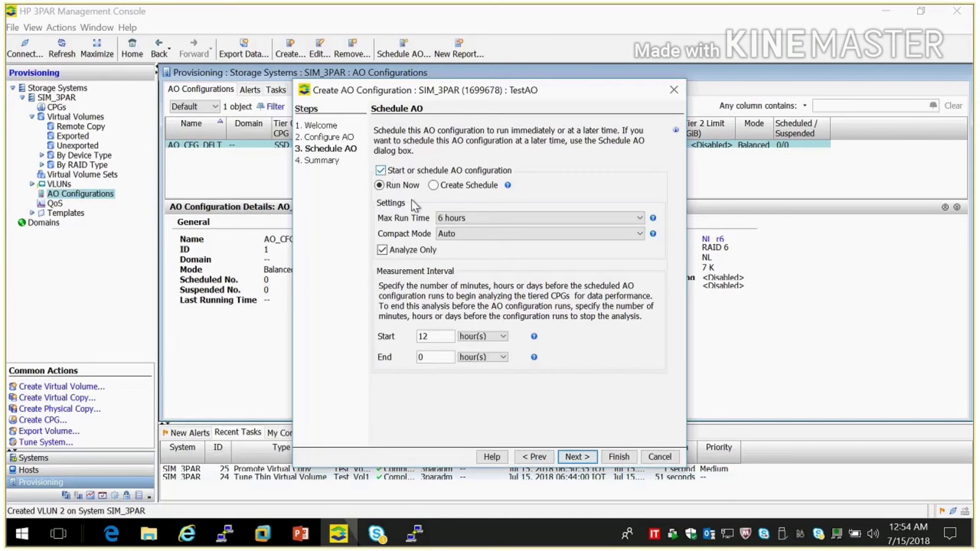
pyautogui.moveTo(433, 185)
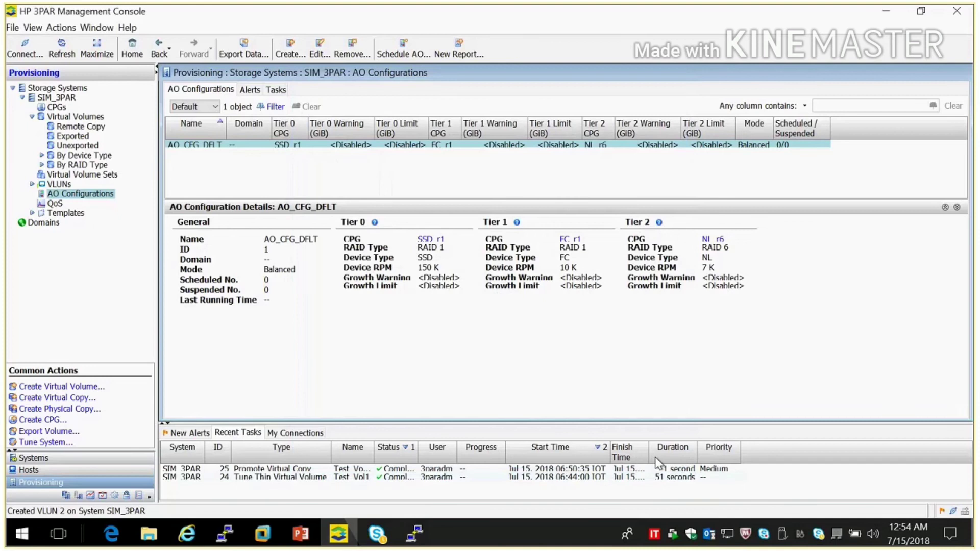
pyautogui.moveTo(658, 463)
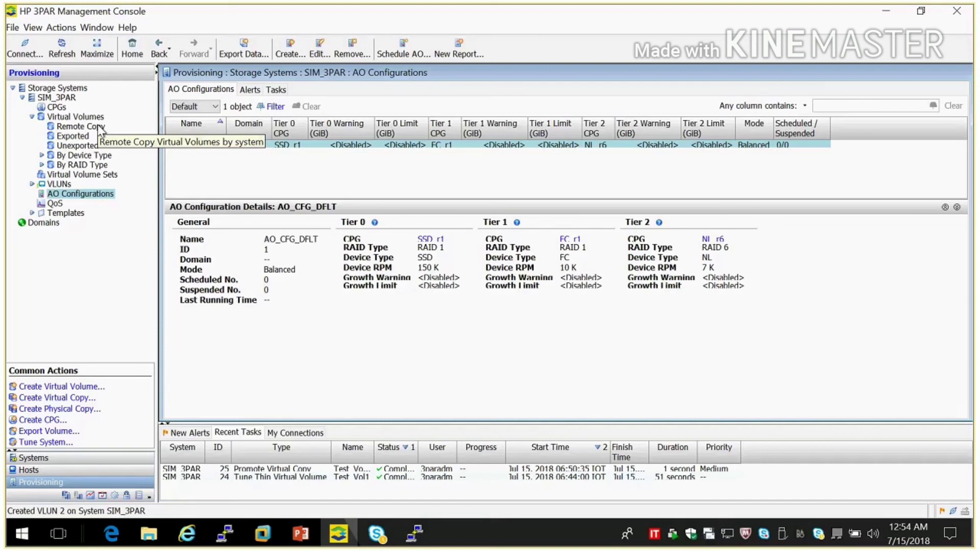
# View the empty Remote Copy volume list, then the four unexported volumes.
pyautogui.click(68, 126)
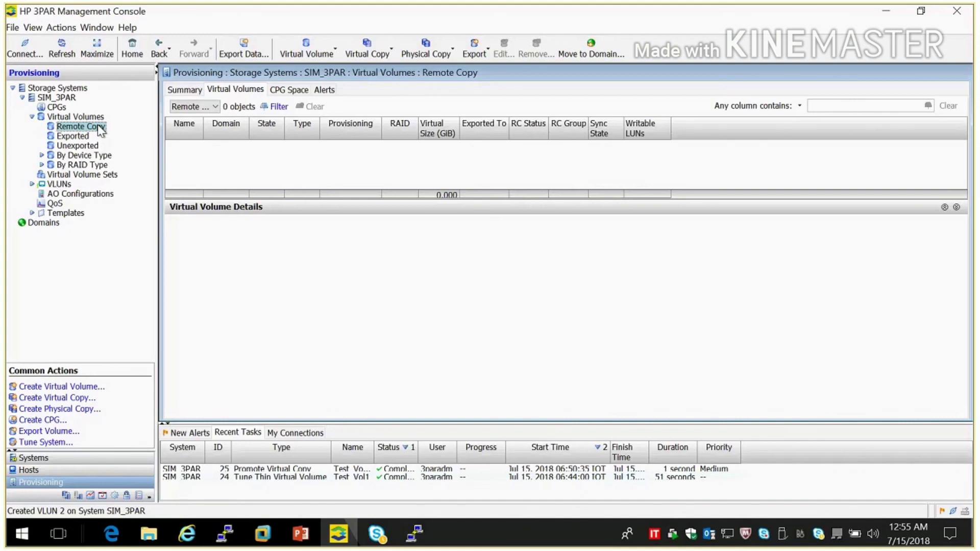
pyautogui.moveTo(66, 164)
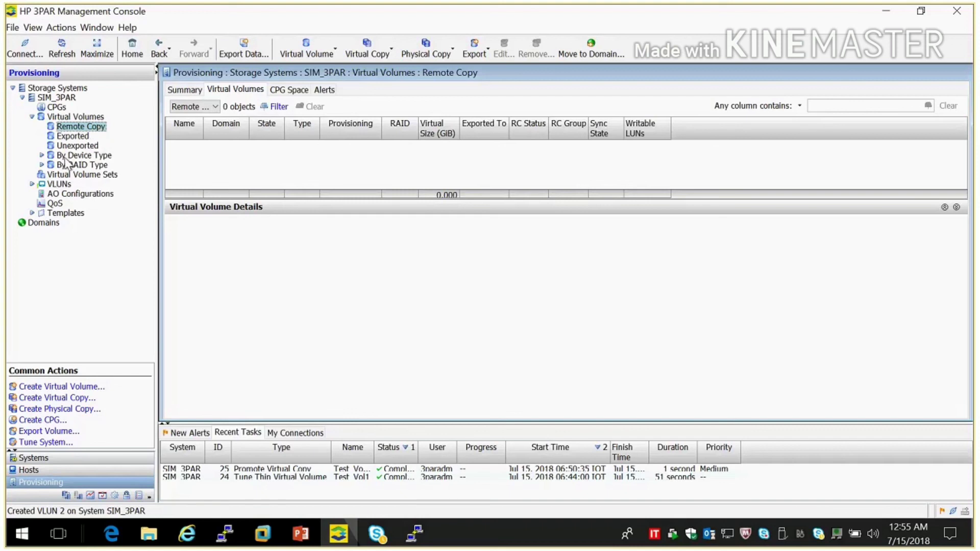
pyautogui.click(72, 145)
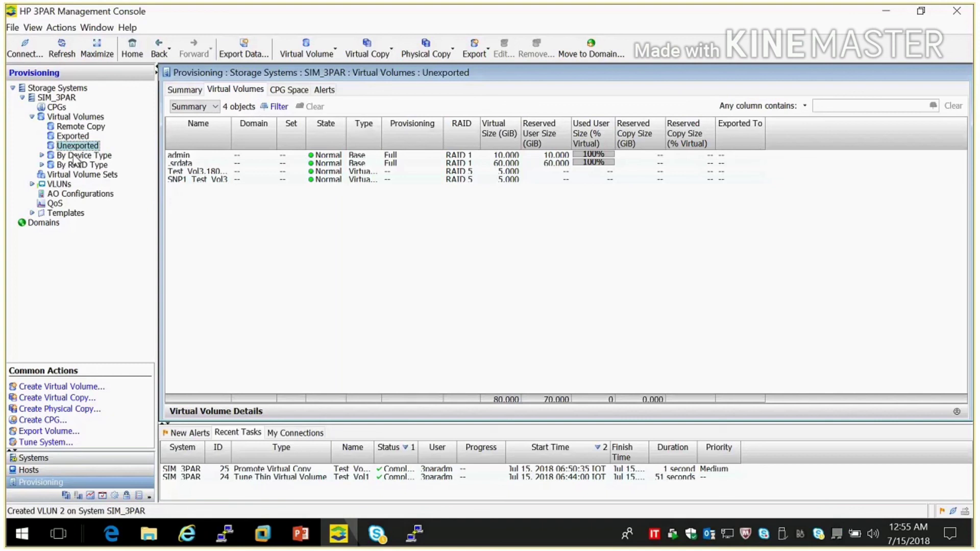
# List virtual volumes by device type, then return to the presentation's Thank You slide.
pyautogui.click(83, 155)
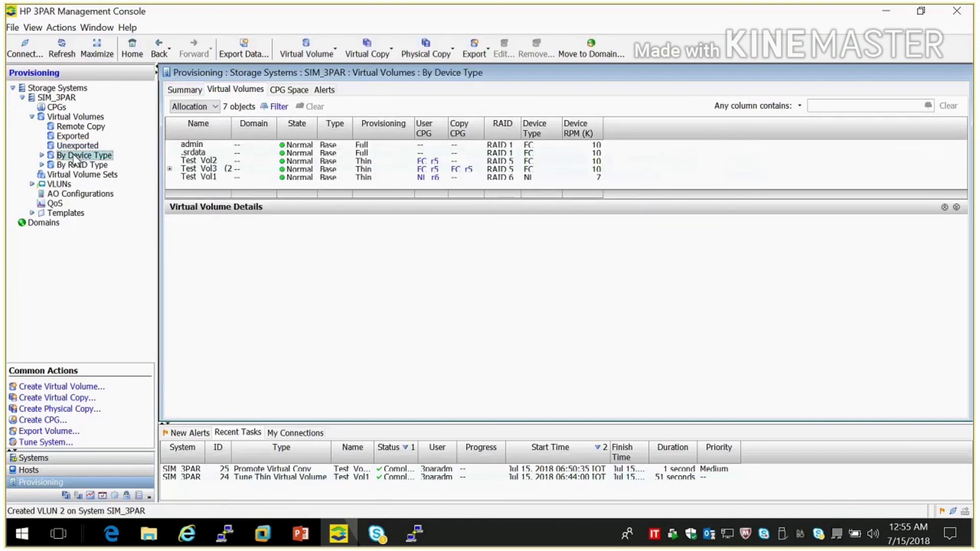
pyautogui.moveTo(477, 170)
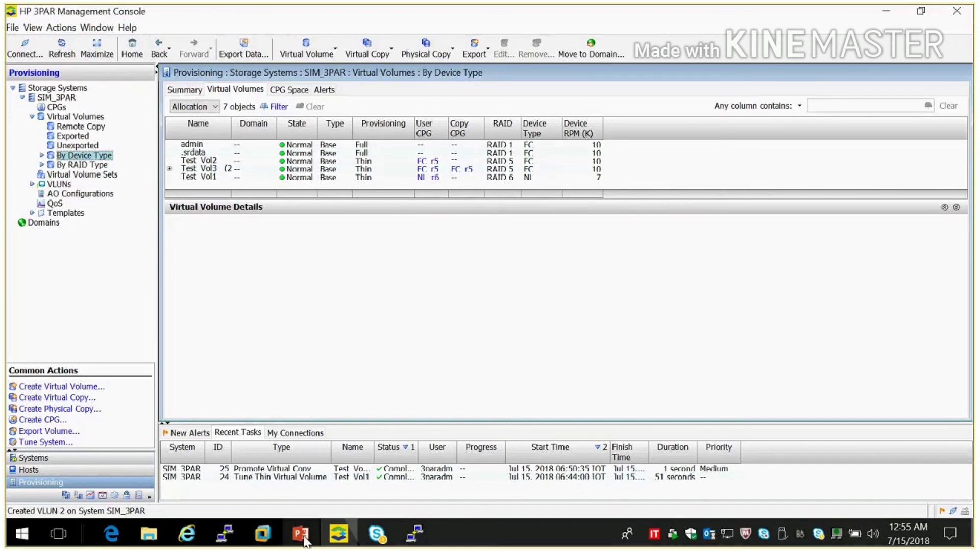
pyautogui.click(300, 534)
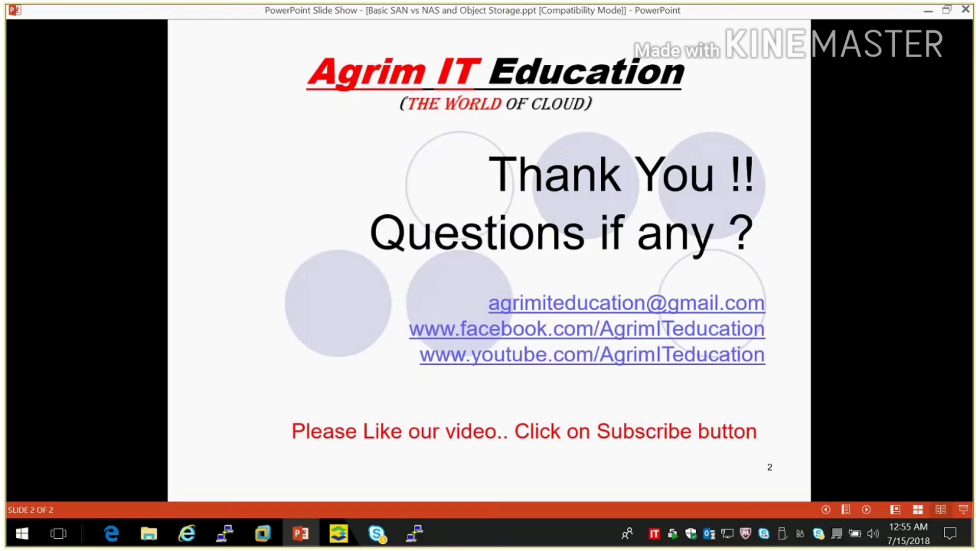